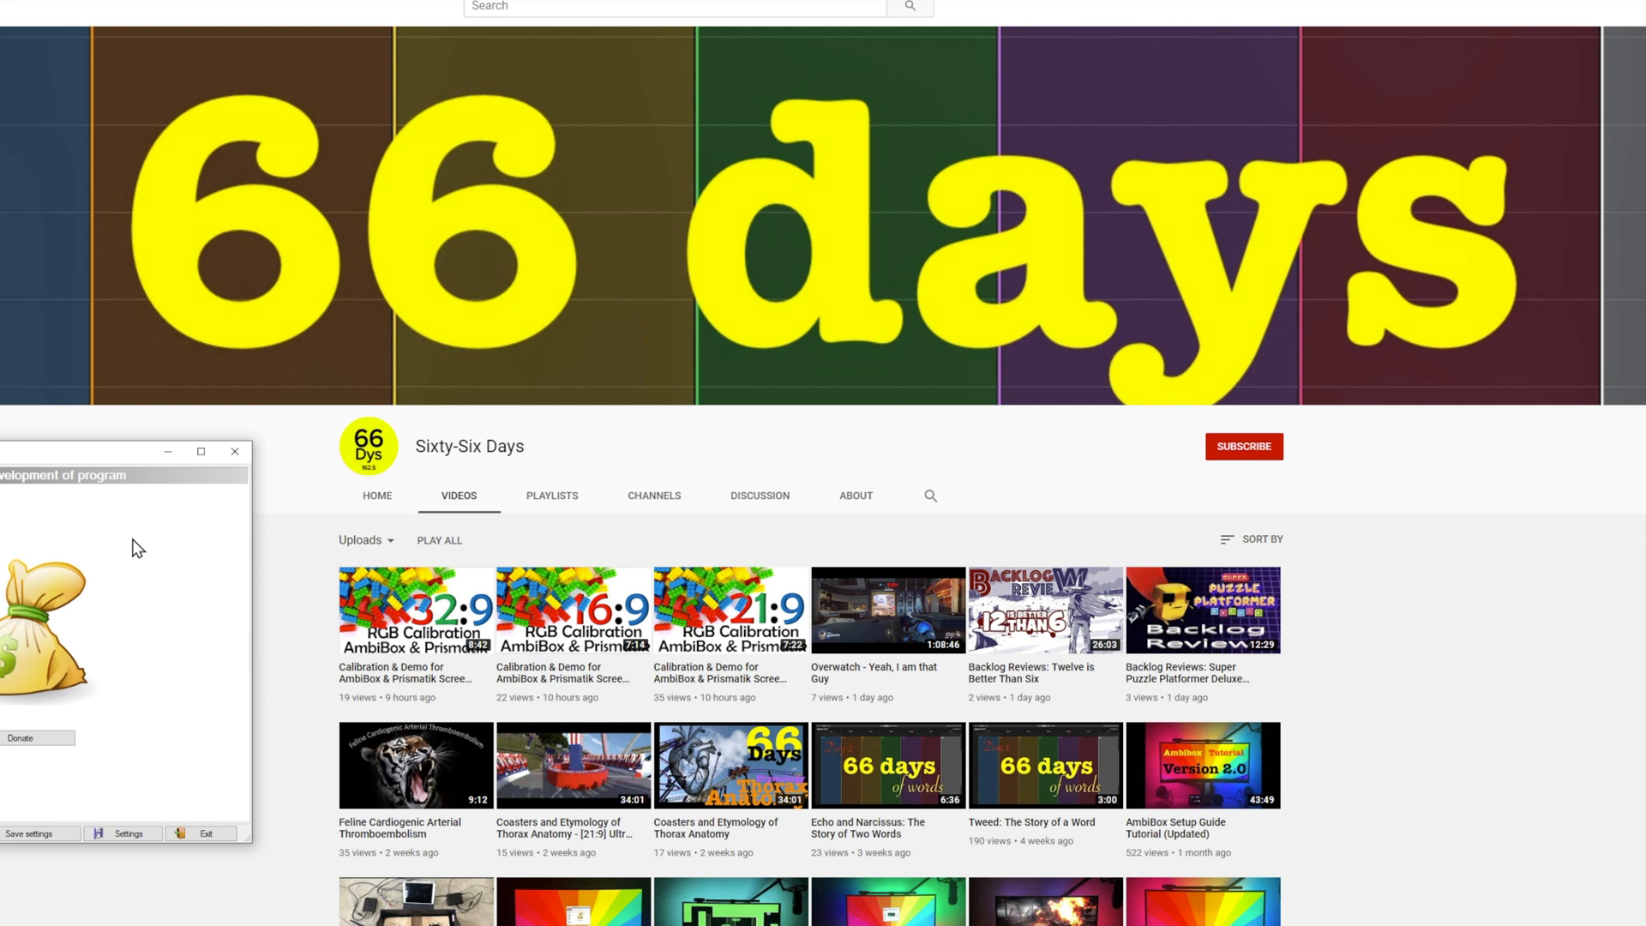
# - Scroll down the Sixty-Six Days channel page toward its playlists
pyautogui.scroll(-3)
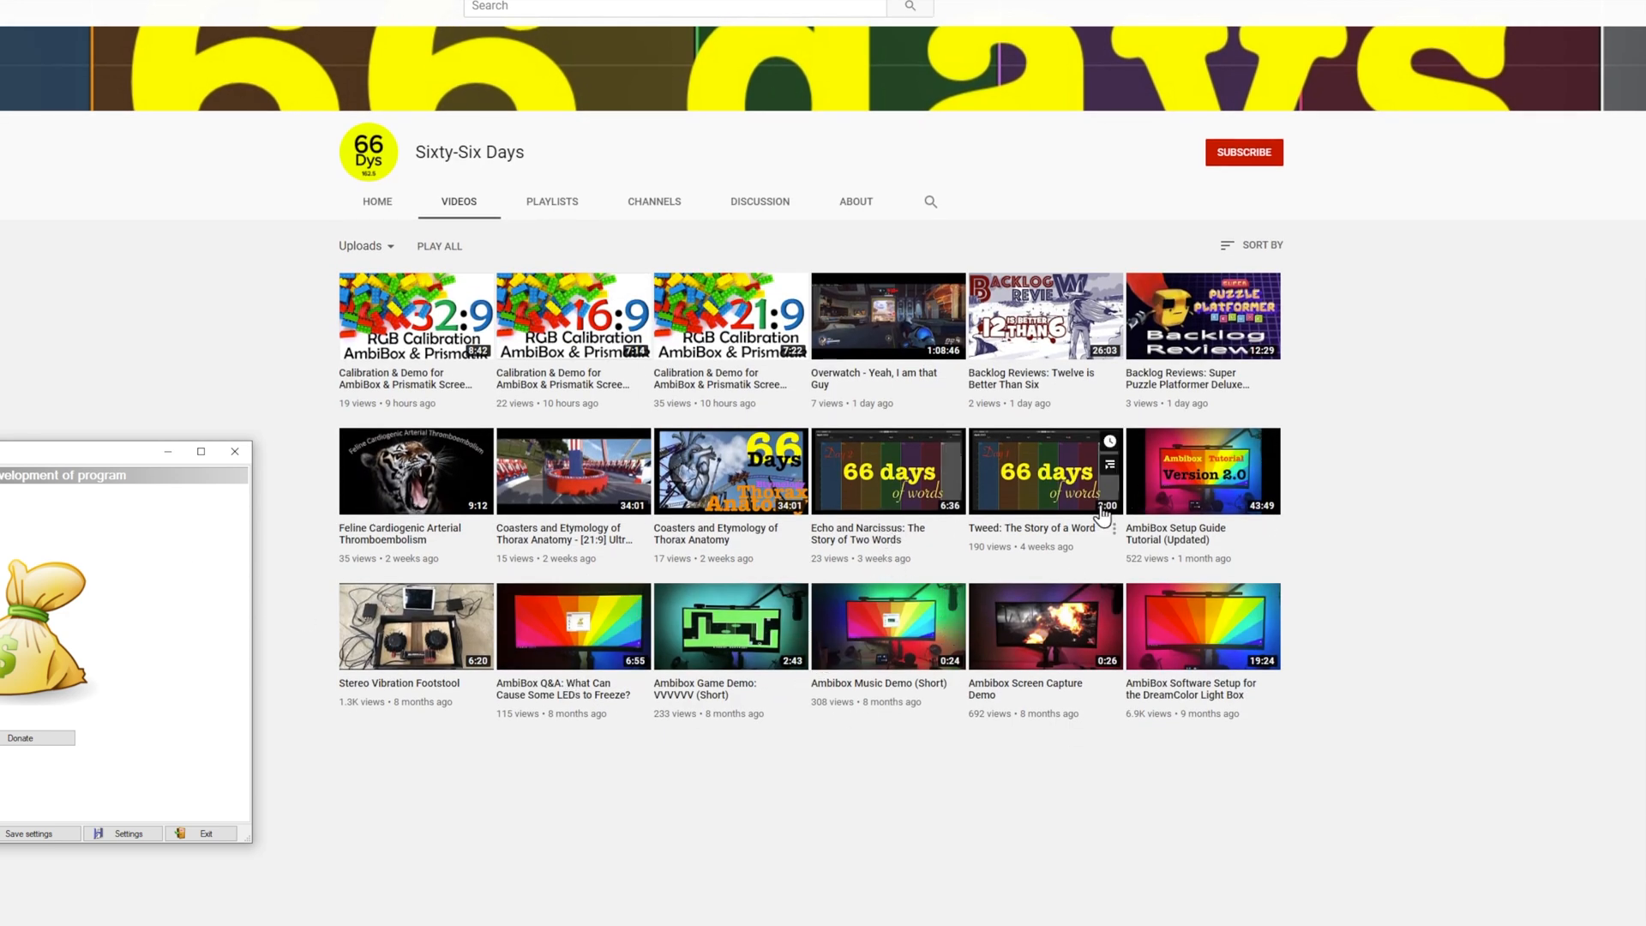
pyautogui.moveTo(1211, 499)
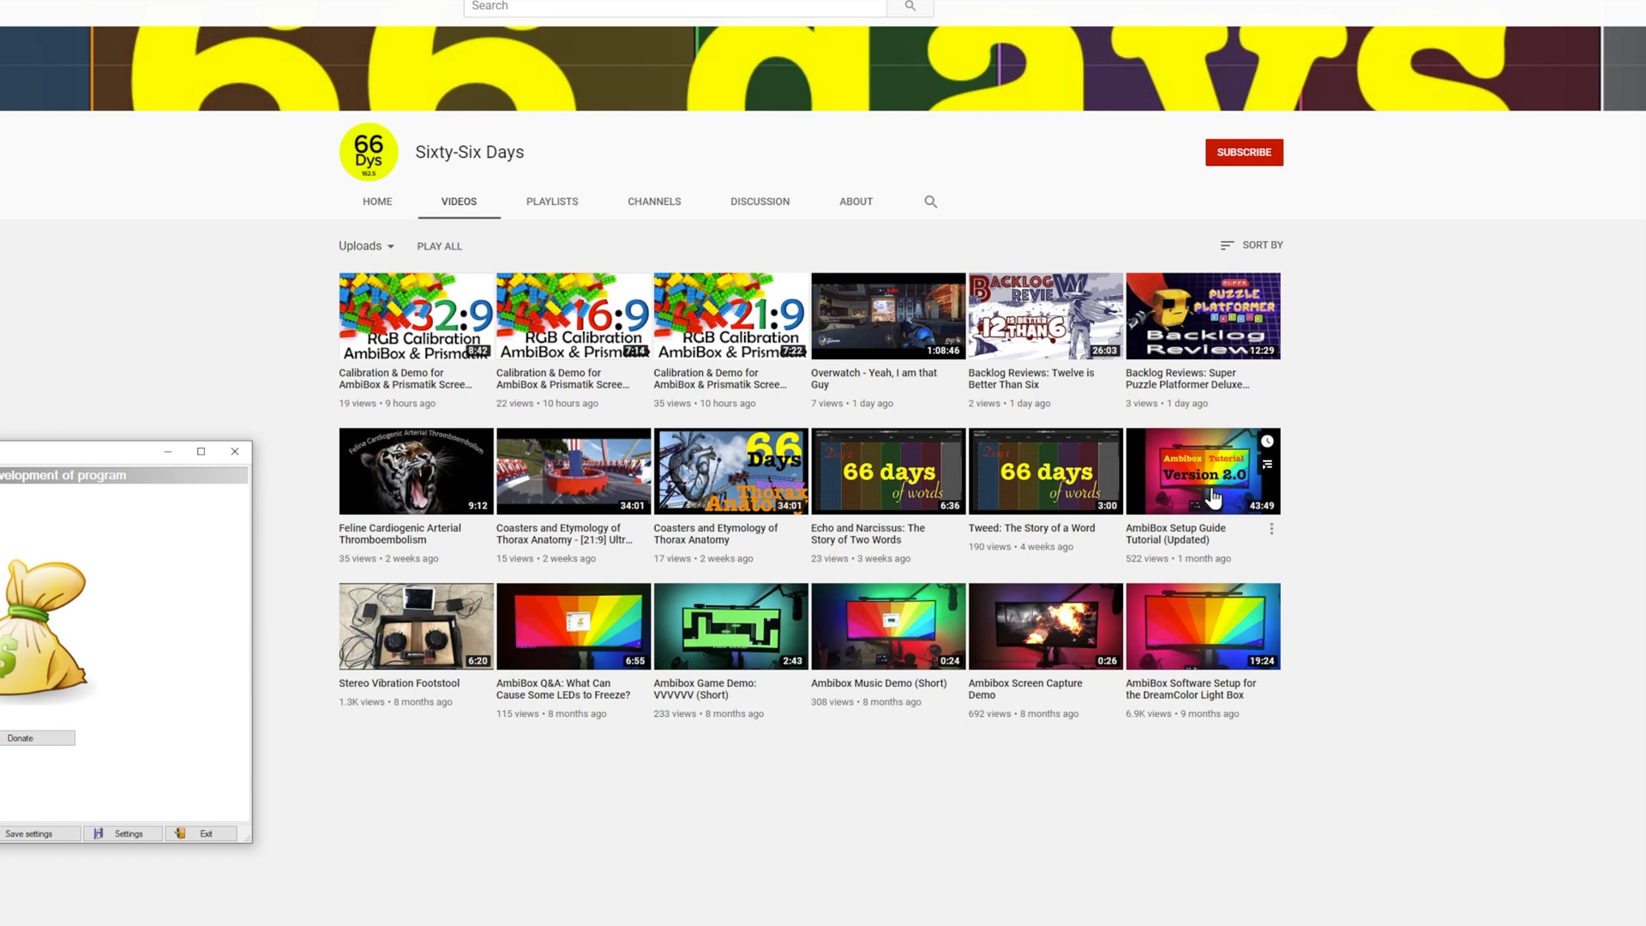
pyautogui.moveTo(469, 270)
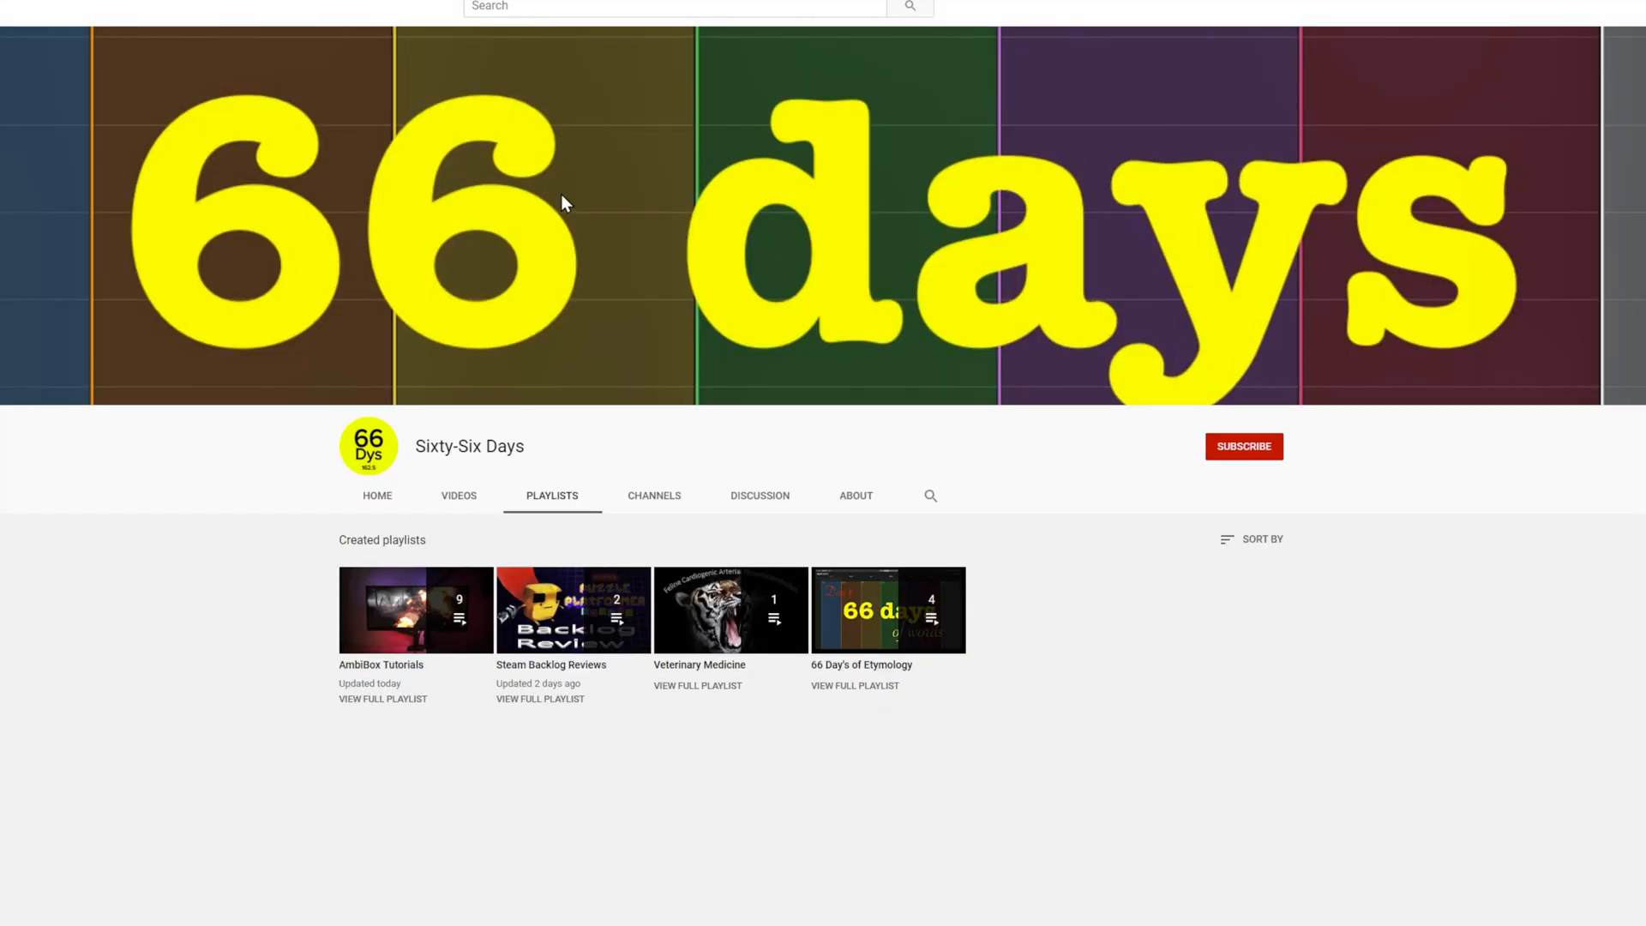
# - Open the AmbiBox Tutorials playlist and scroll through its nine videos
pyautogui.click(415, 609)
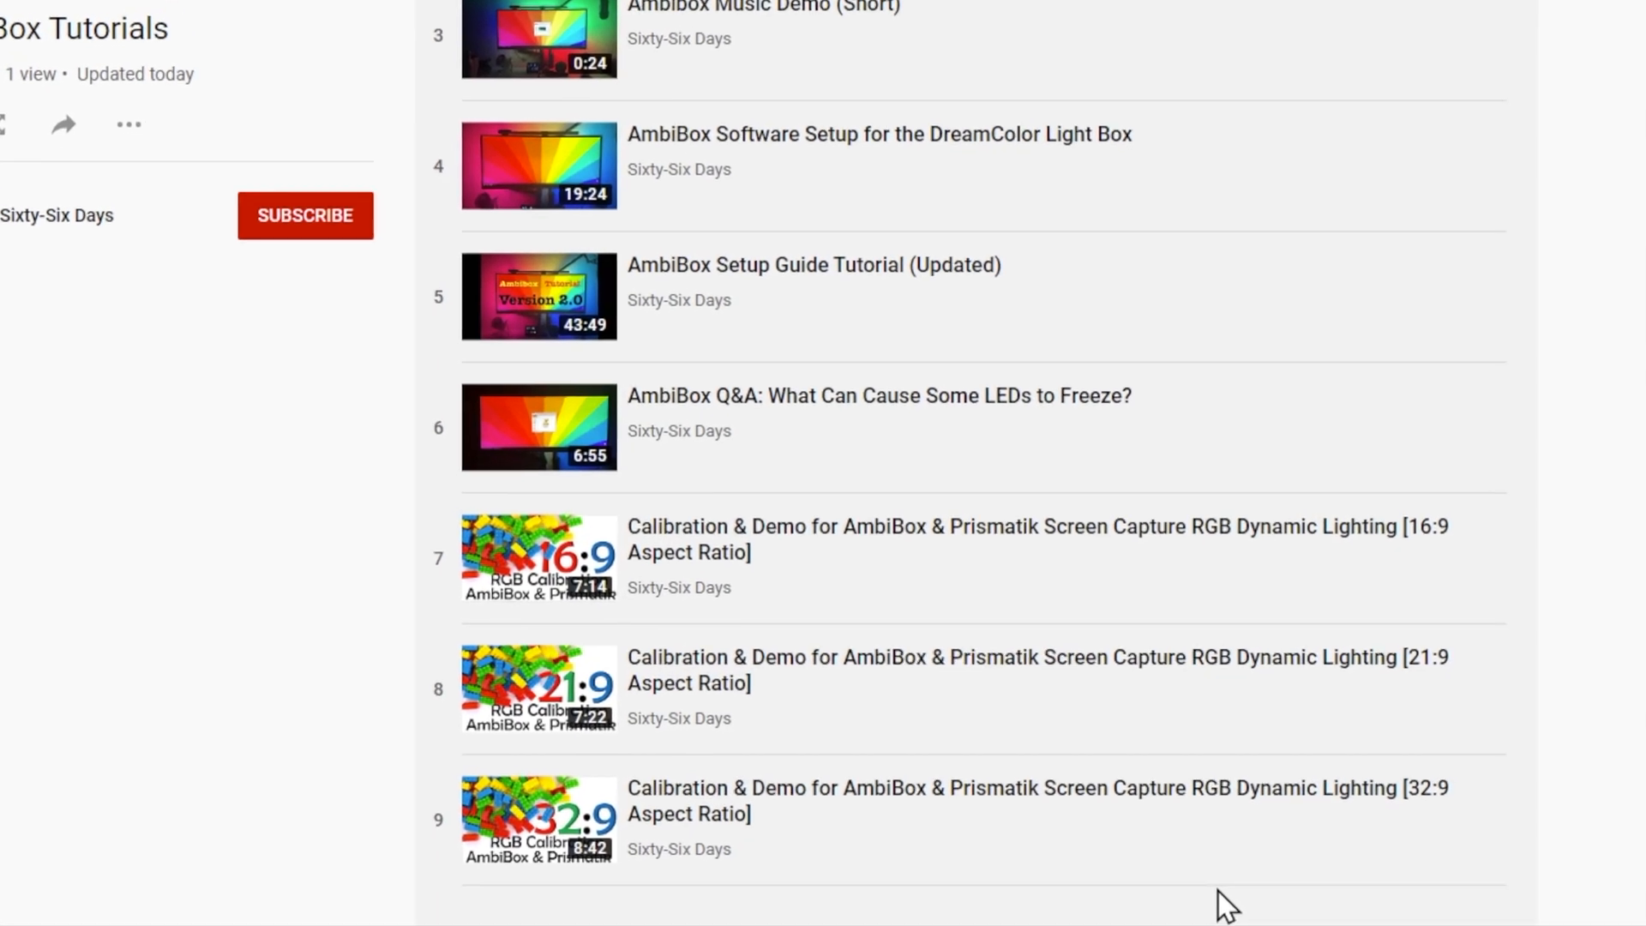
pyautogui.scroll(-3)
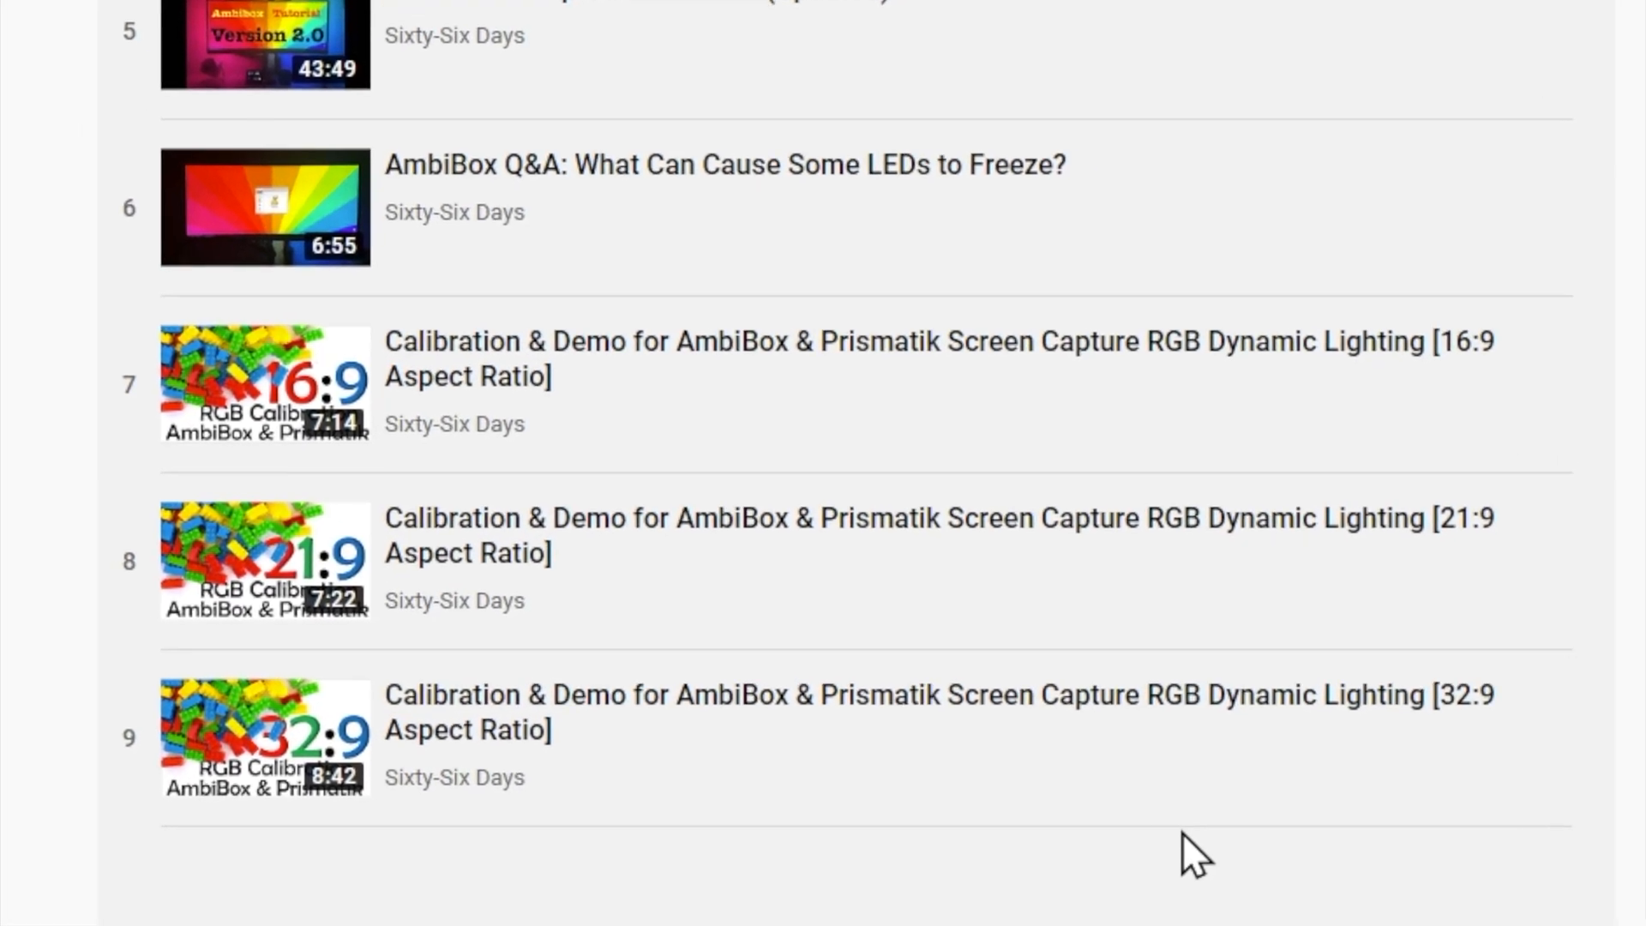
pyautogui.scroll(-3)
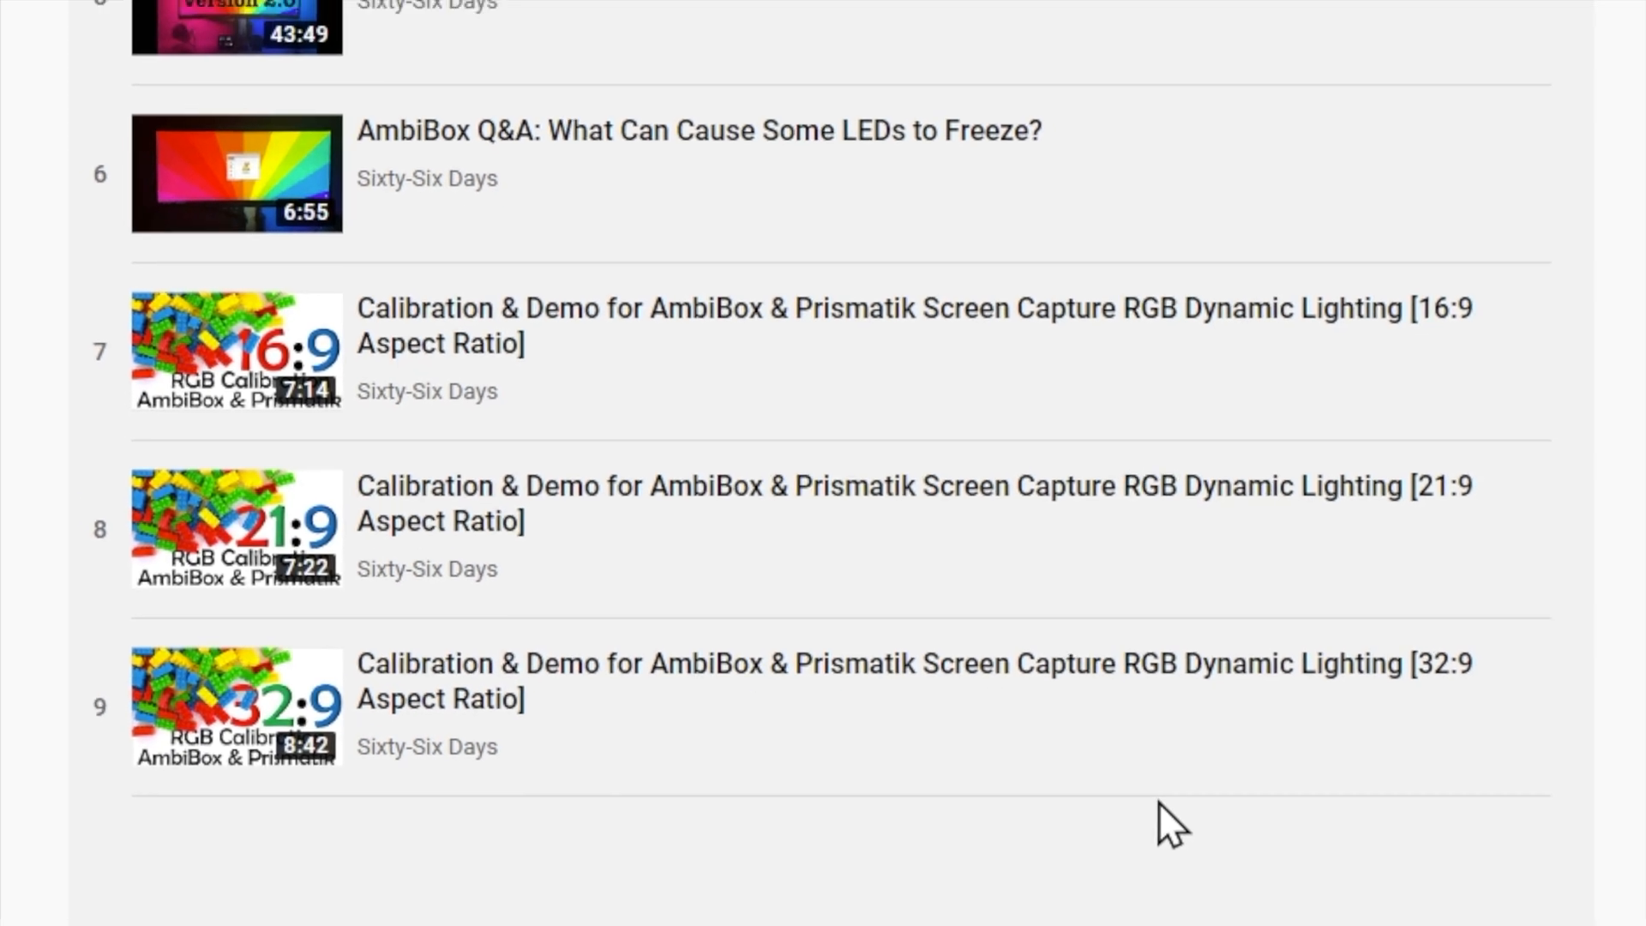
pyautogui.scroll(3)
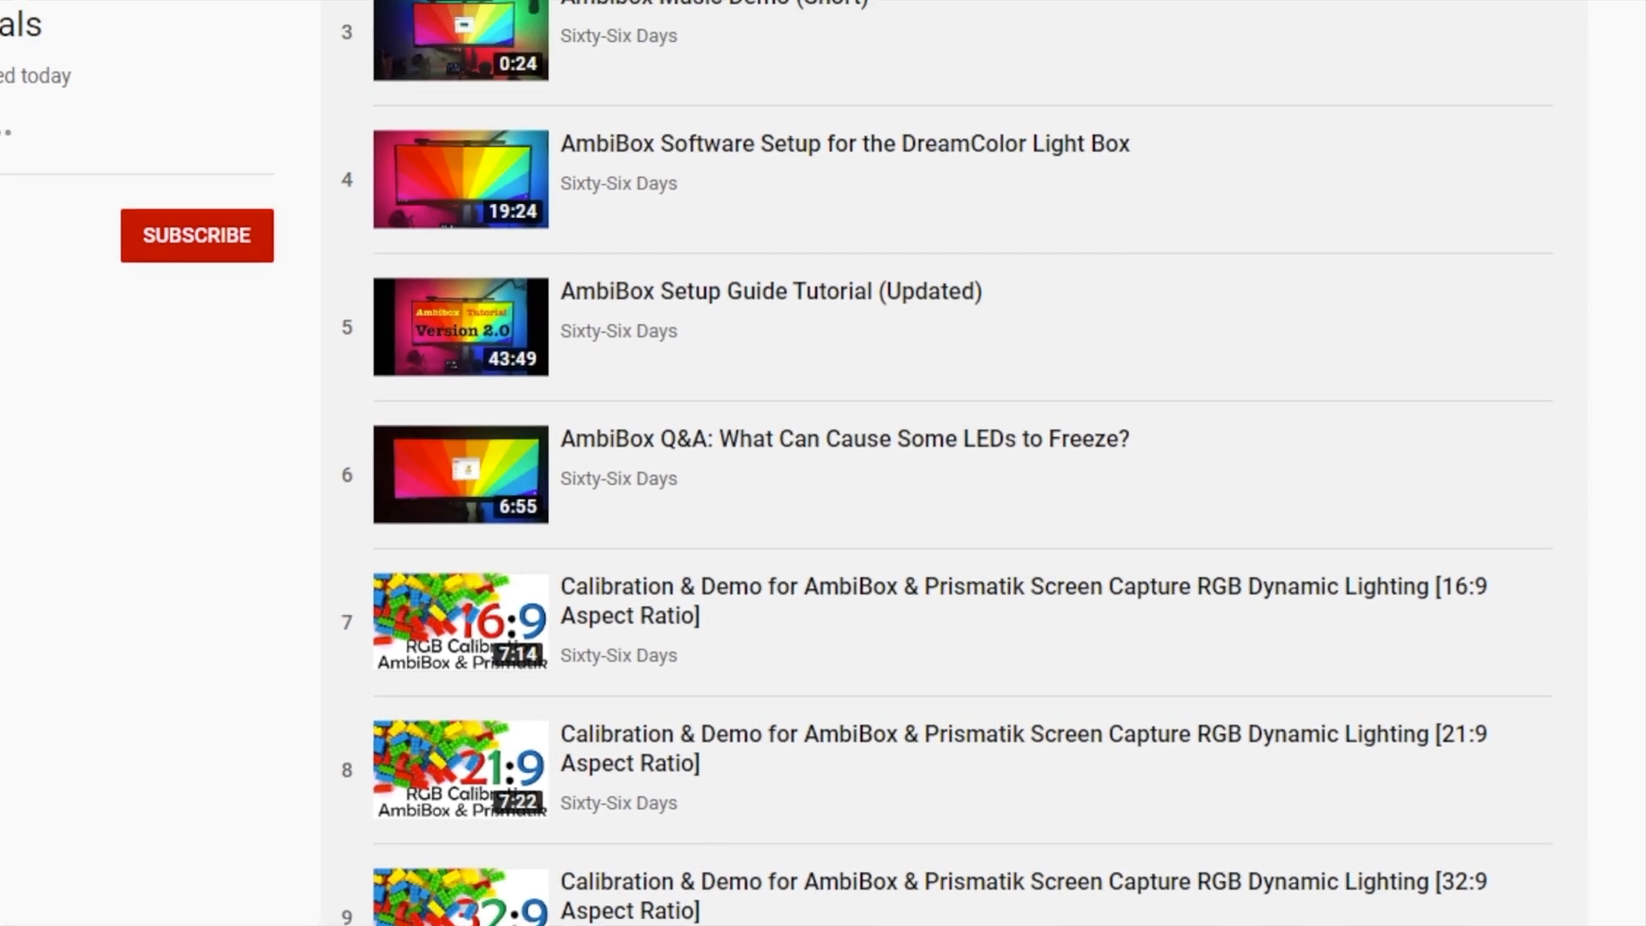
pyautogui.scroll(3)
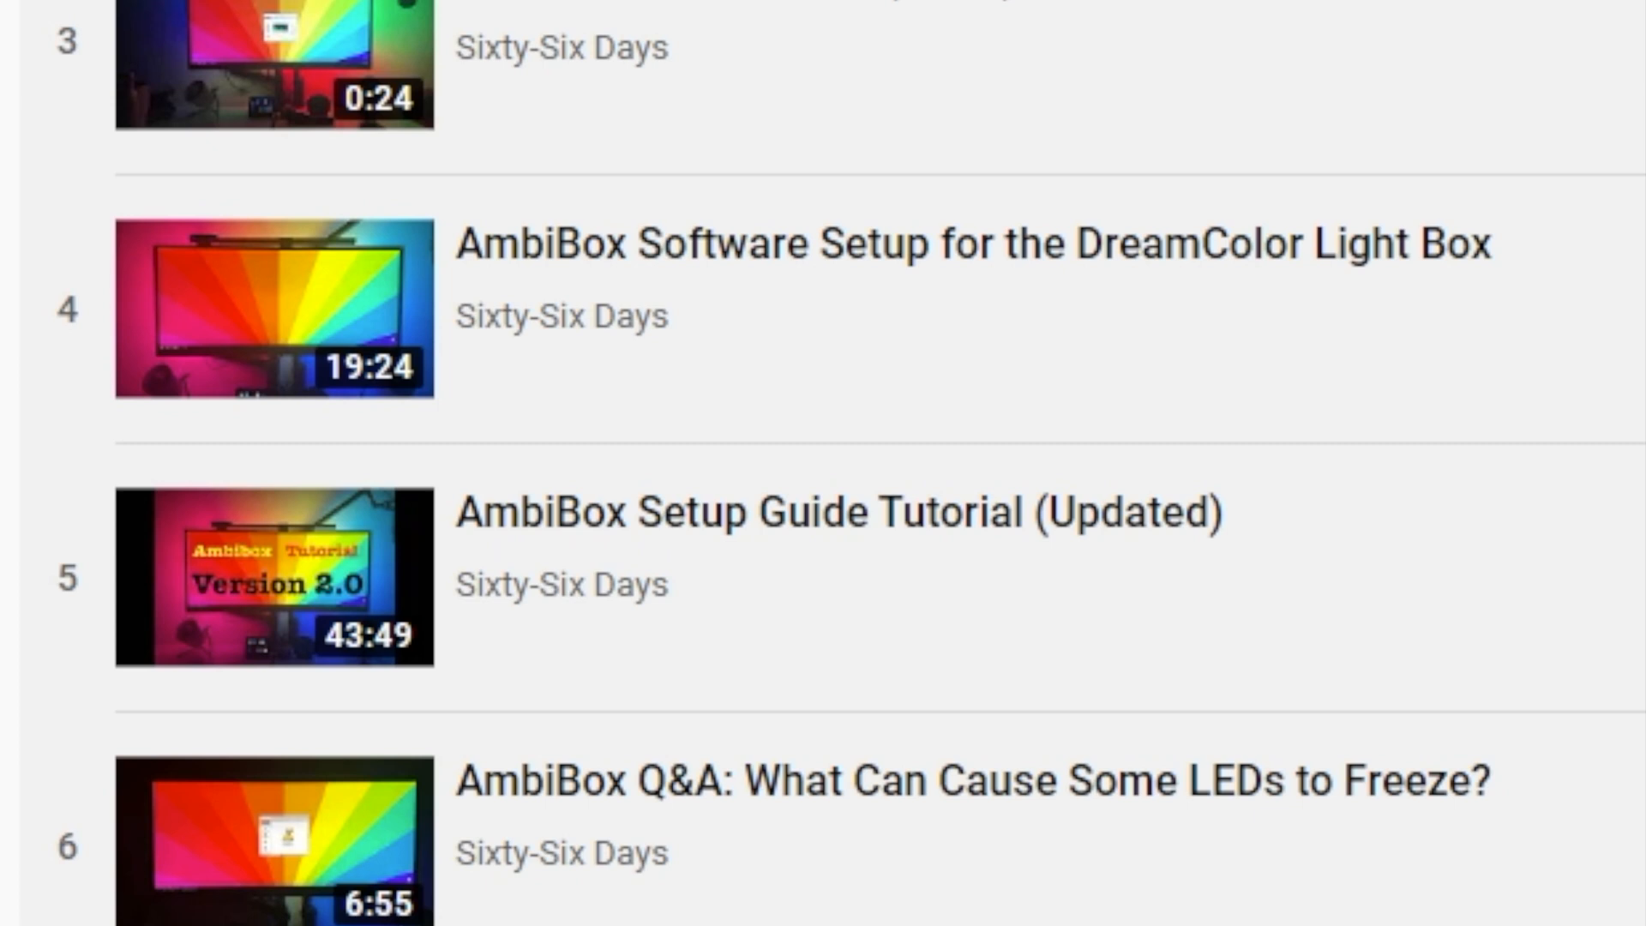
pyautogui.moveTo(693, 588)
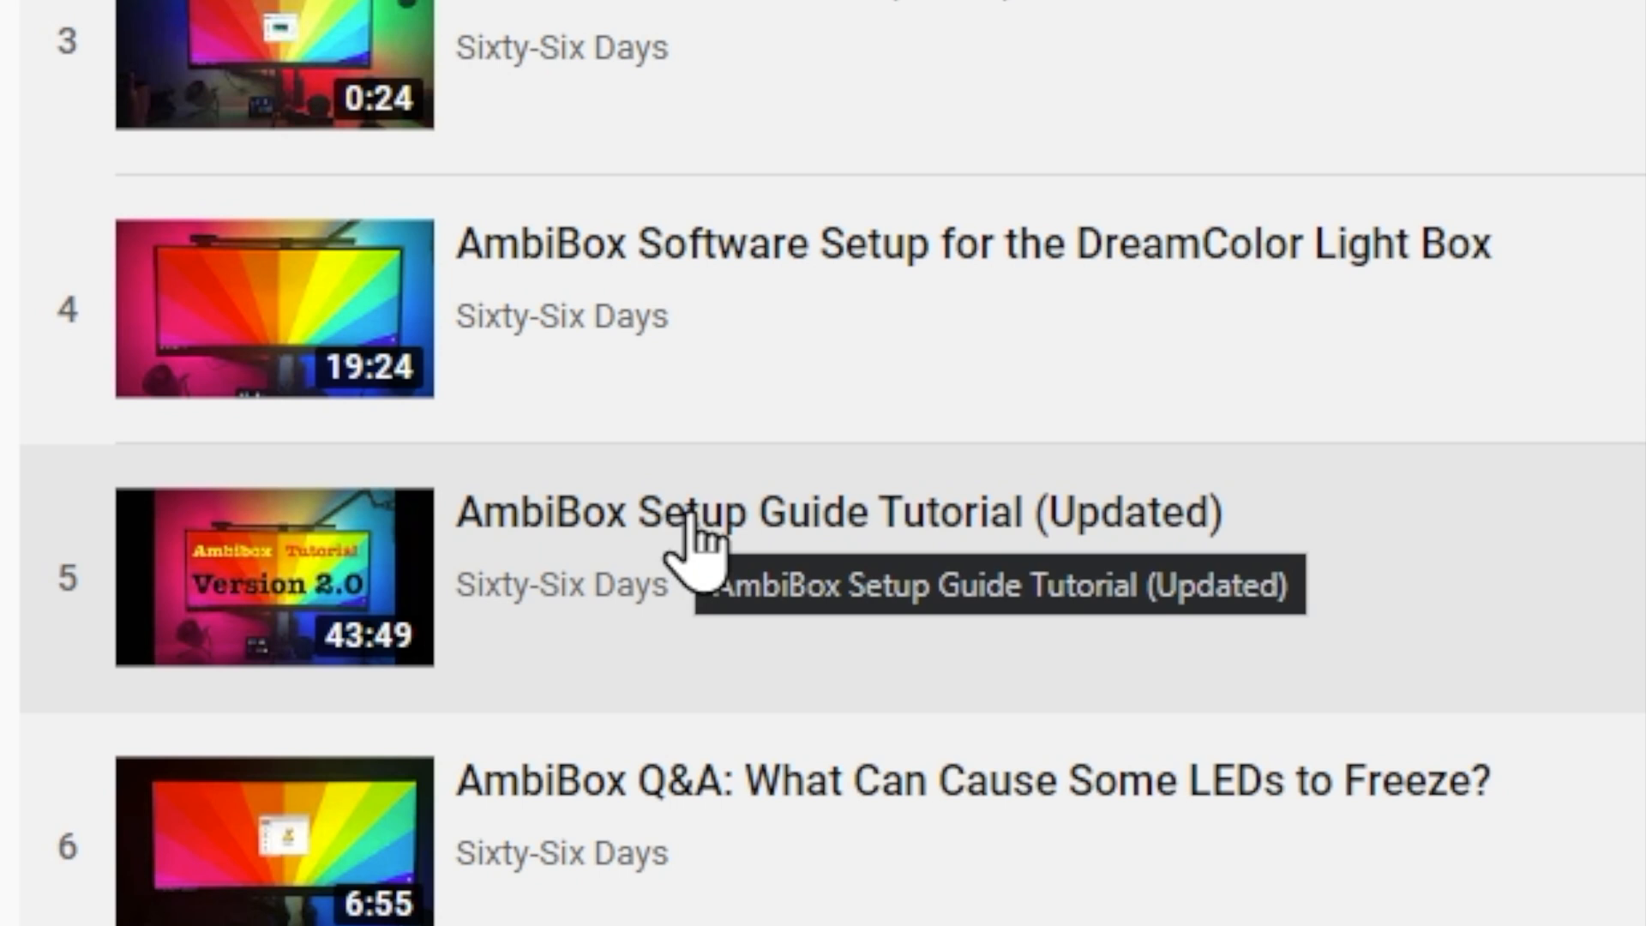
pyautogui.moveTo(834, 356)
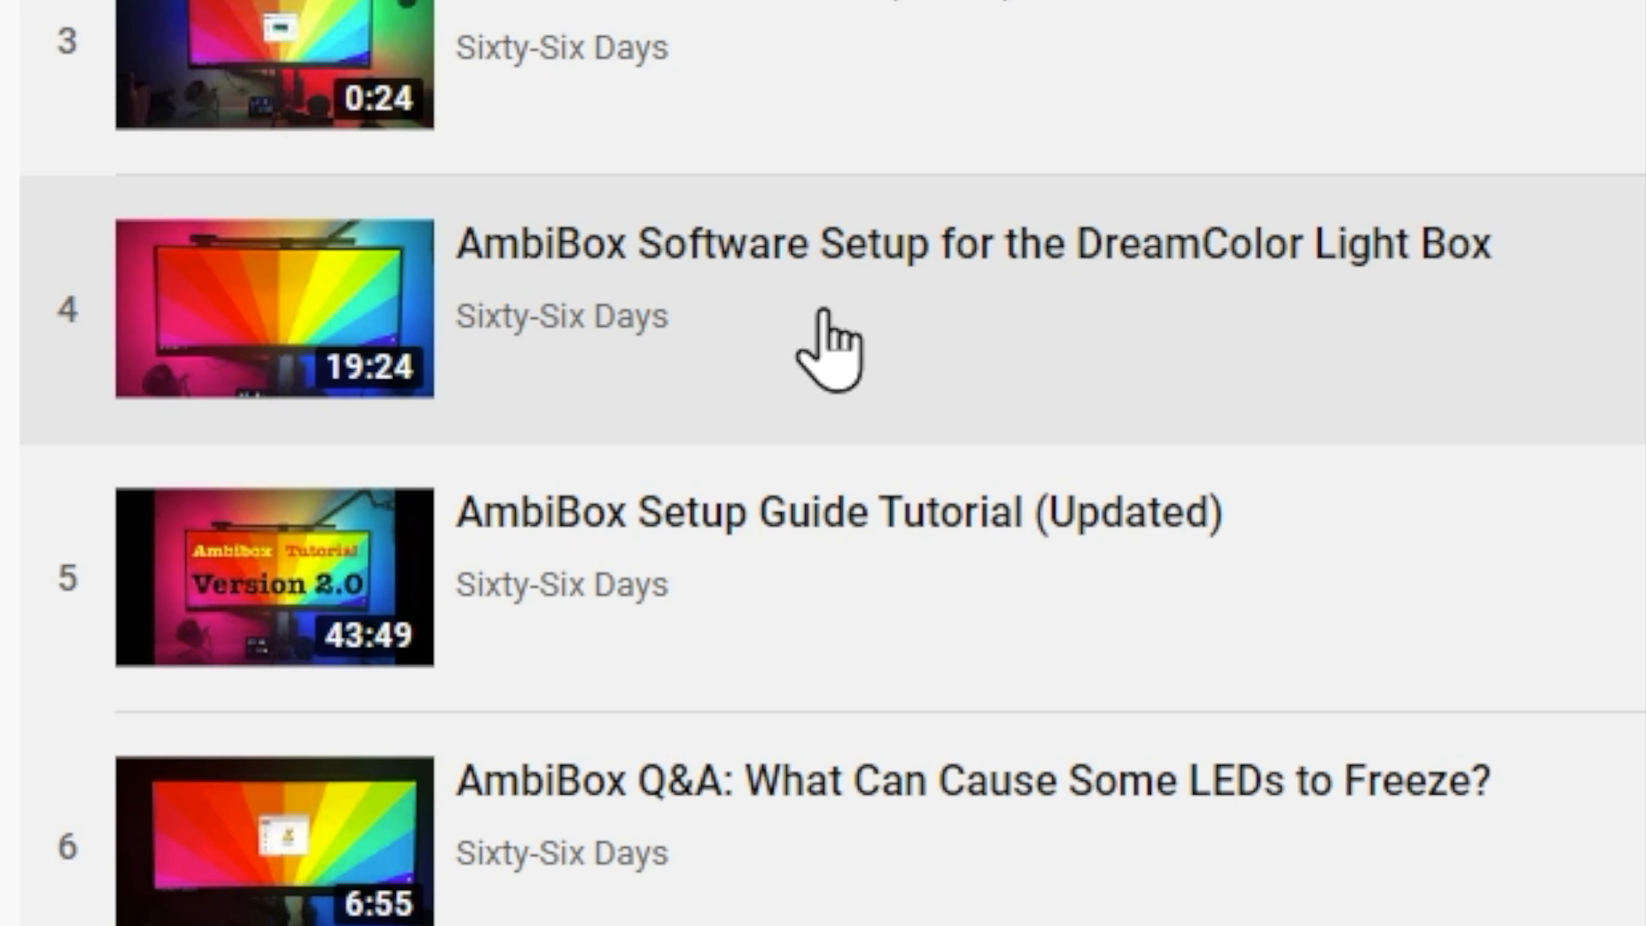
pyautogui.moveTo(870, 625)
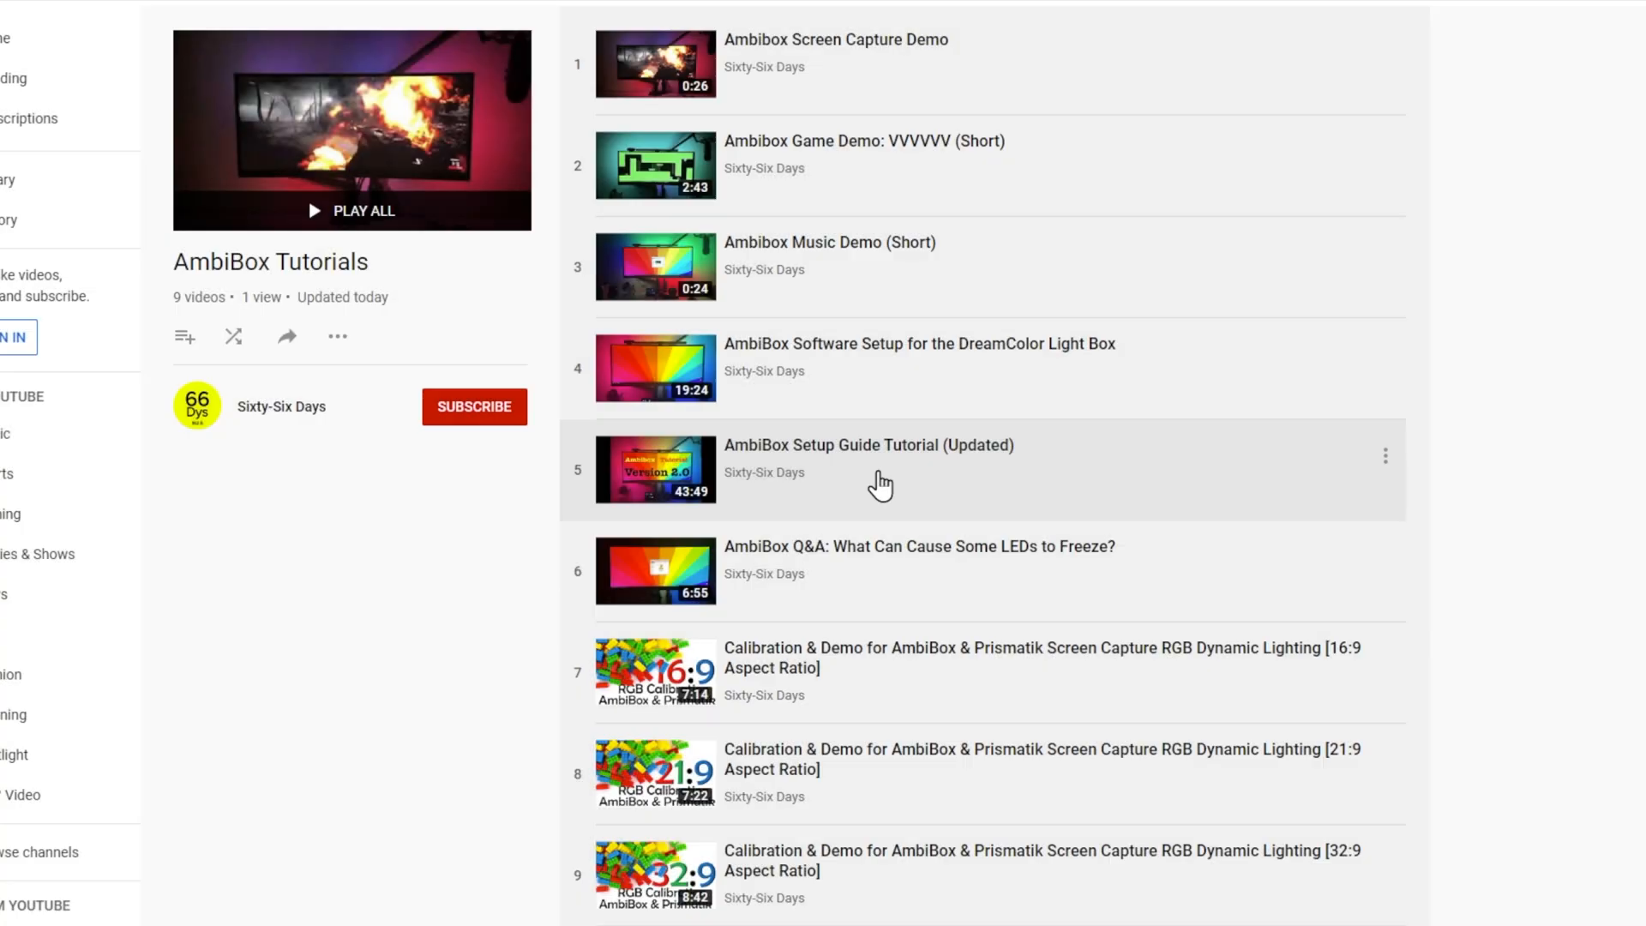
pyautogui.moveTo(886, 791)
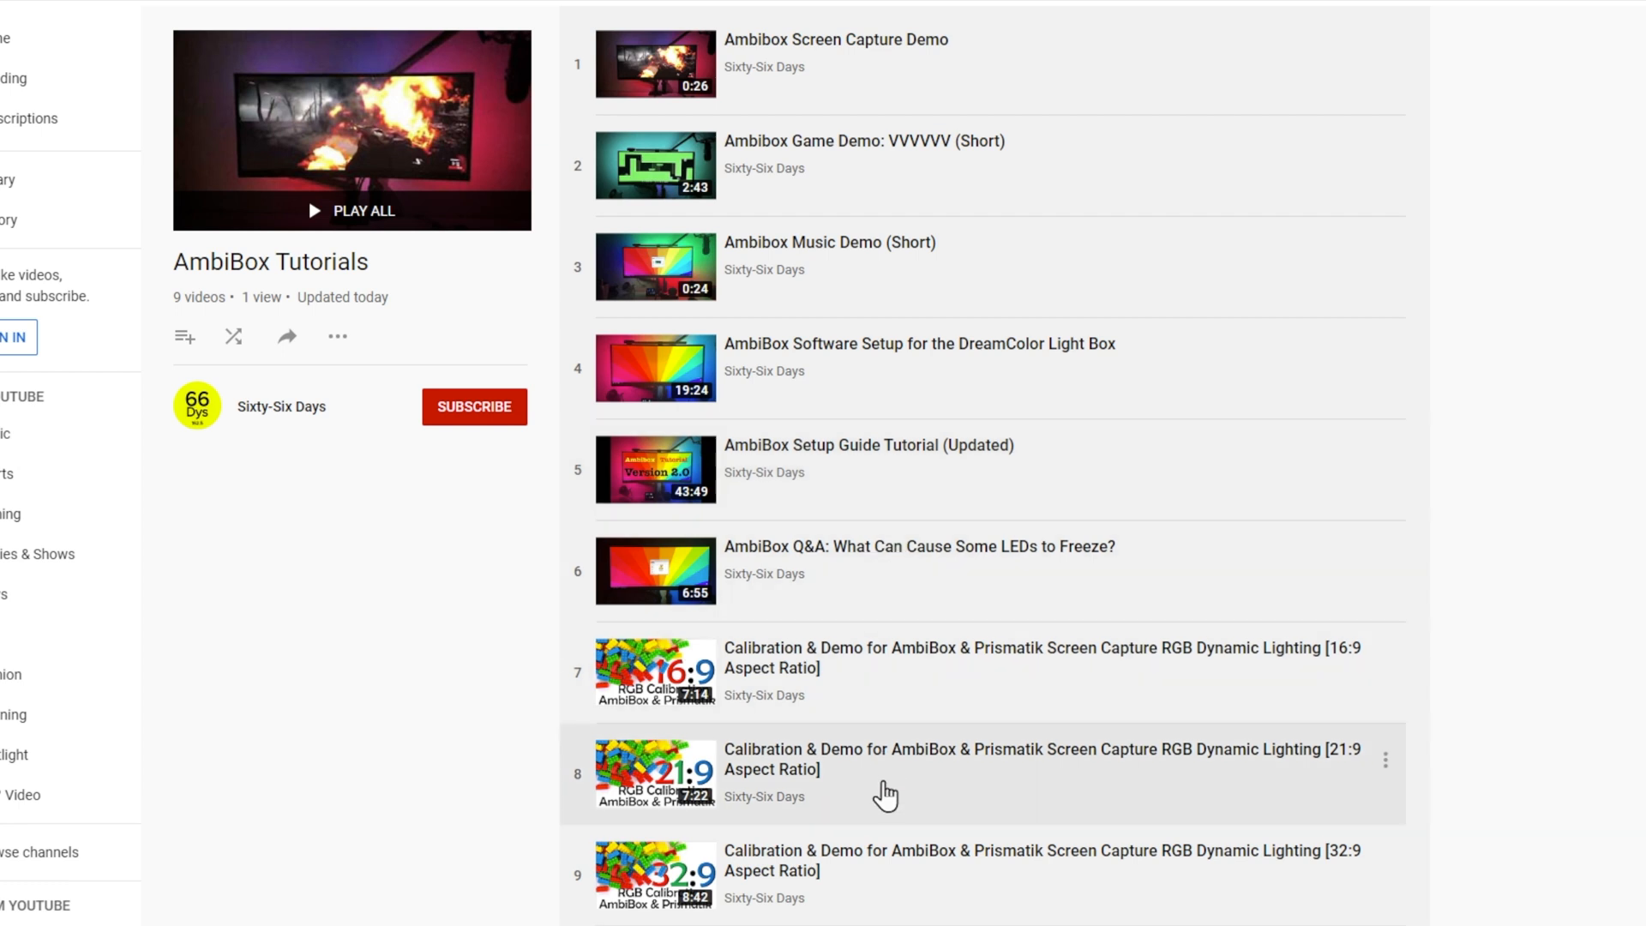
pyautogui.moveTo(990, 775)
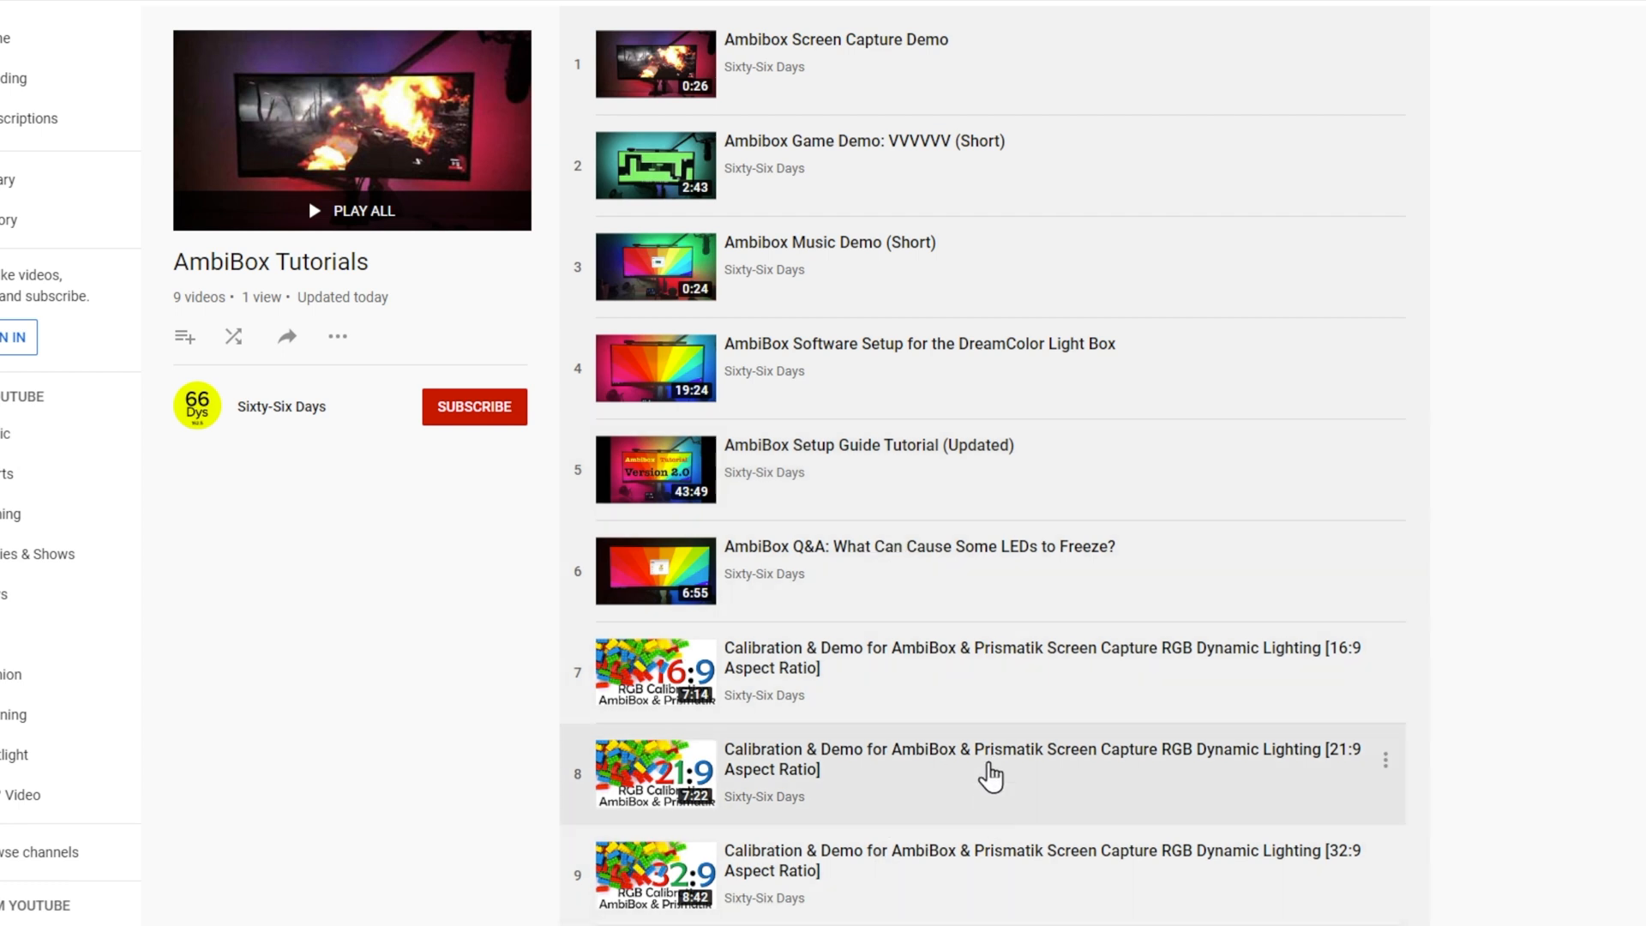
pyautogui.moveTo(990, 692)
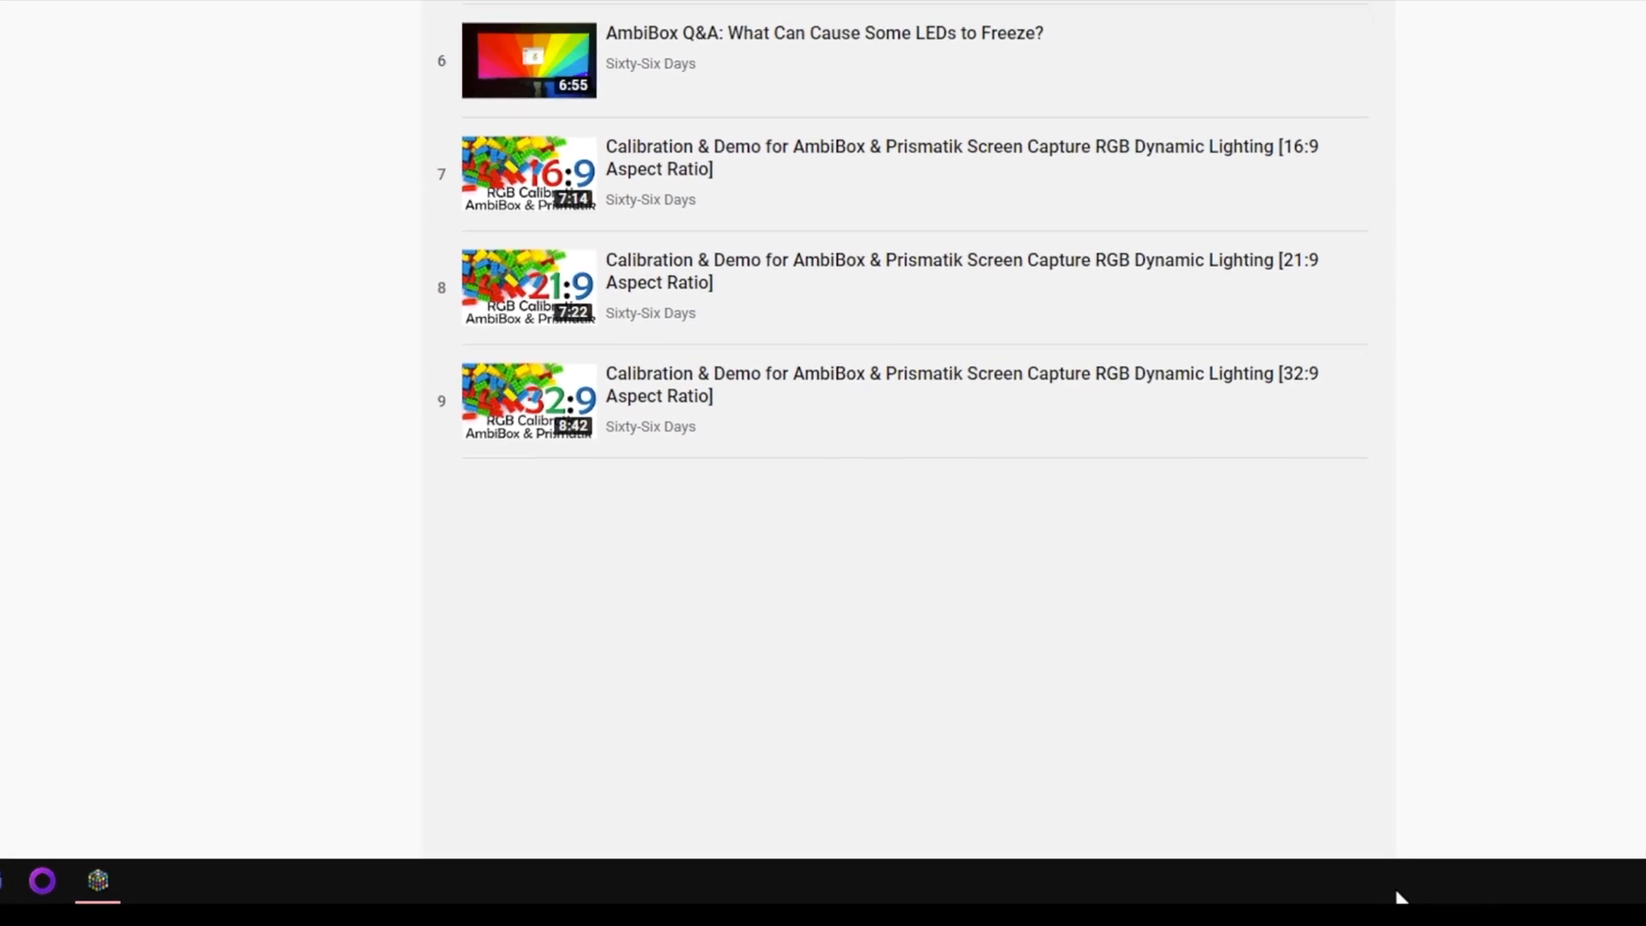
# - From the taskbar menu, enable 'Automatically hide the taskbar in desktop mode' and close Settings
pyautogui.rightClick(1398, 898)
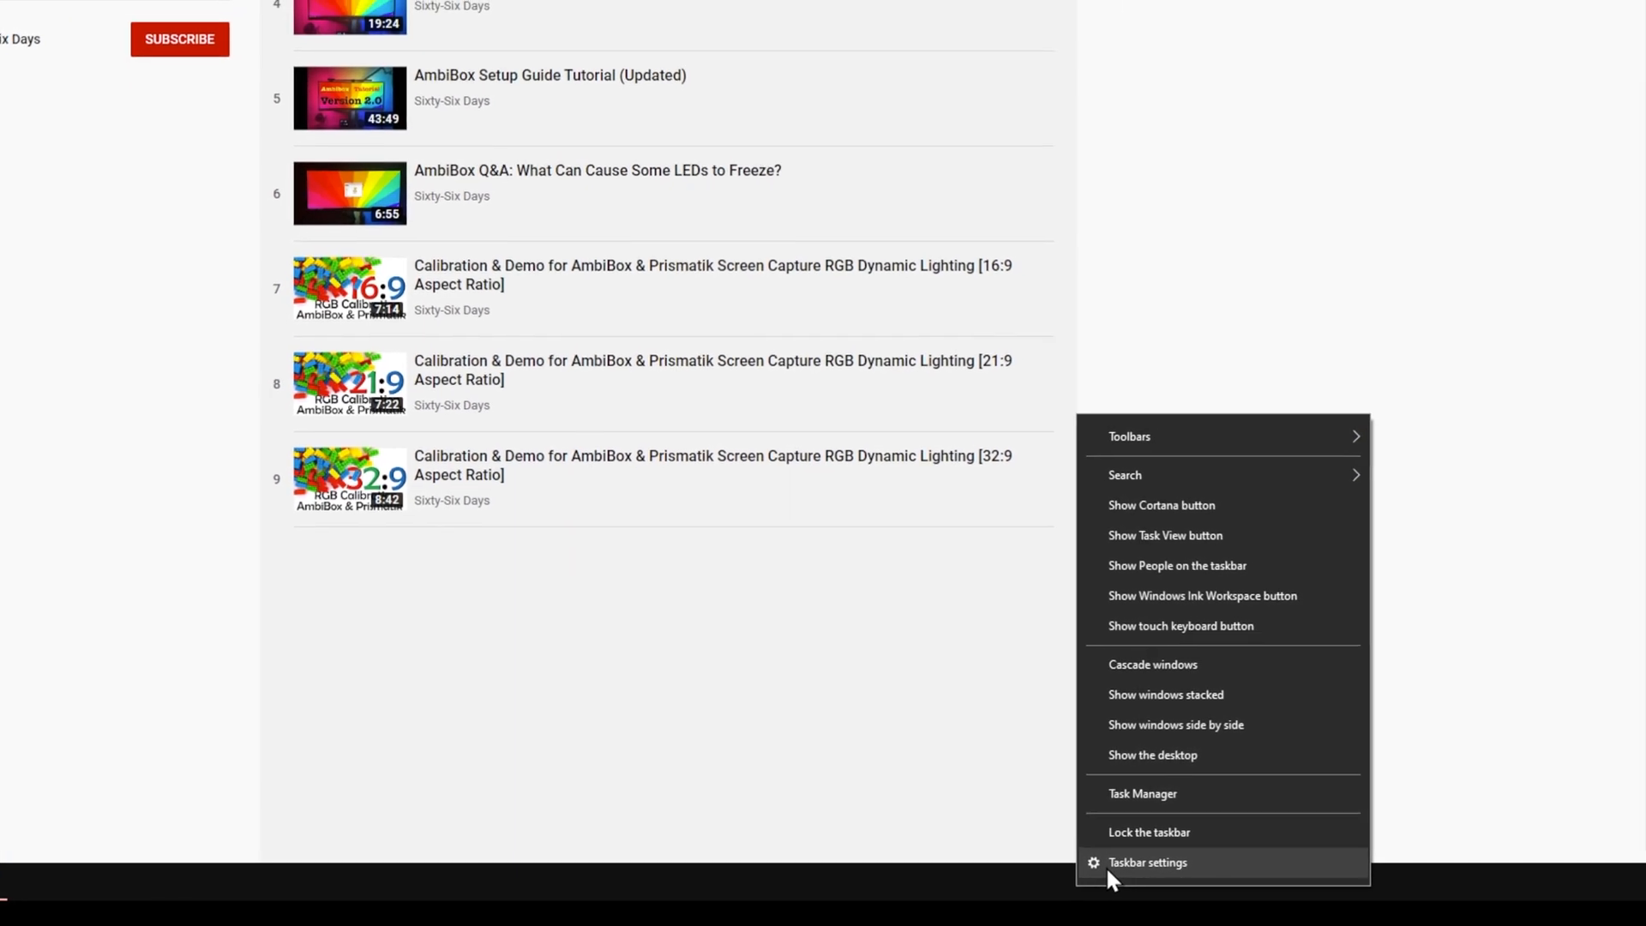
pyautogui.click(1146, 861)
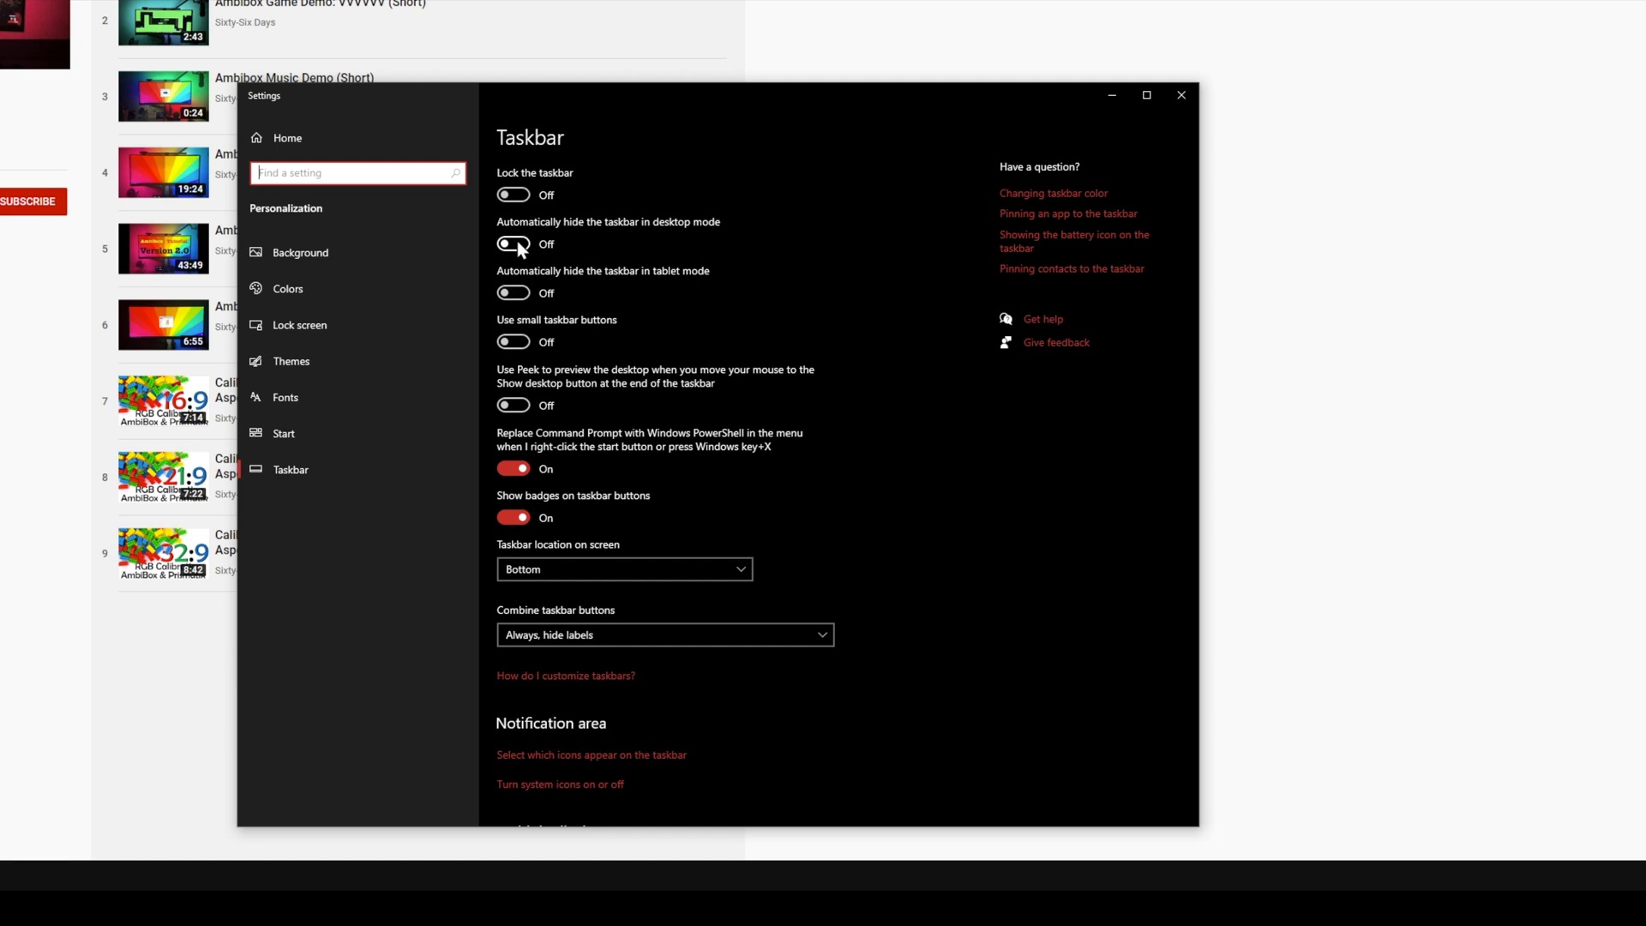
pyautogui.click(513, 244)
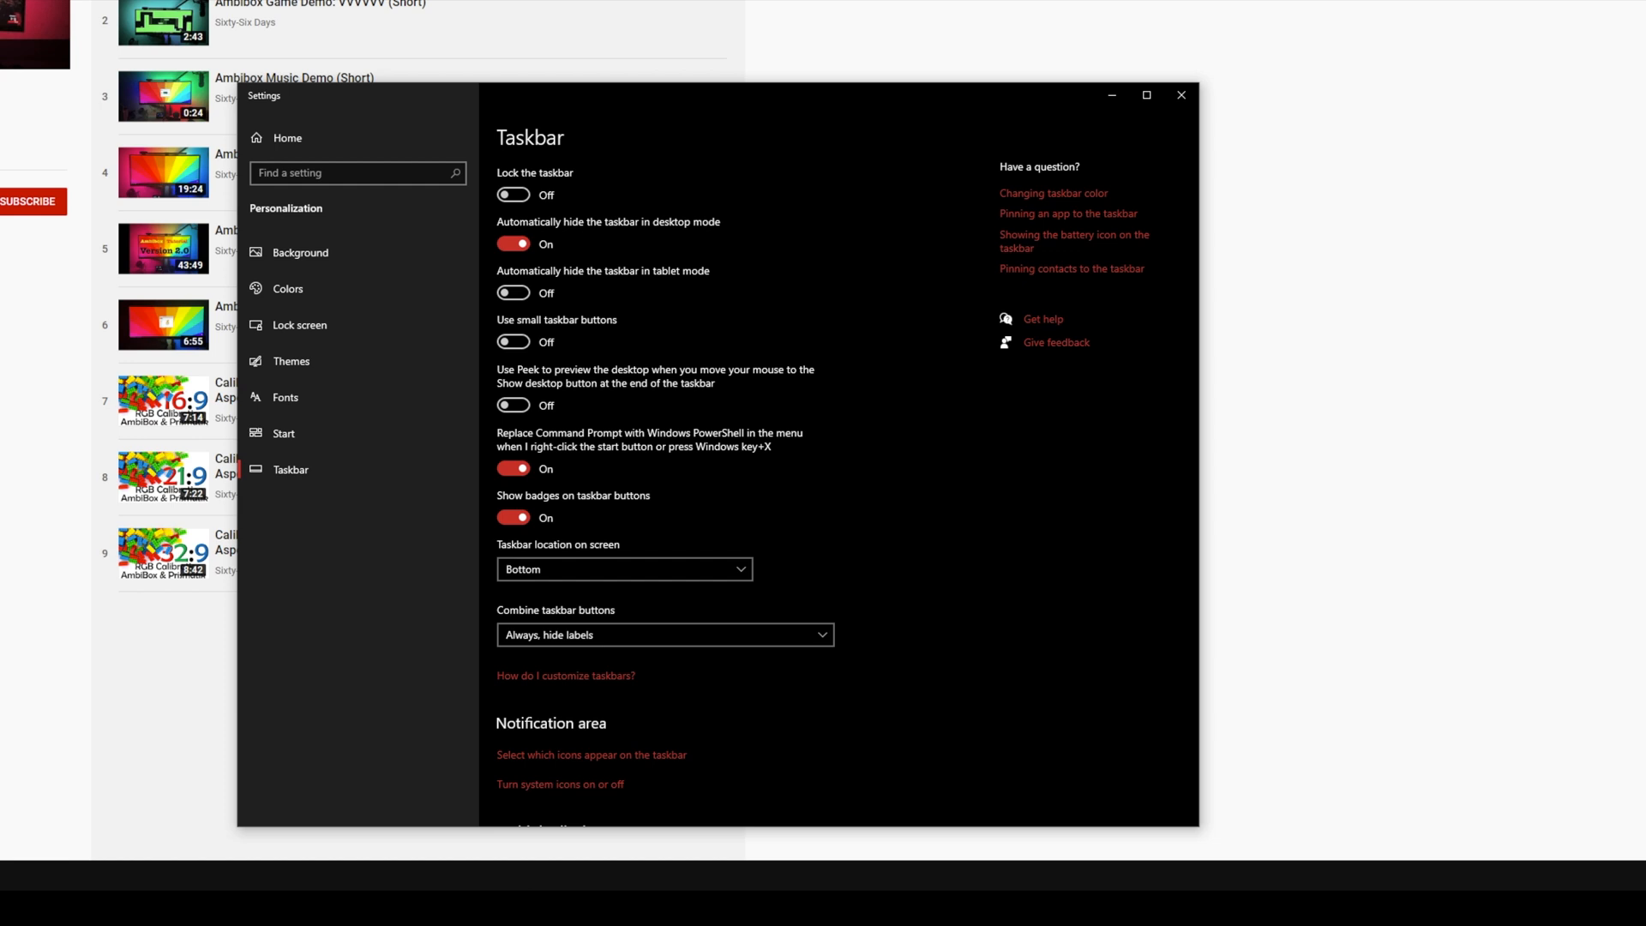
pyautogui.moveTo(631, 770)
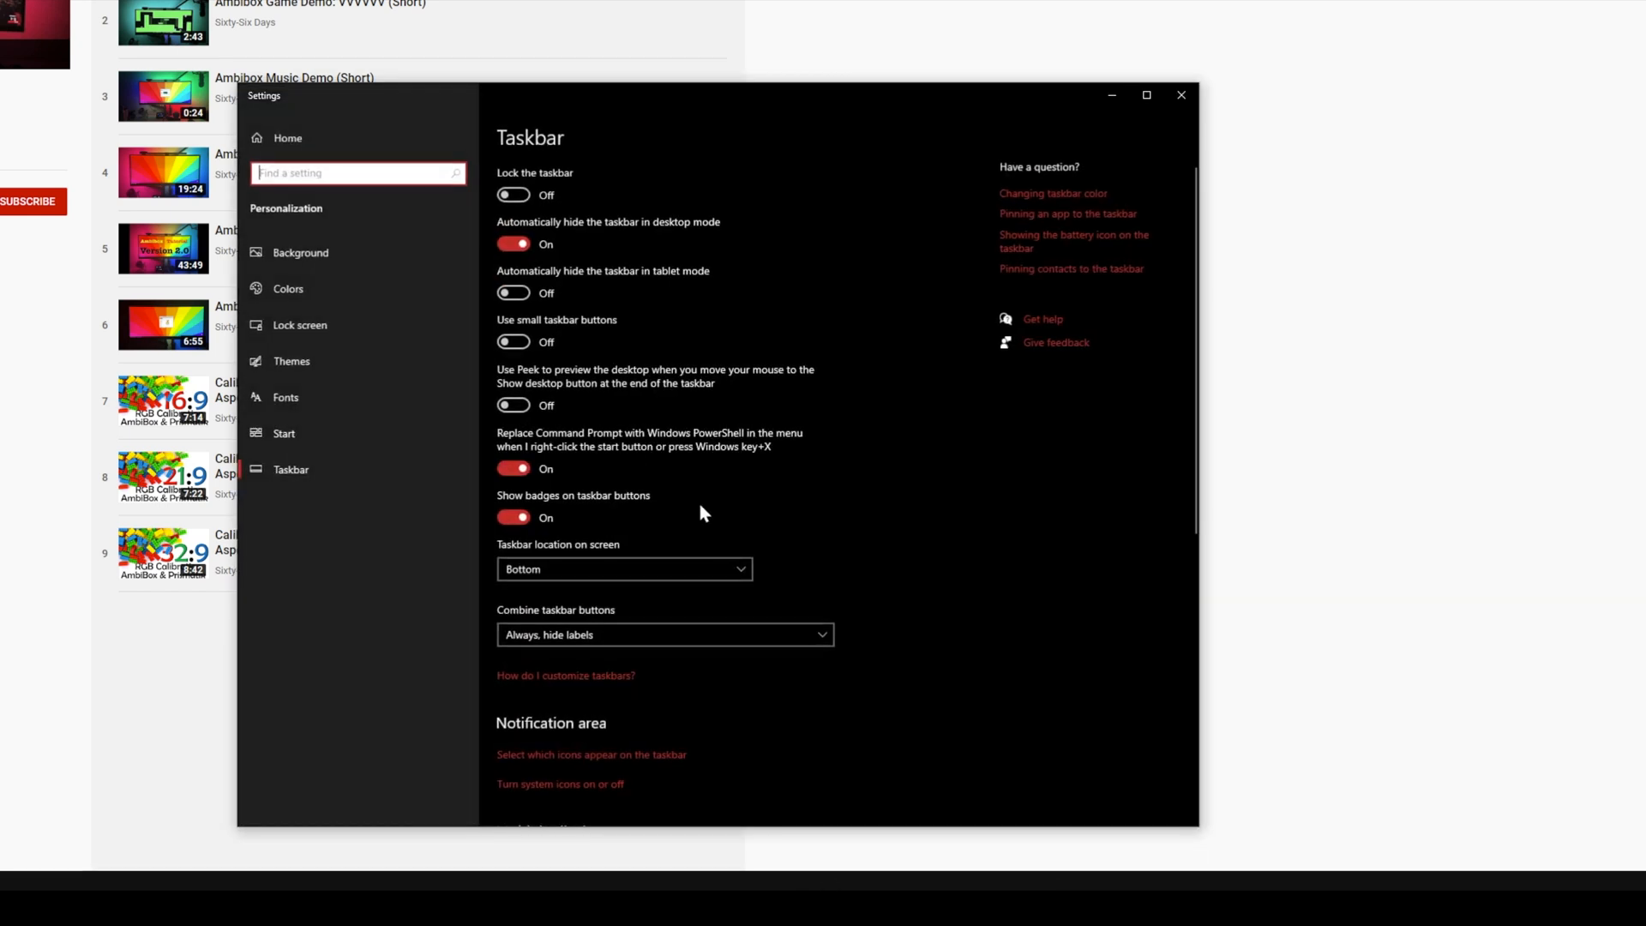
pyautogui.click(1180, 95)
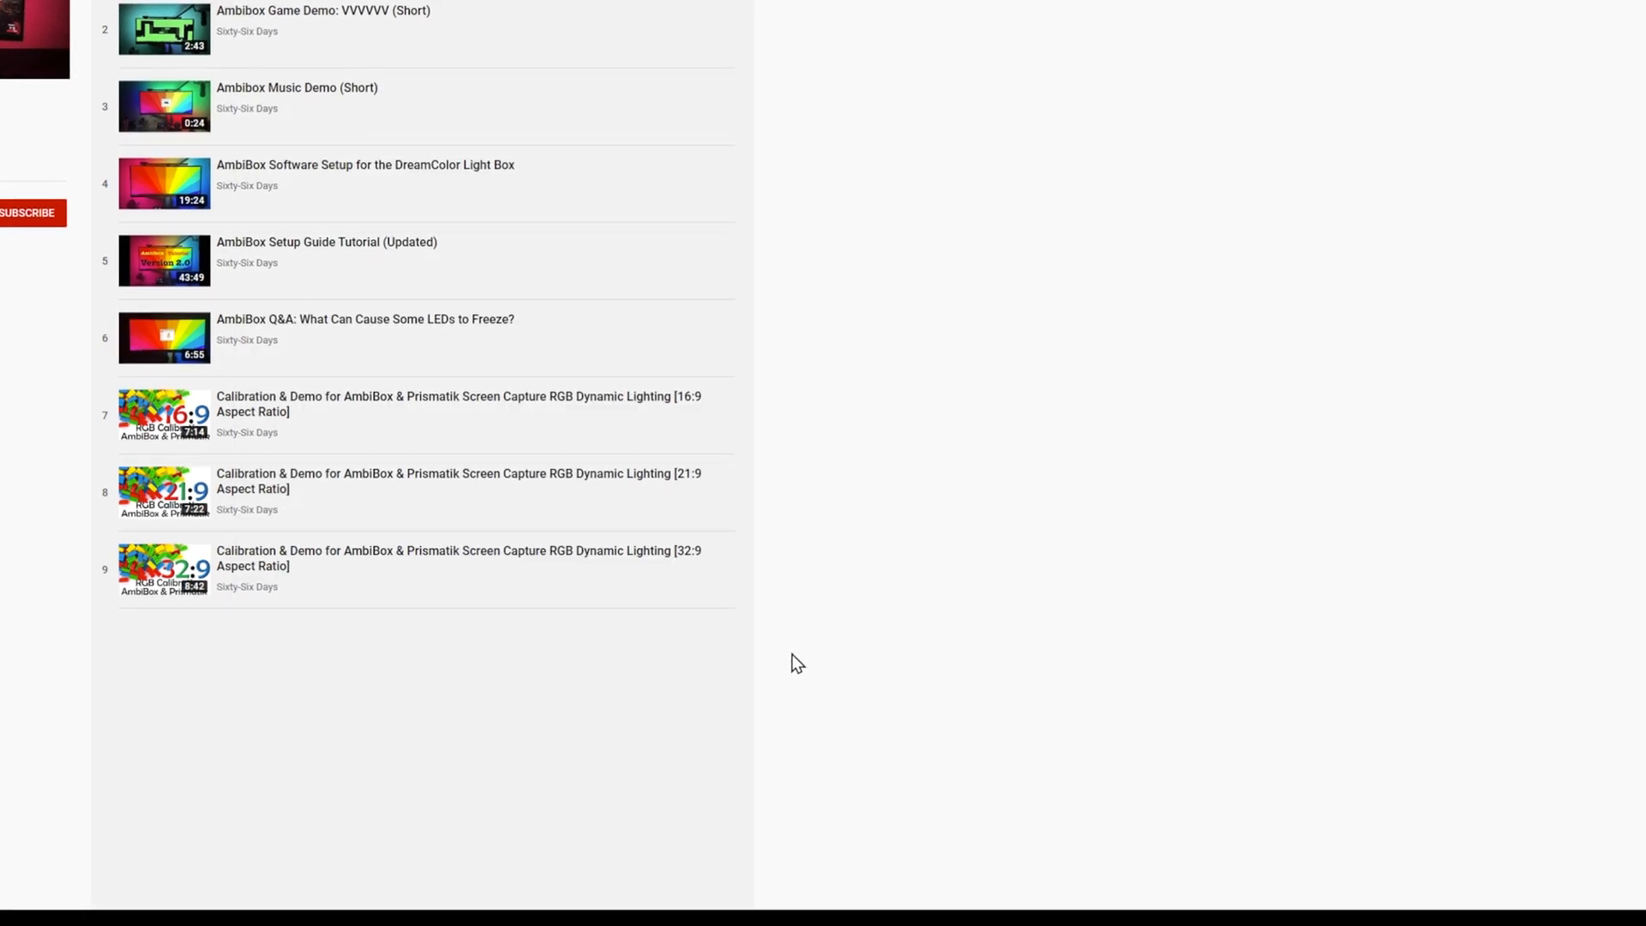
pyautogui.scroll(3)
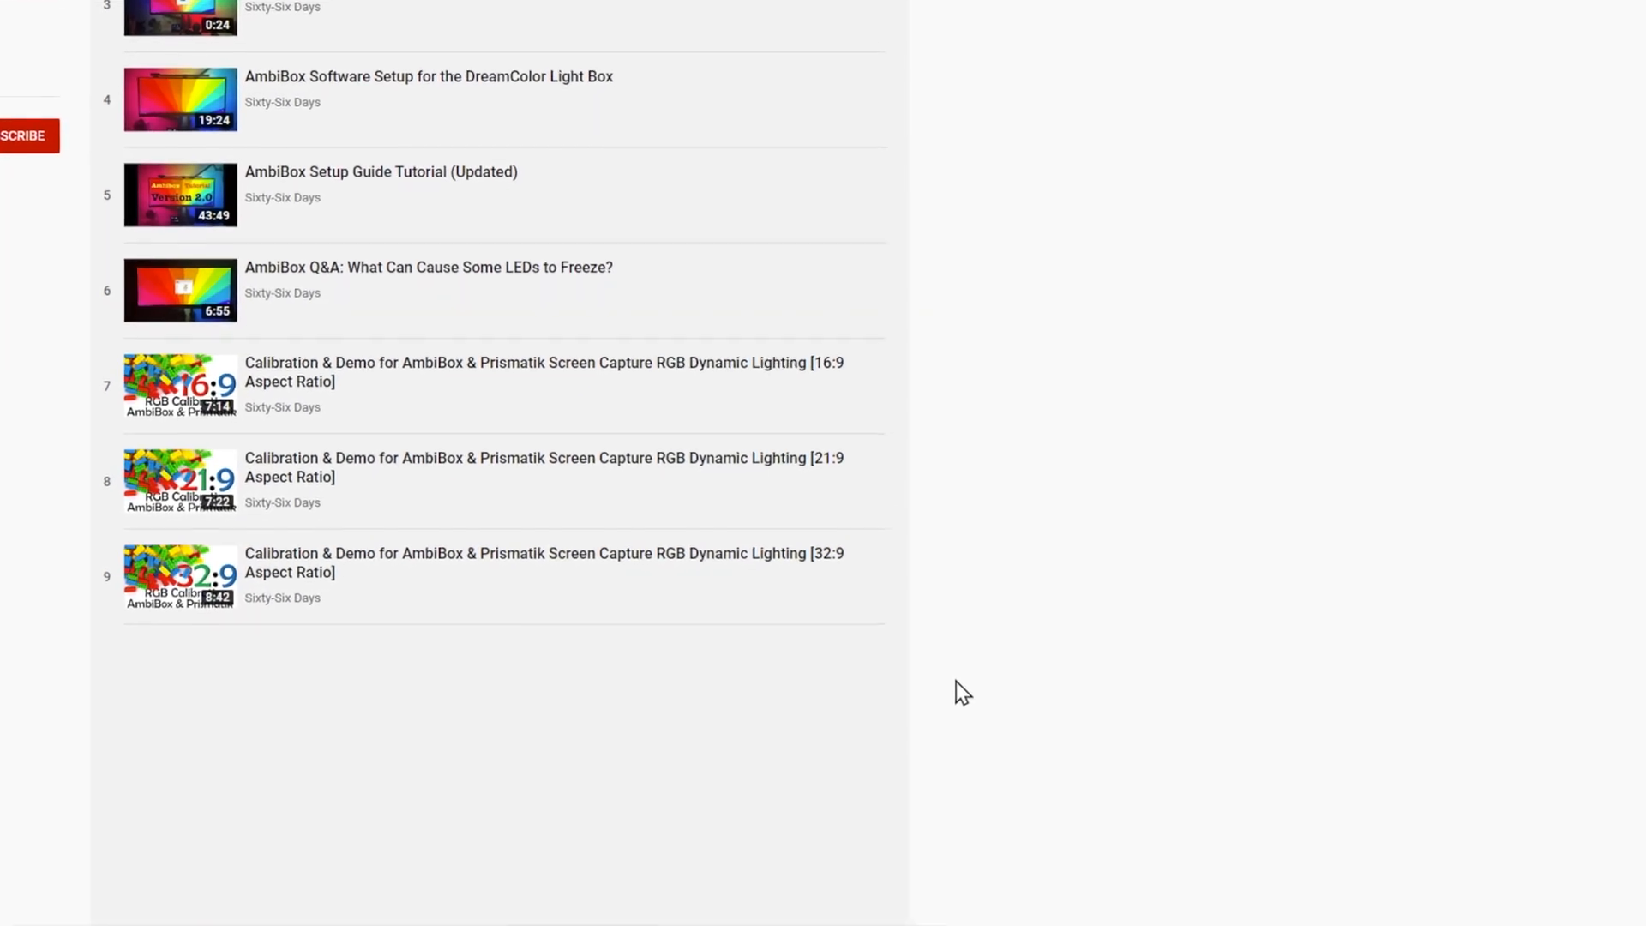
pyautogui.scroll(-3)
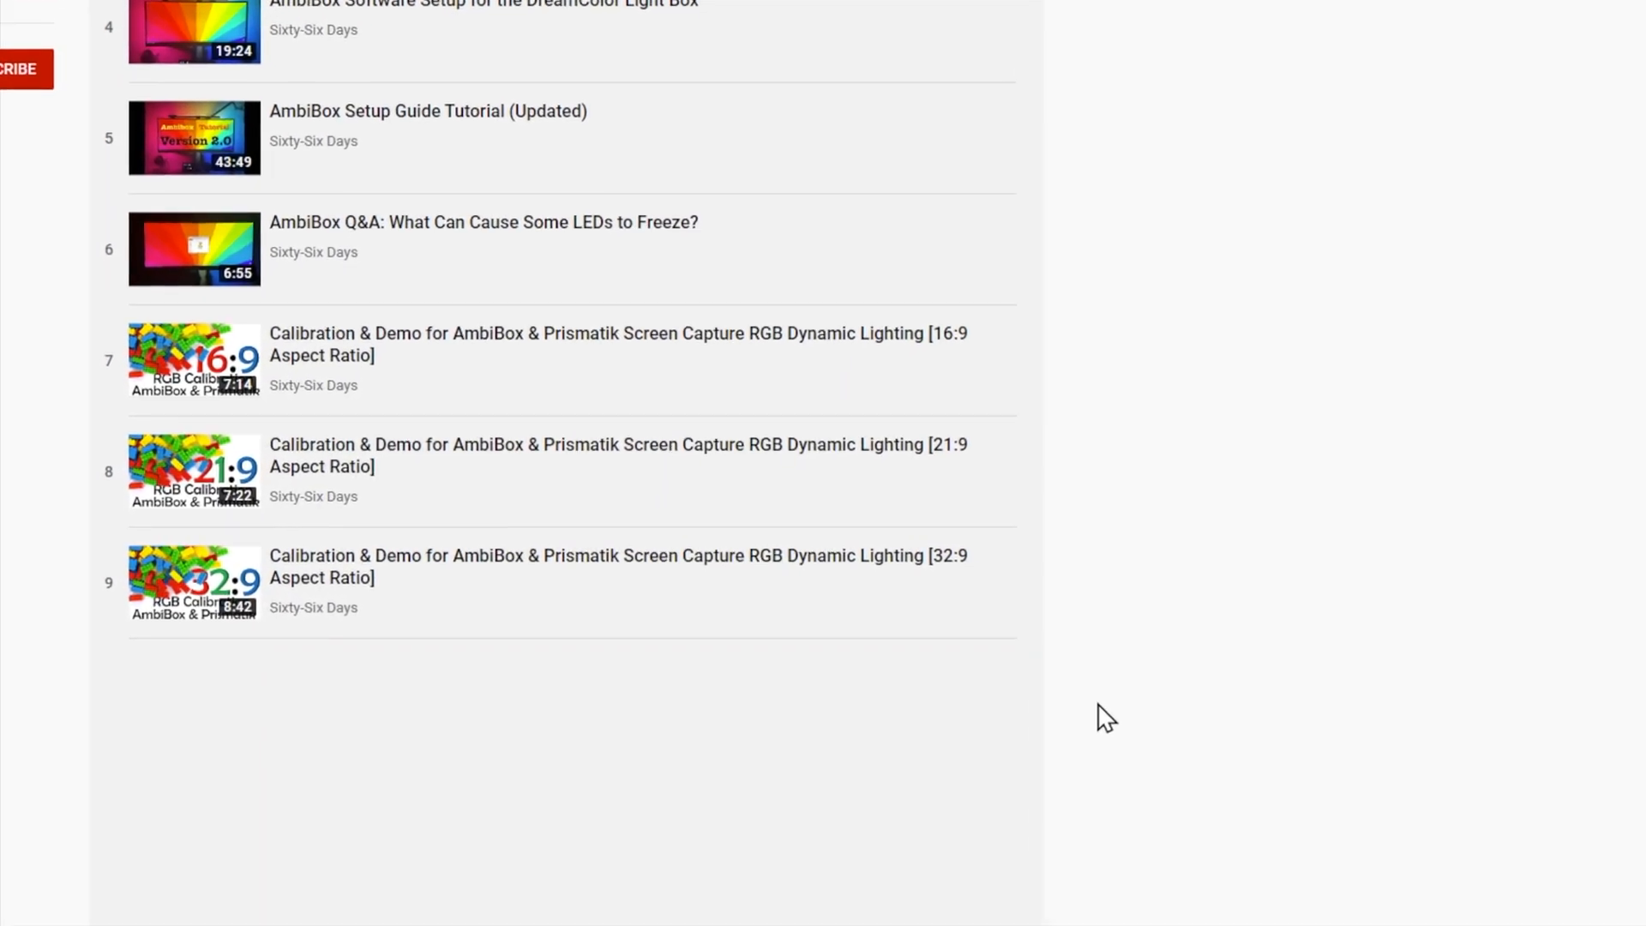
pyautogui.scroll(-3)
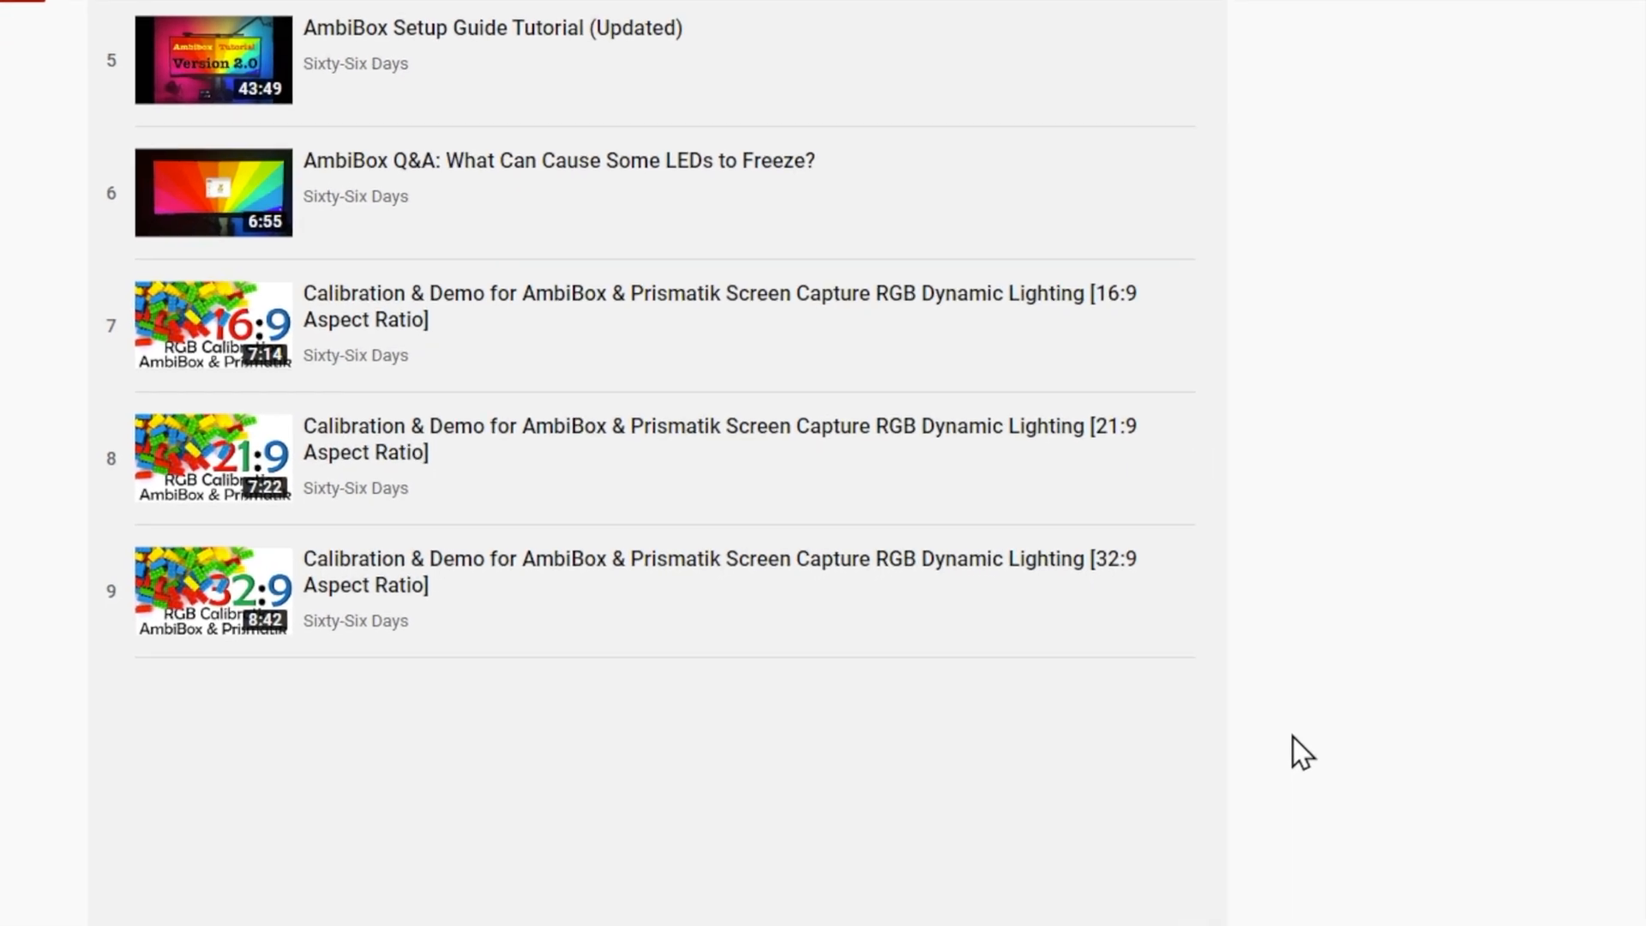
pyautogui.scroll(-3)
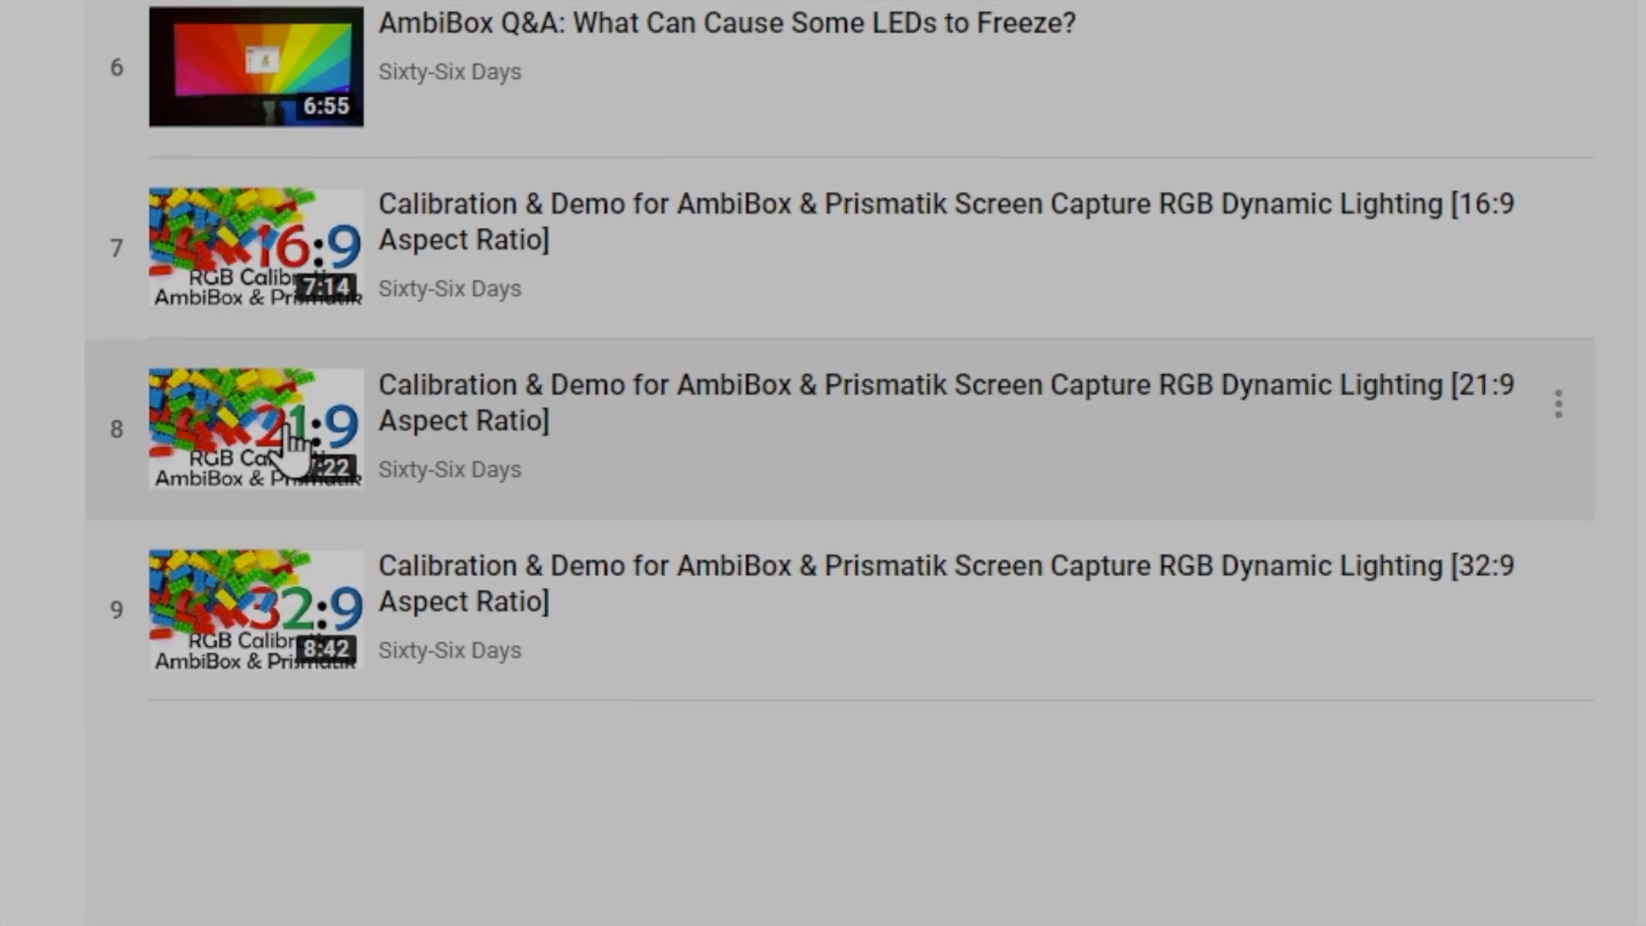
# - Open the [21:9 Aspect Ratio] Calibration & Demo video with its full description expanded
pyautogui.click(256, 428)
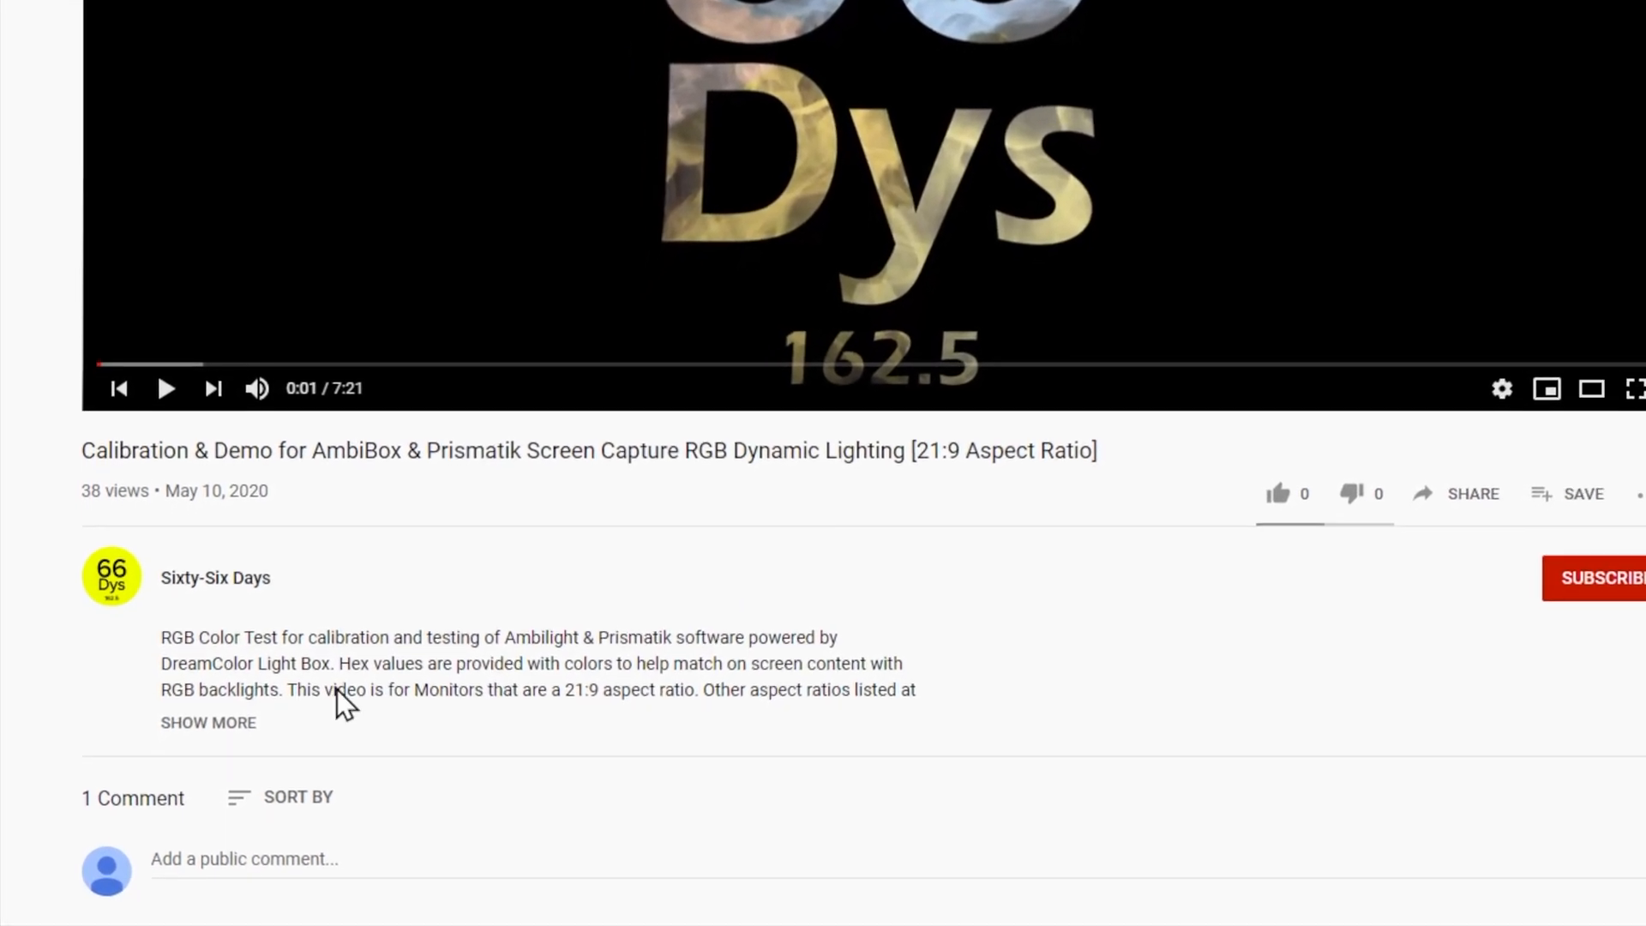
pyautogui.click(207, 721)
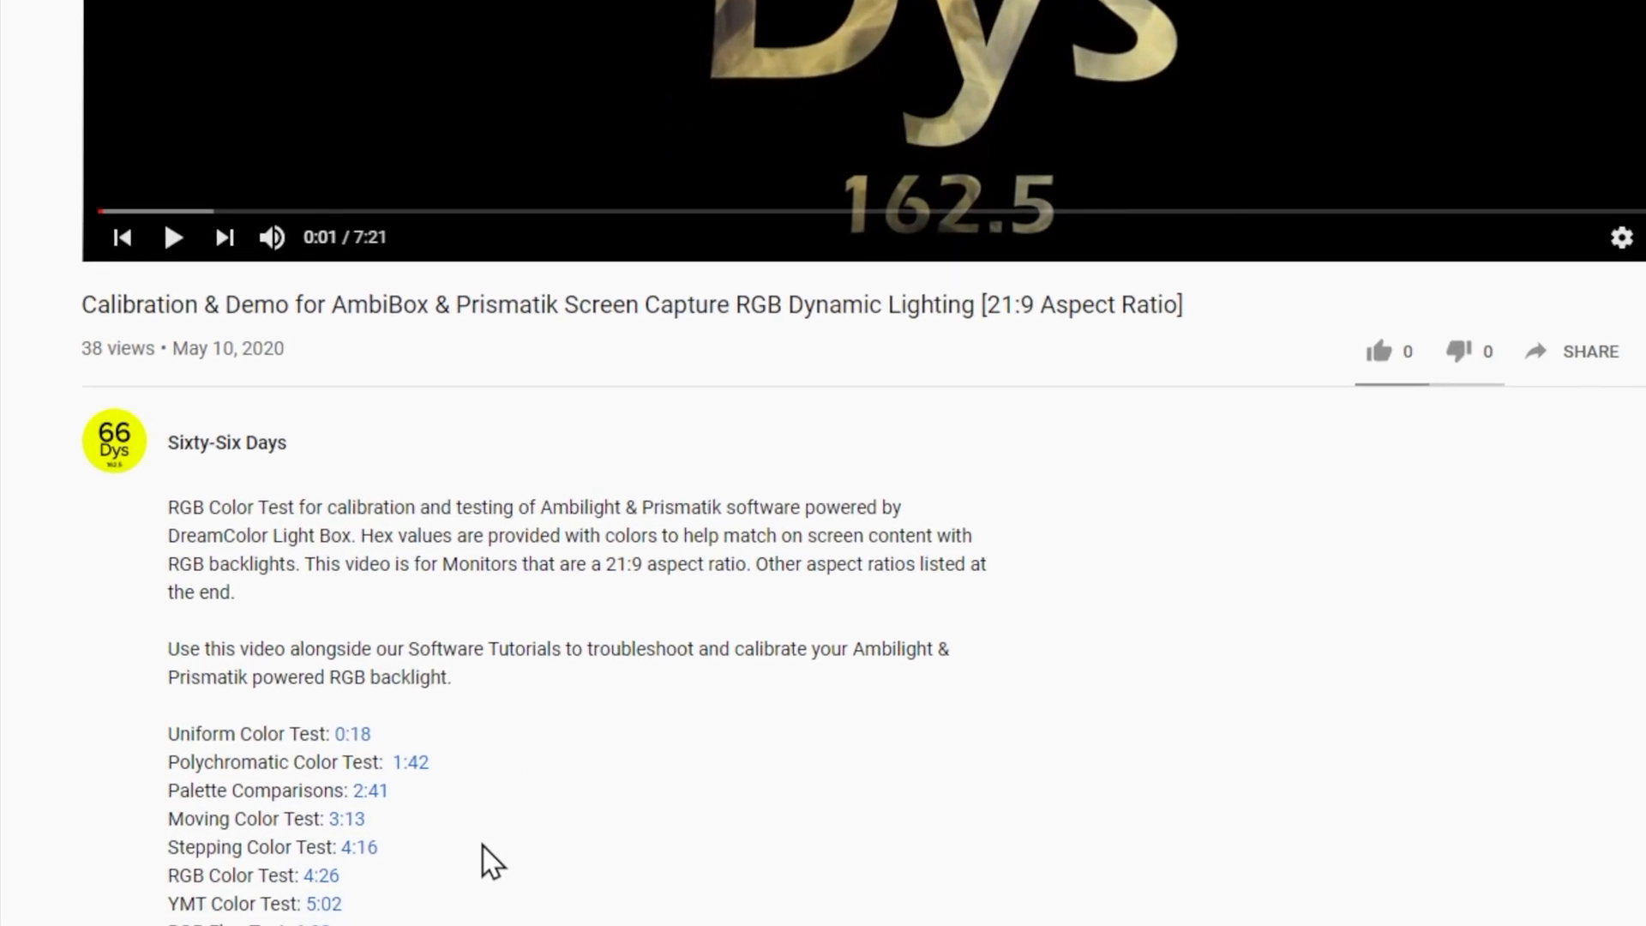
# - Scroll through the description's colour-test timestamps and related links
pyautogui.scroll(-3)
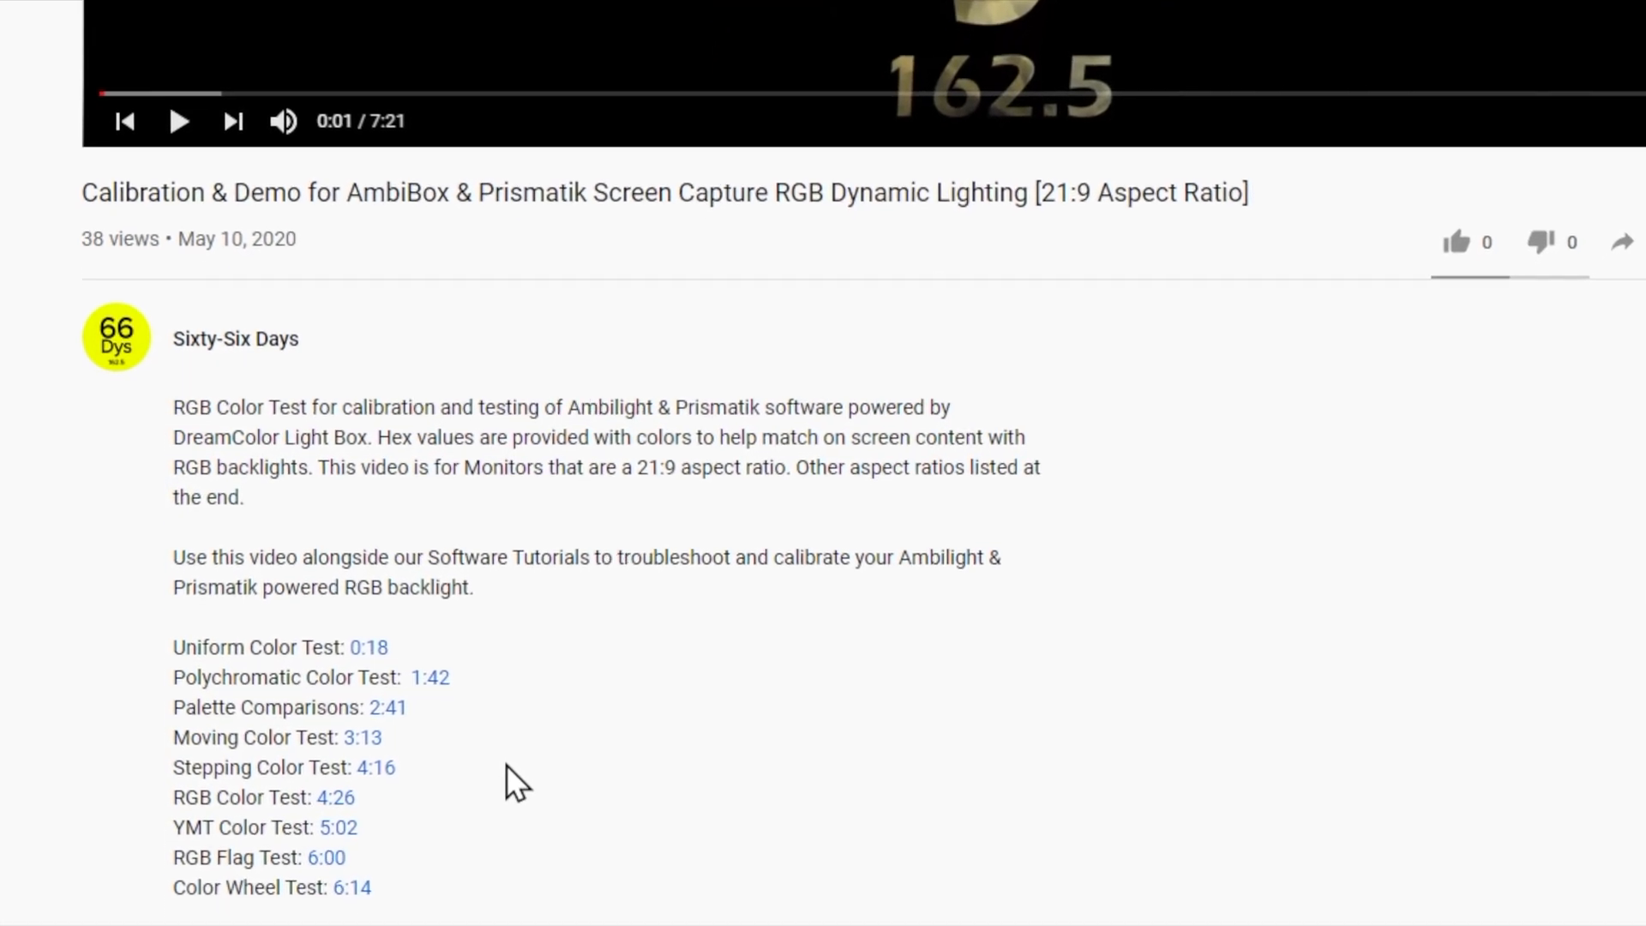
pyautogui.scroll(-3)
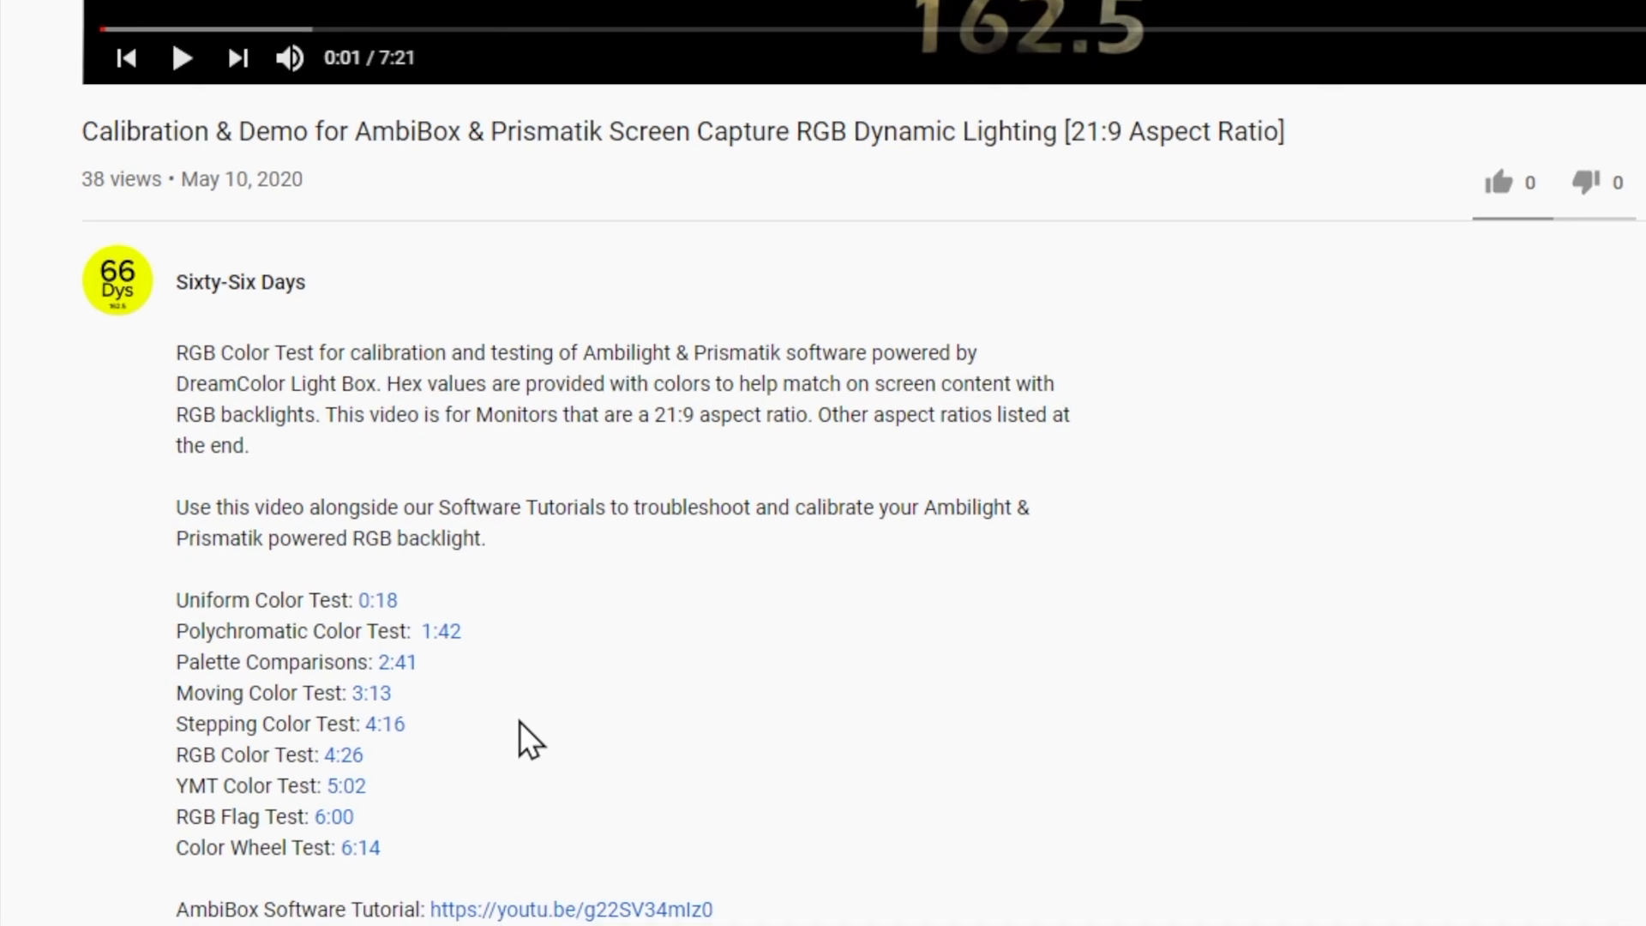
pyautogui.scroll(-3)
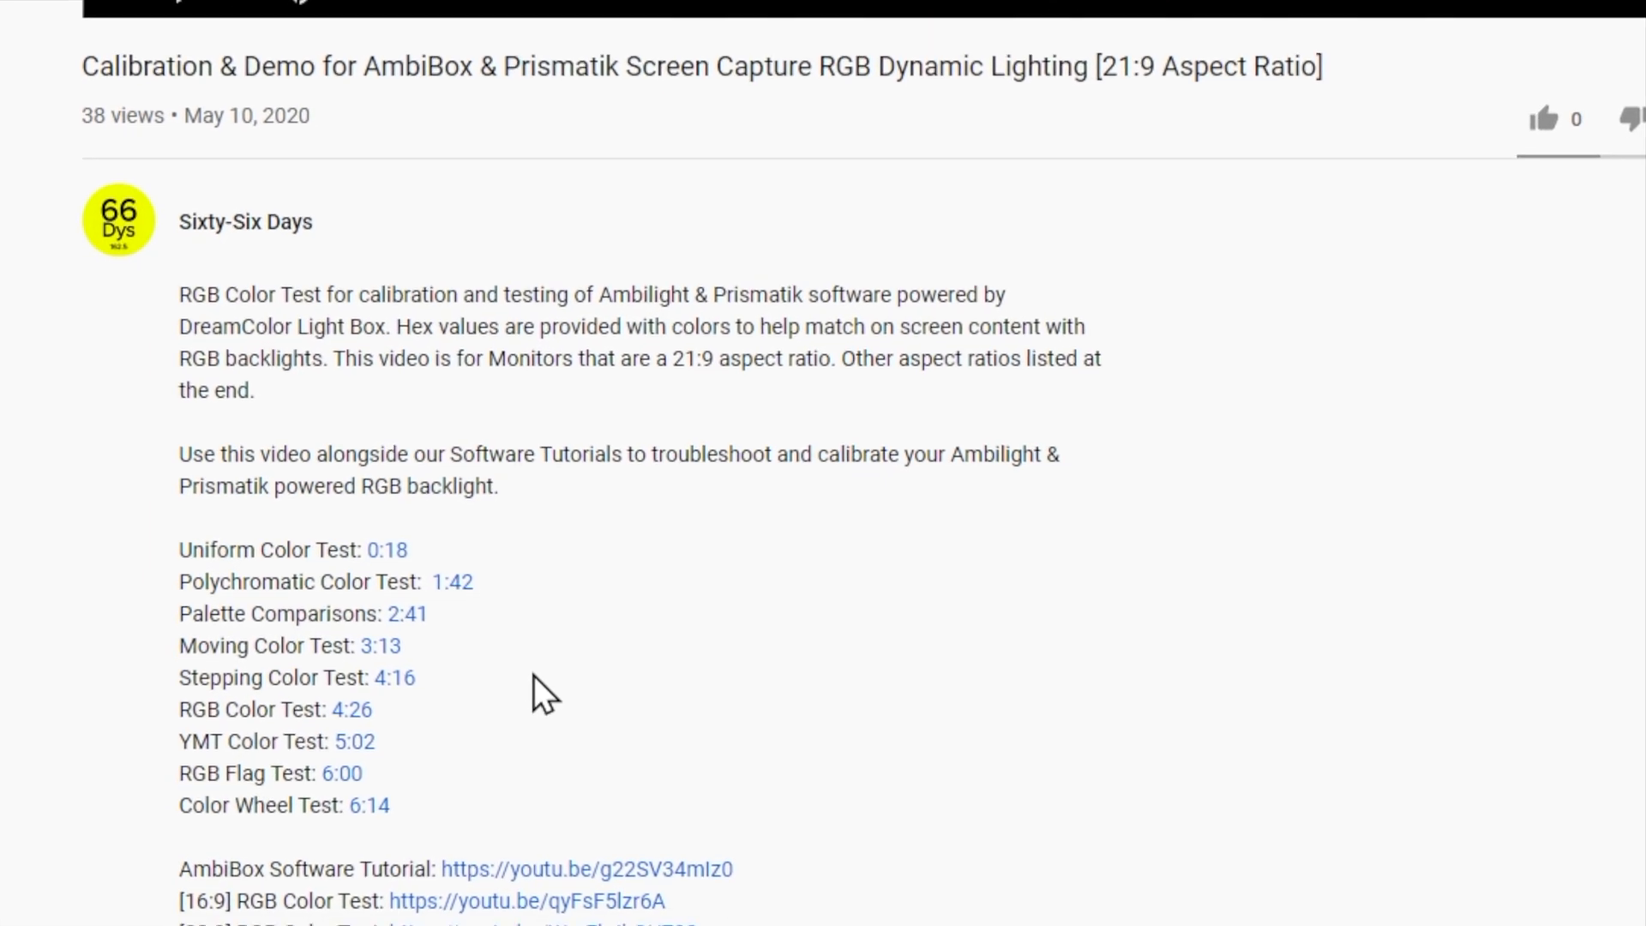
pyautogui.scroll(-3)
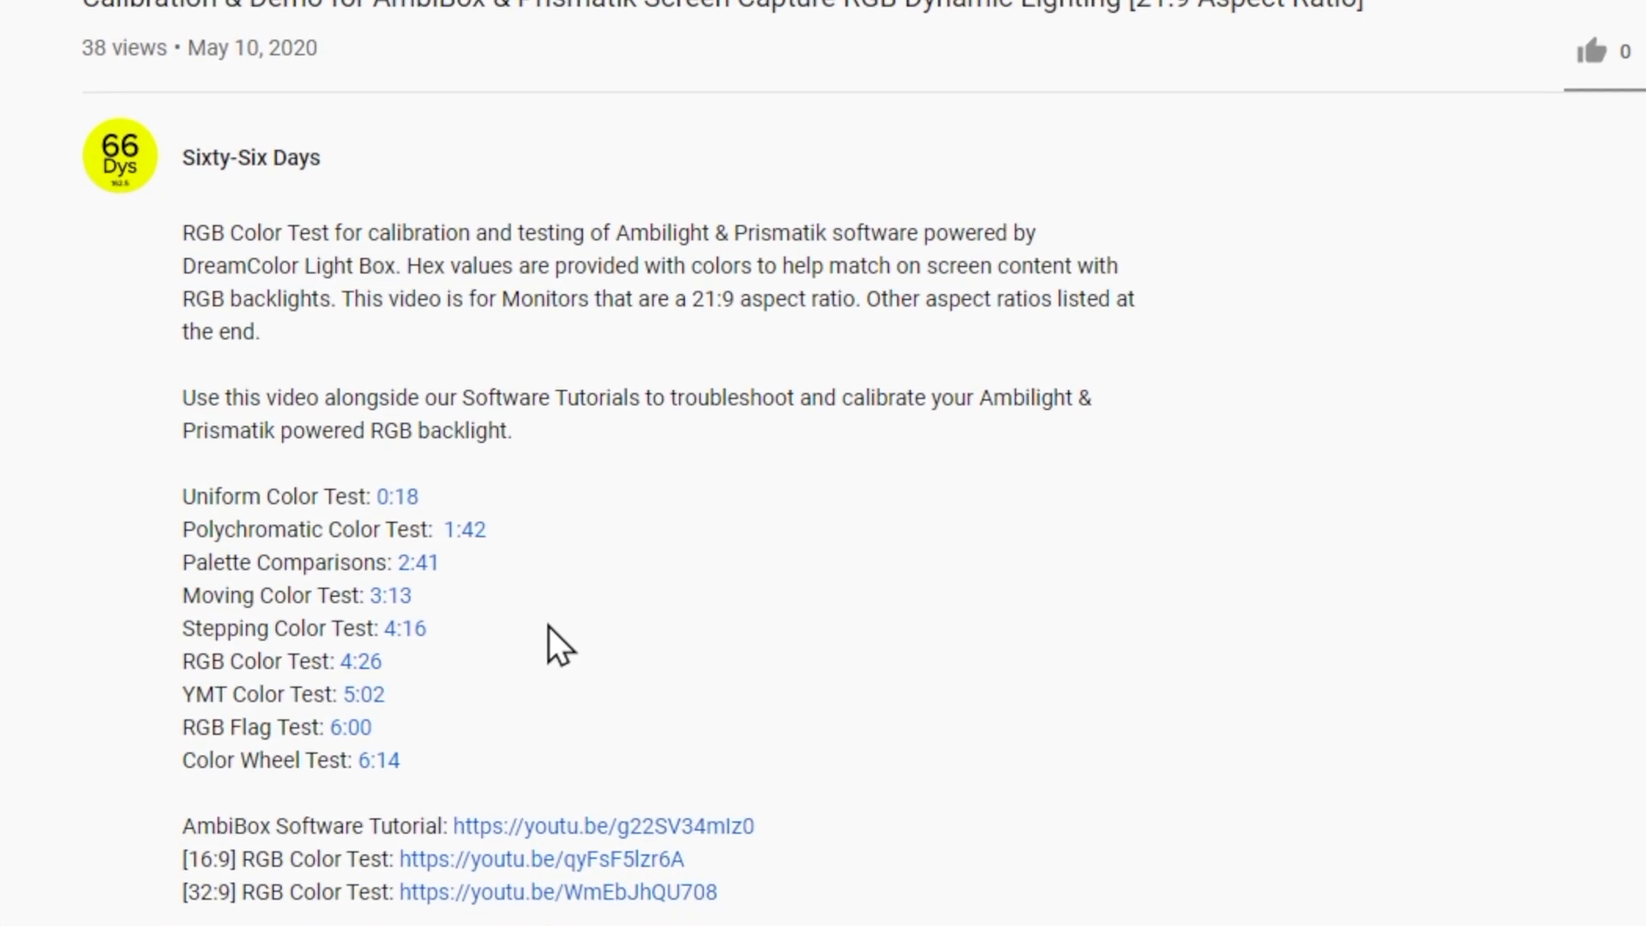
pyautogui.scroll(-3)
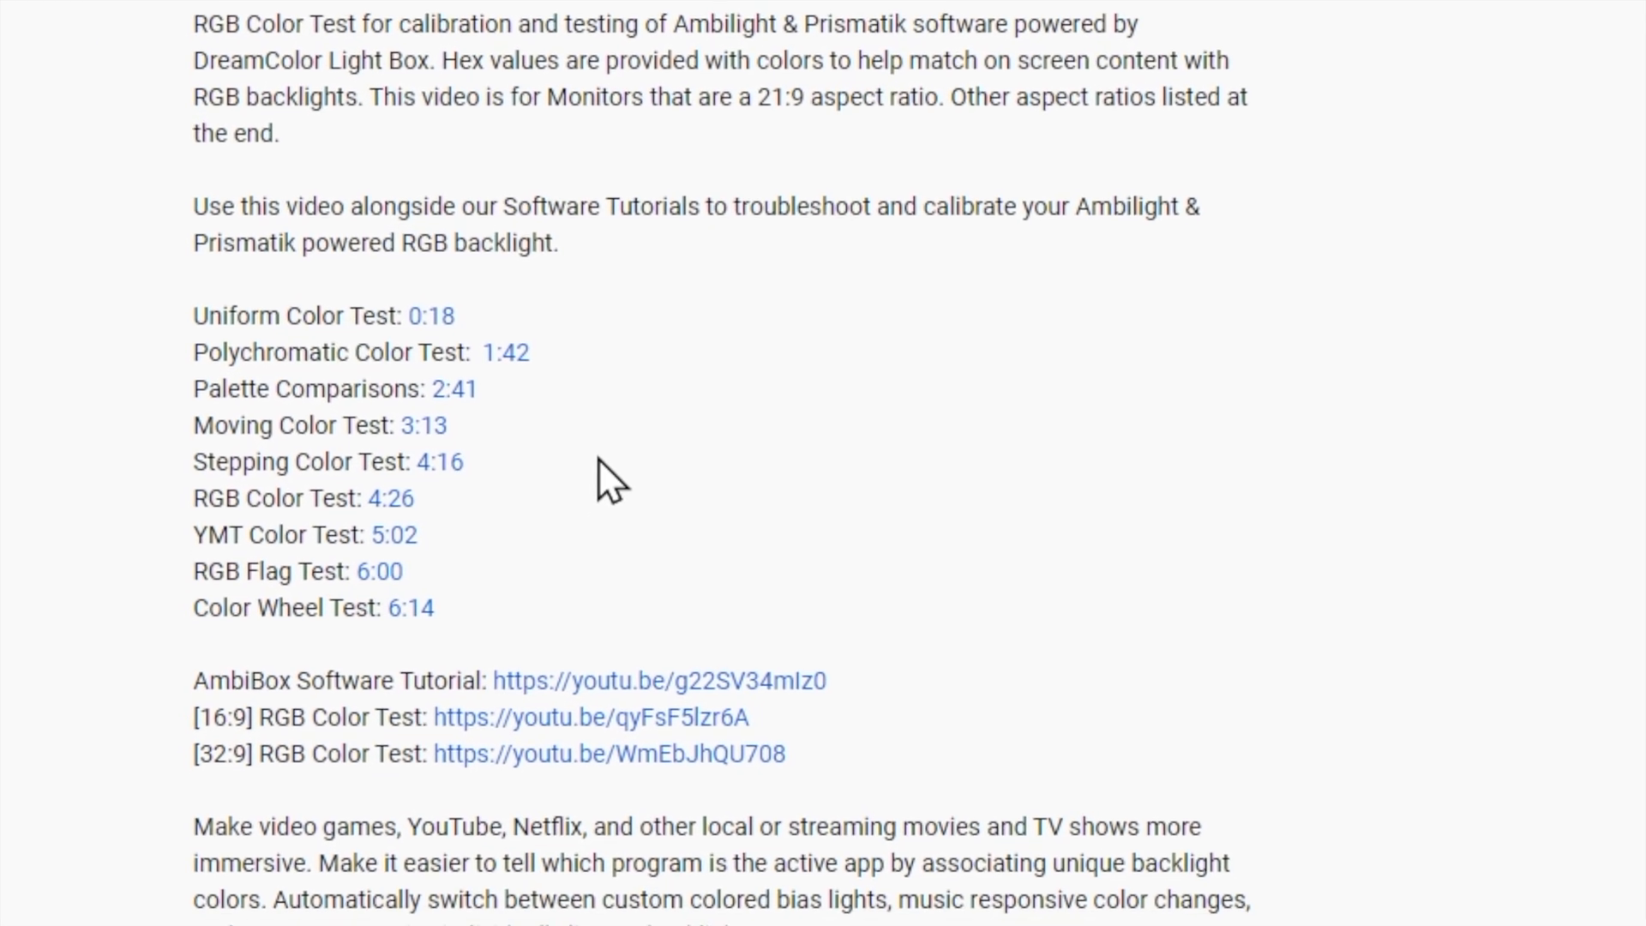
pyautogui.scroll(-3)
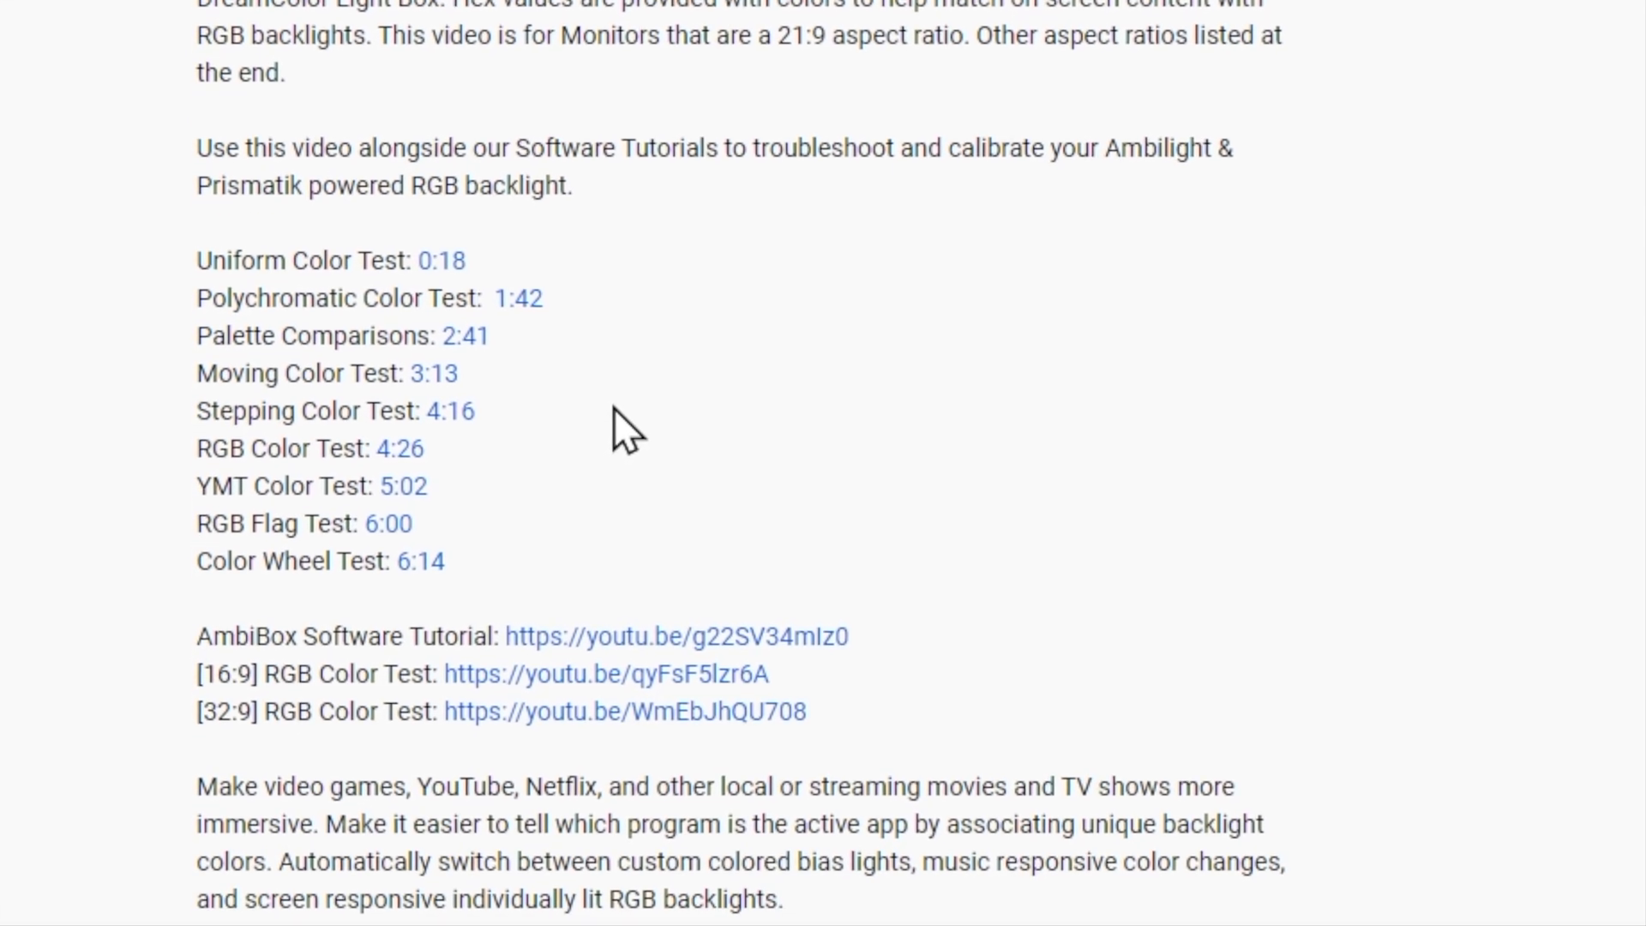
pyautogui.scroll(-3)
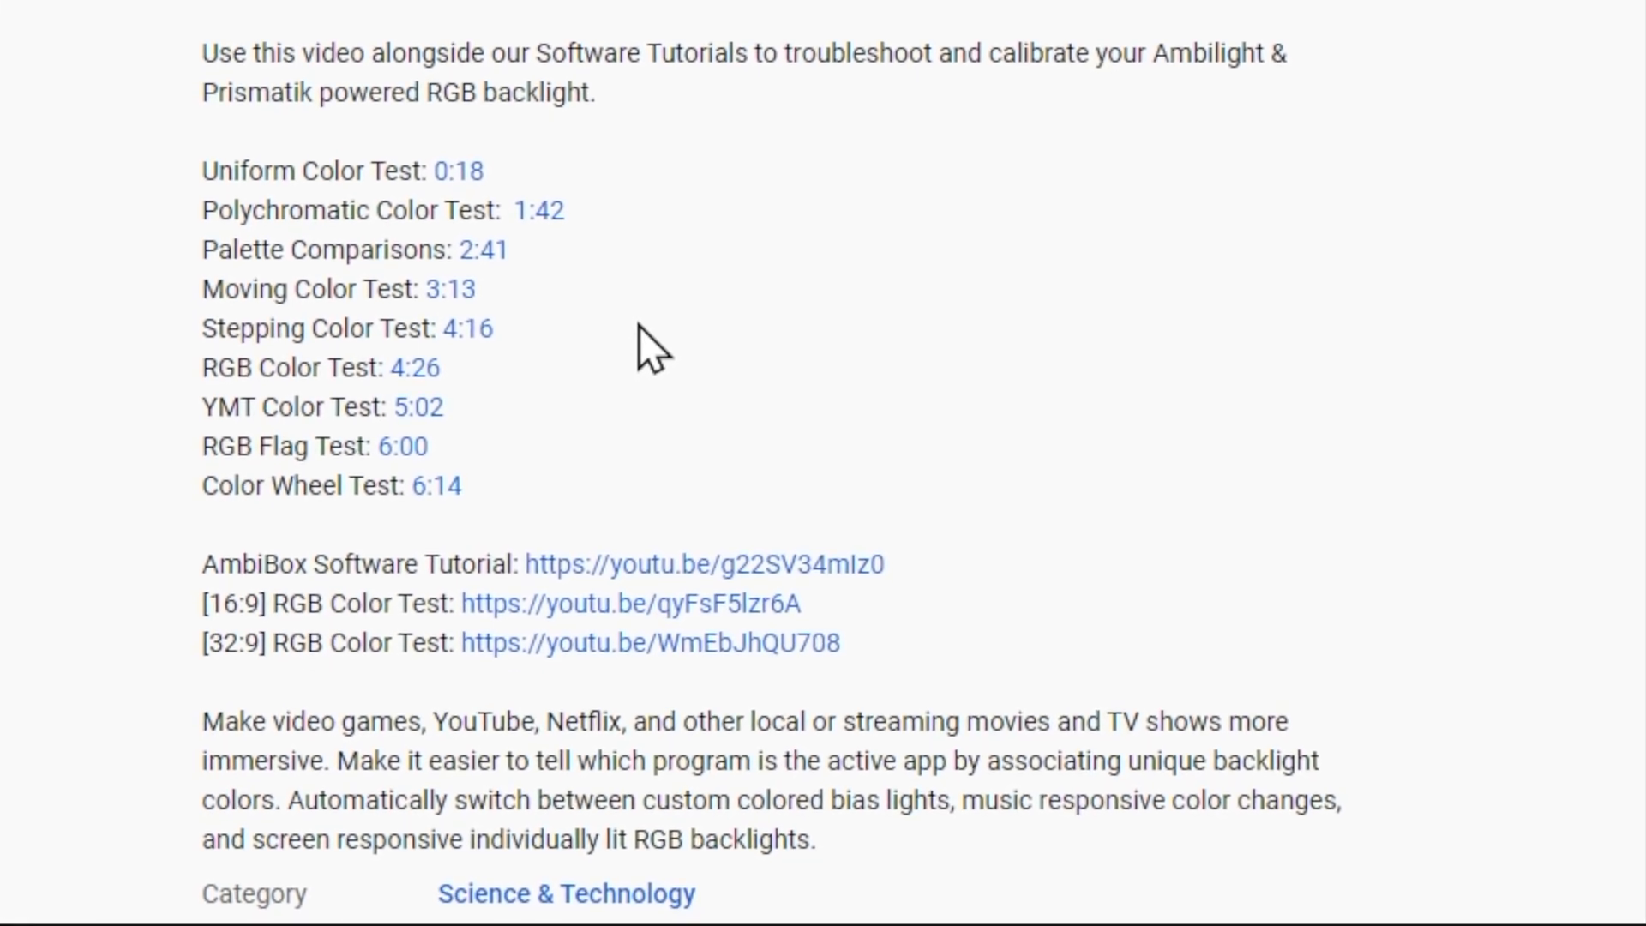
pyautogui.scroll(3)
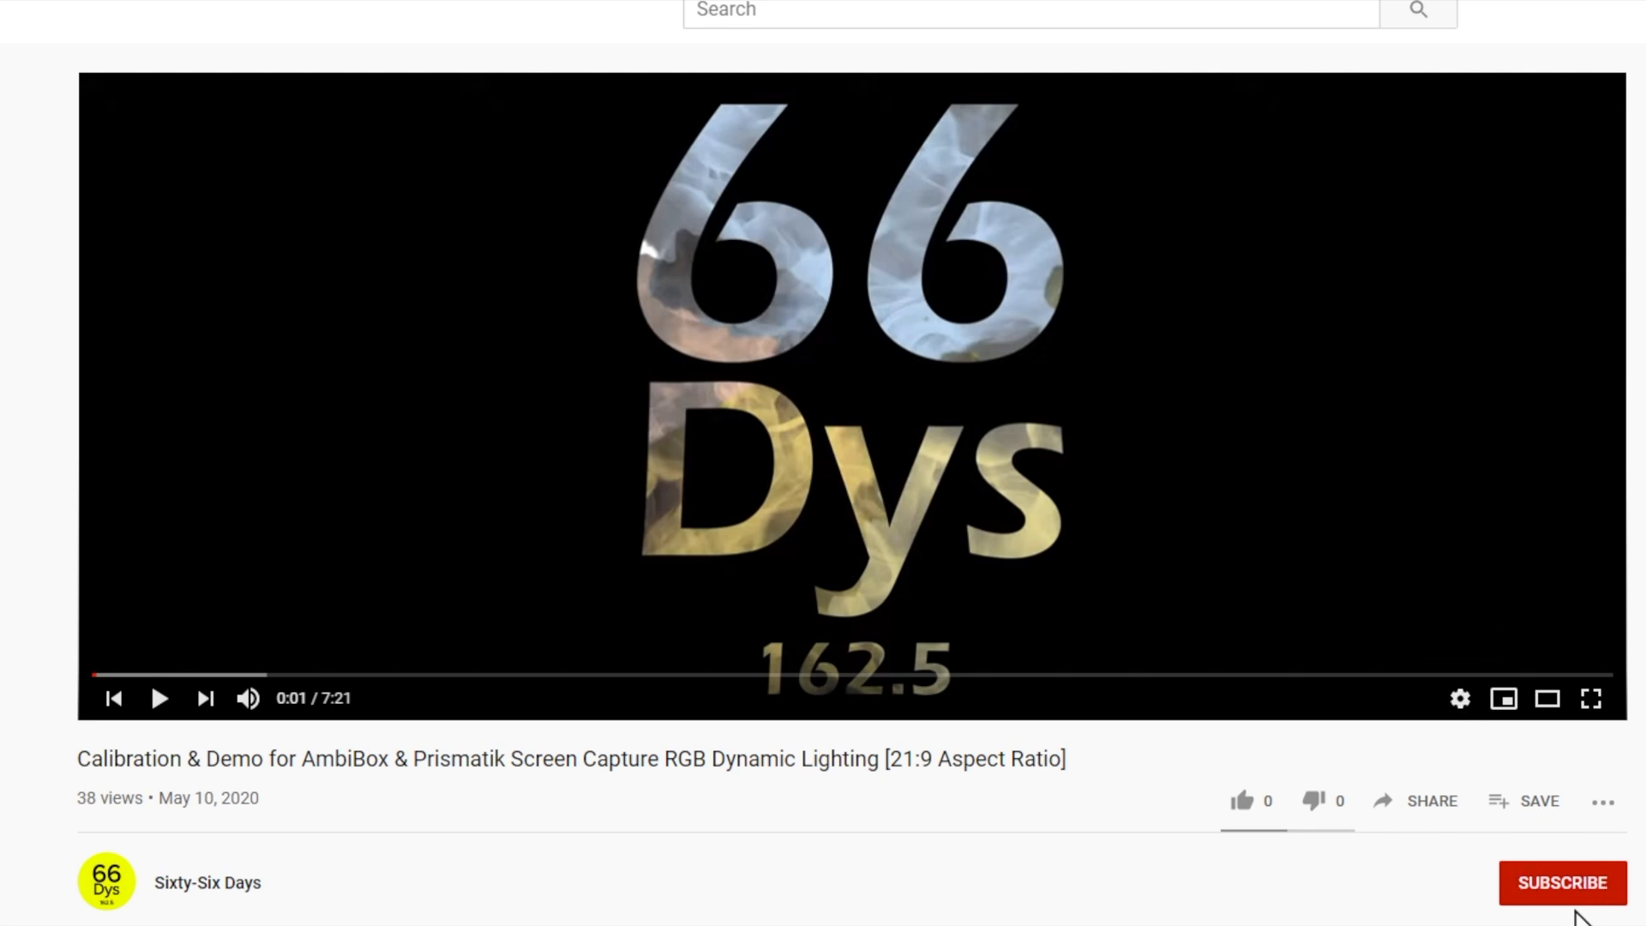
pyautogui.moveTo(1572, 876)
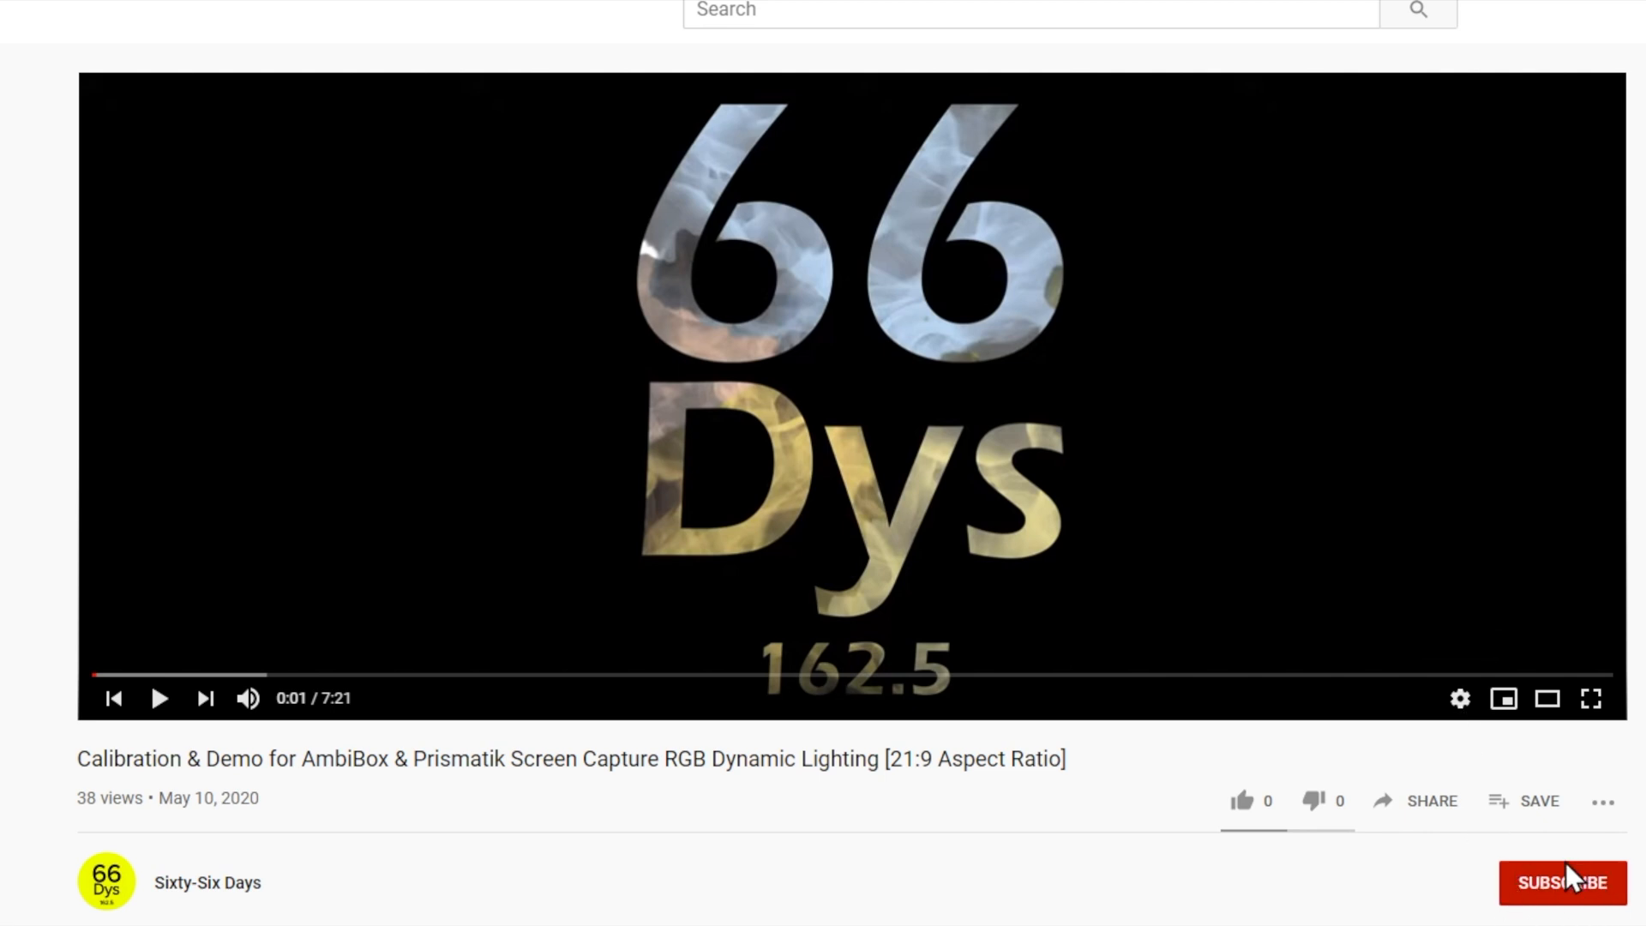
pyautogui.moveTo(1460, 698)
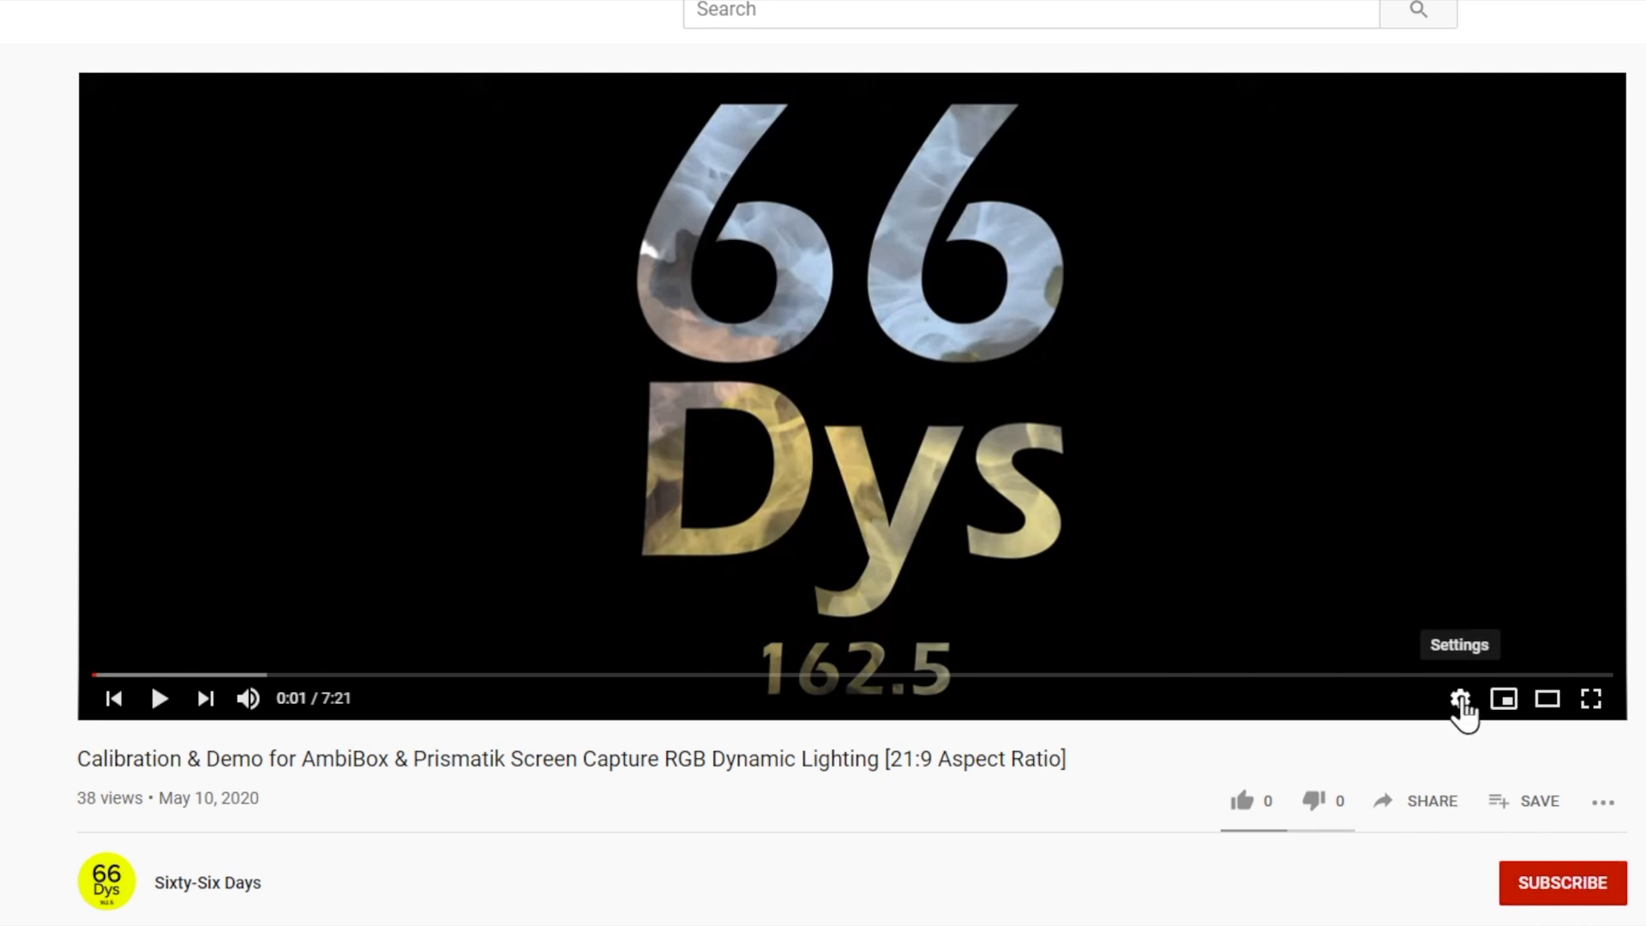
# - View the player's quality choices up to 2160p60 and dismiss them, leaving quality automatic
pyautogui.click(1459, 698)
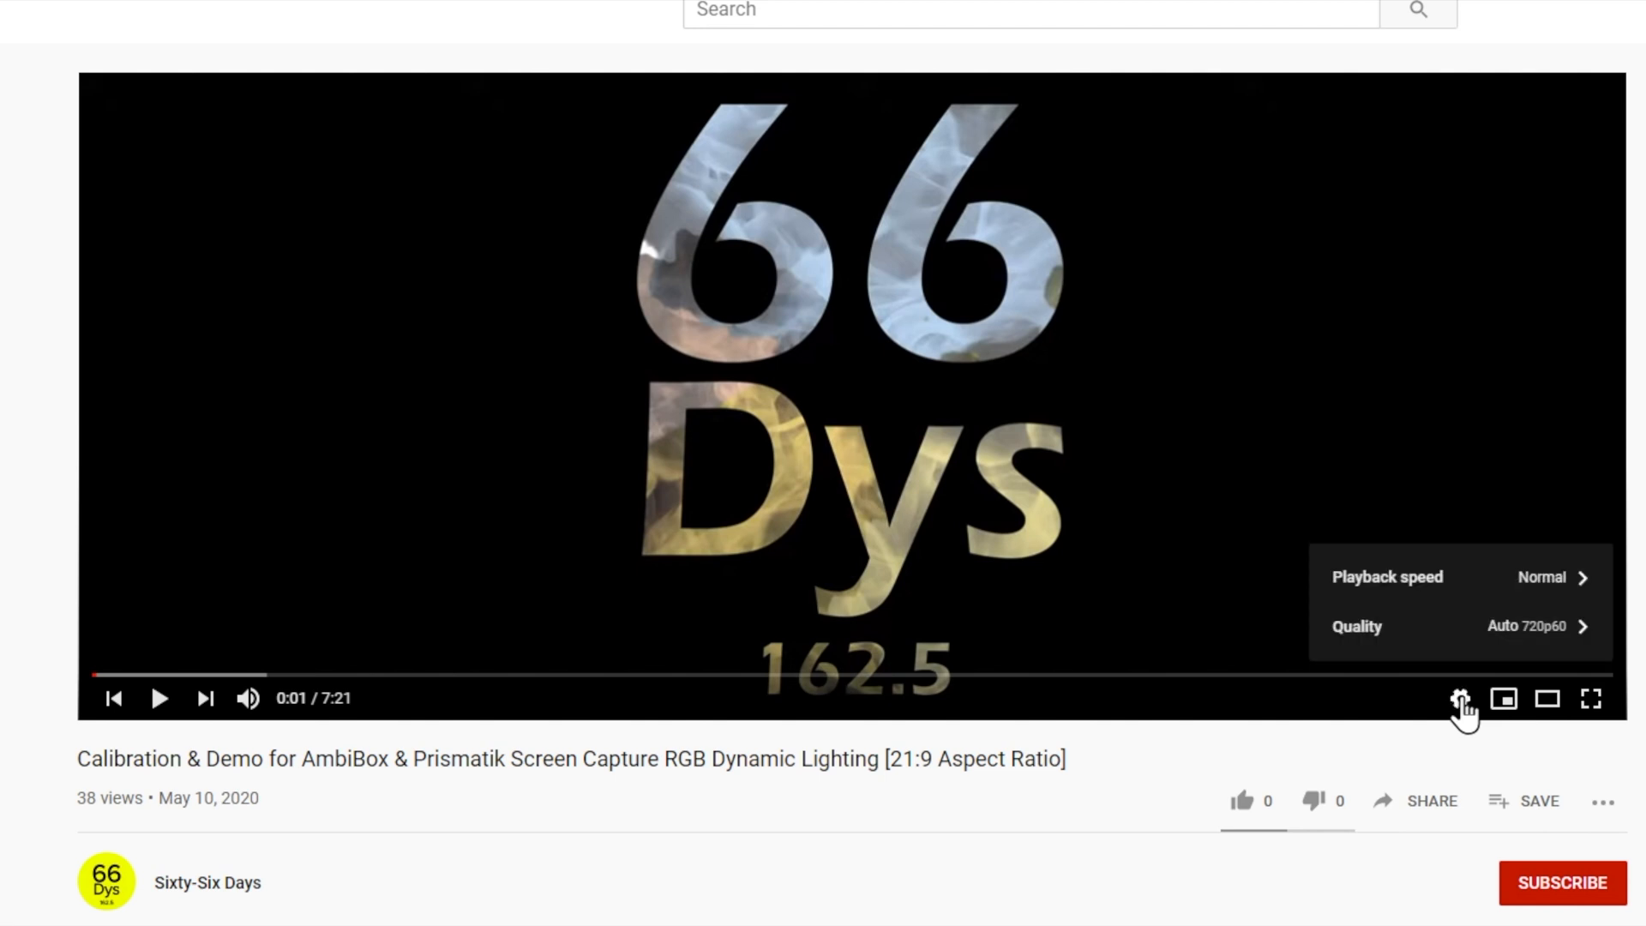
pyautogui.moveTo(1528, 651)
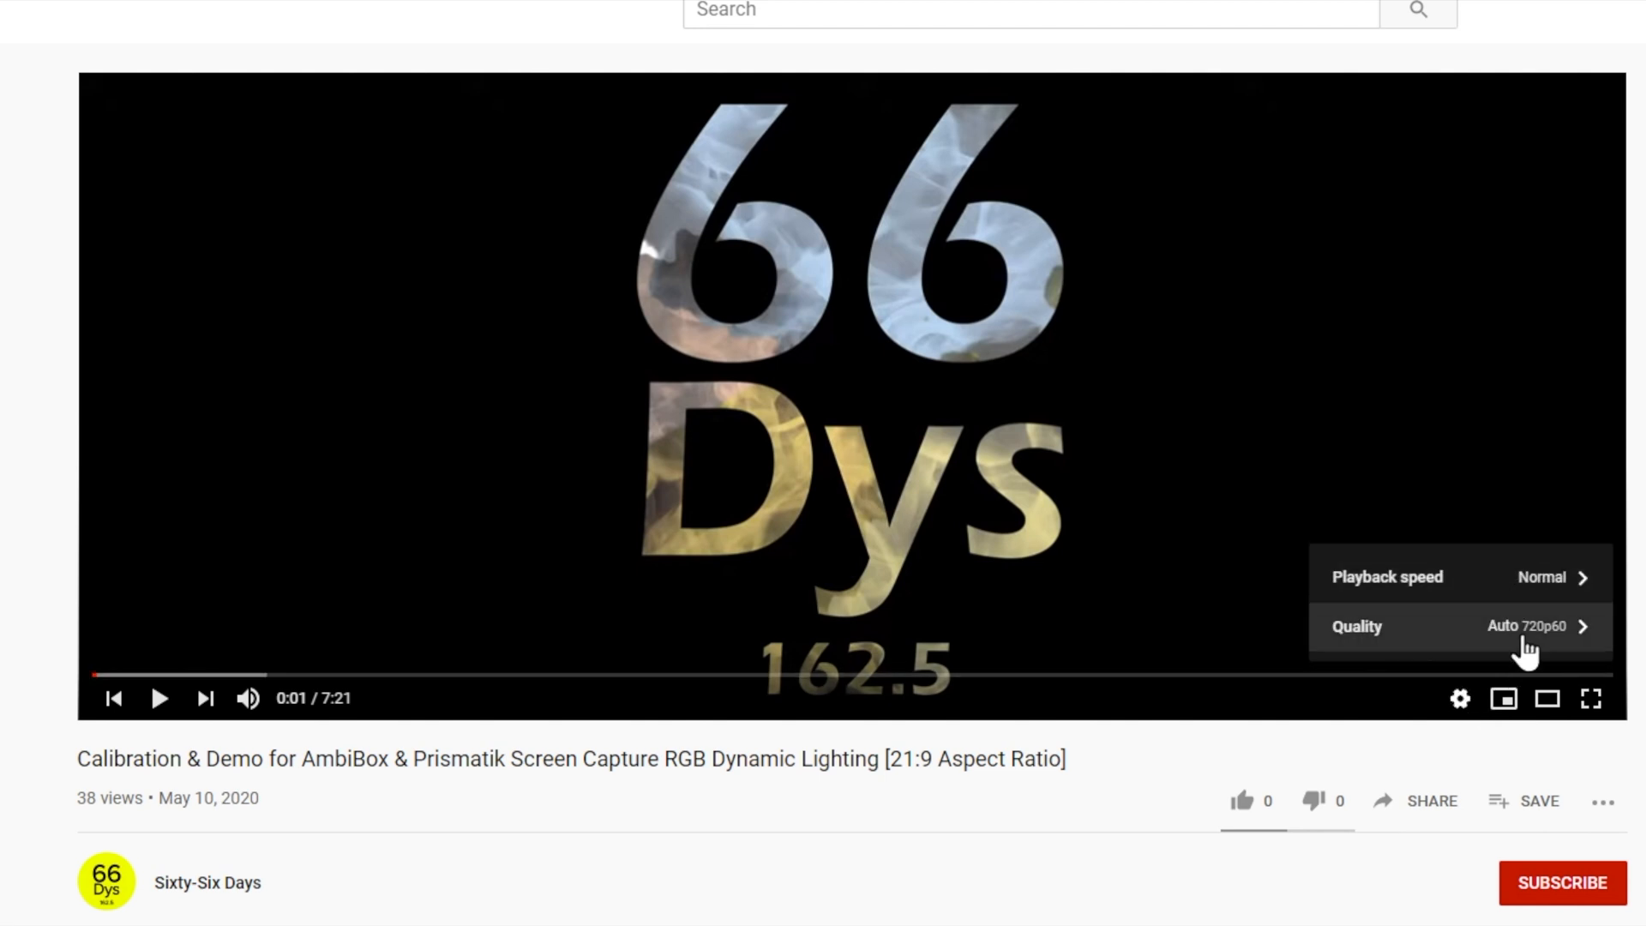
pyautogui.moveTo(1460, 698)
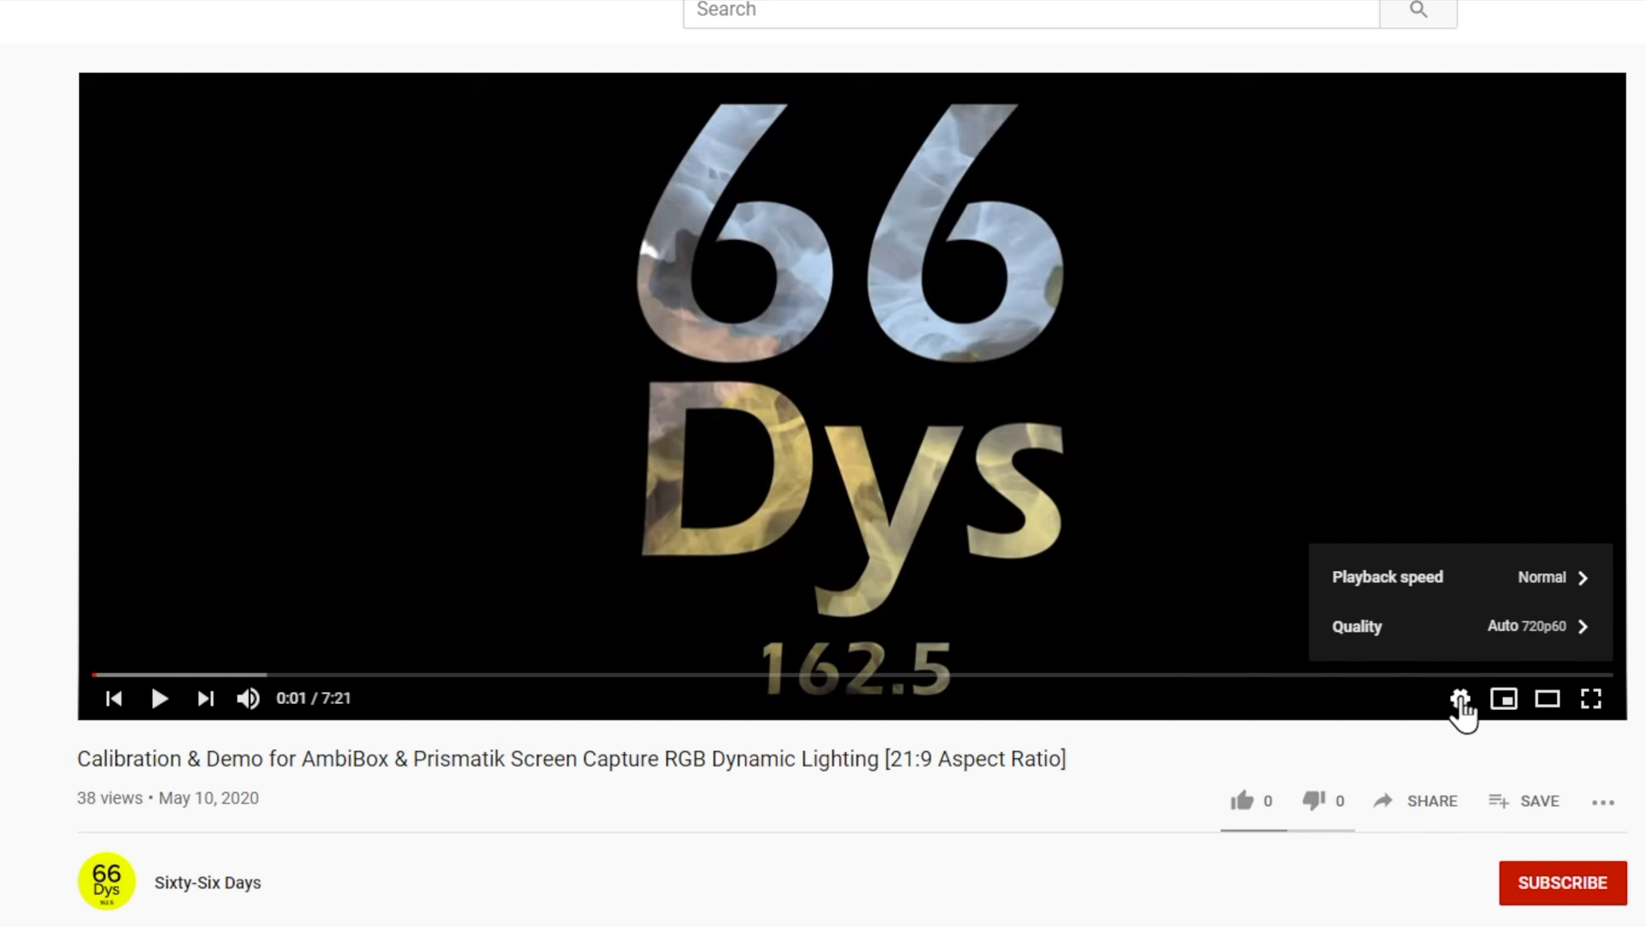
pyautogui.moveTo(1483, 658)
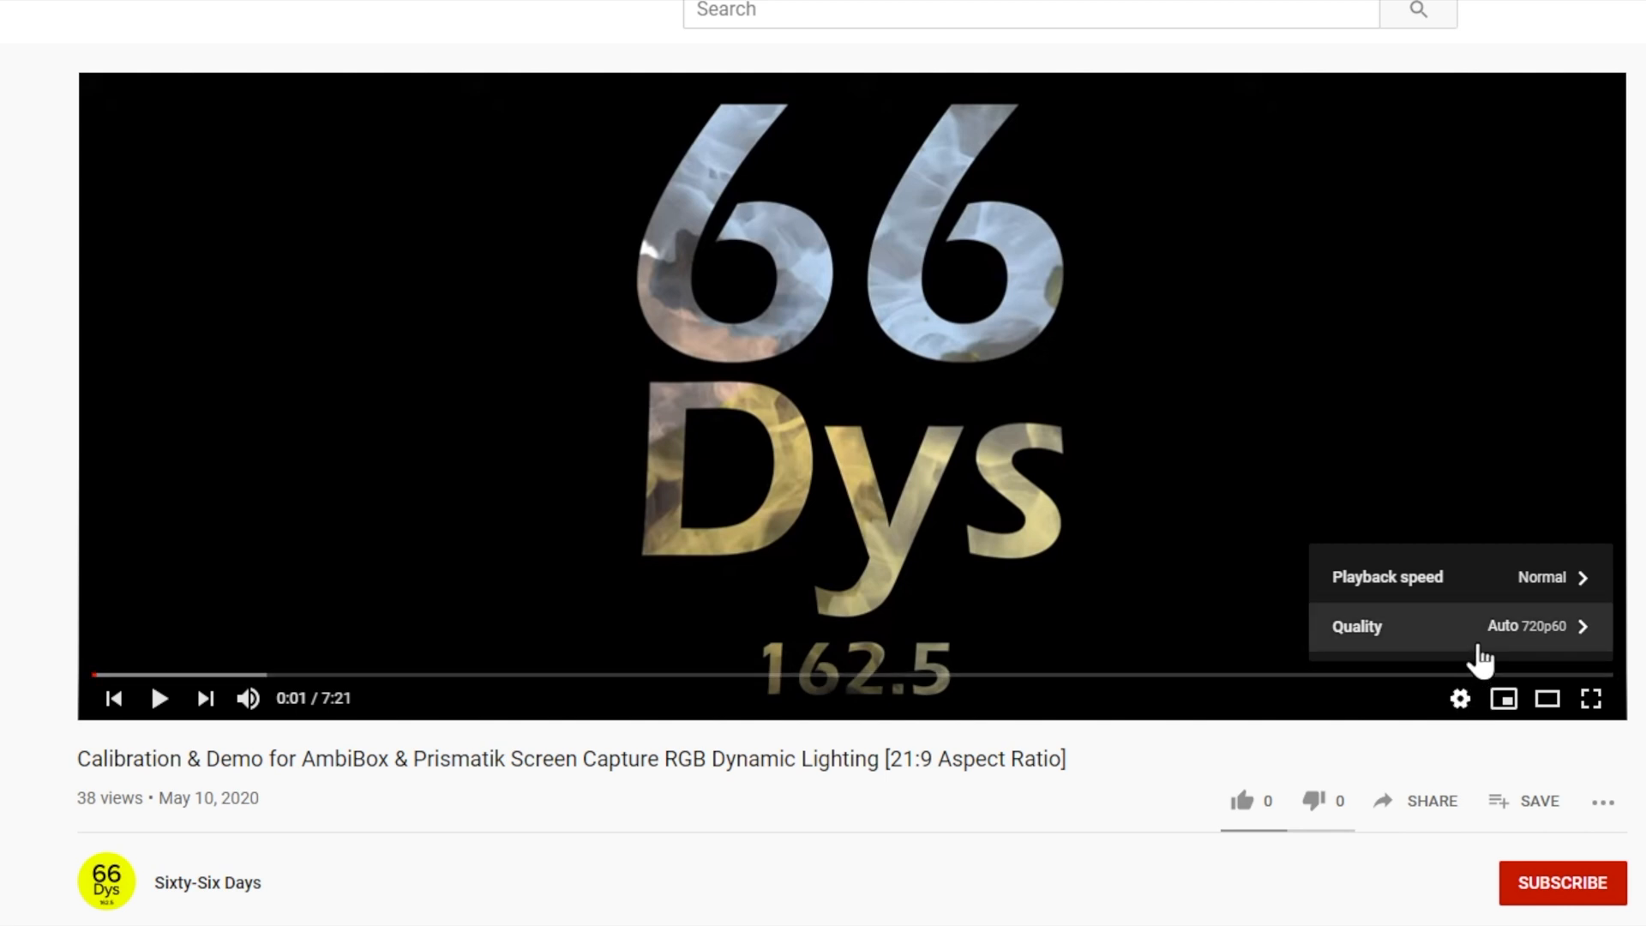
pyautogui.moveTo(1490, 598)
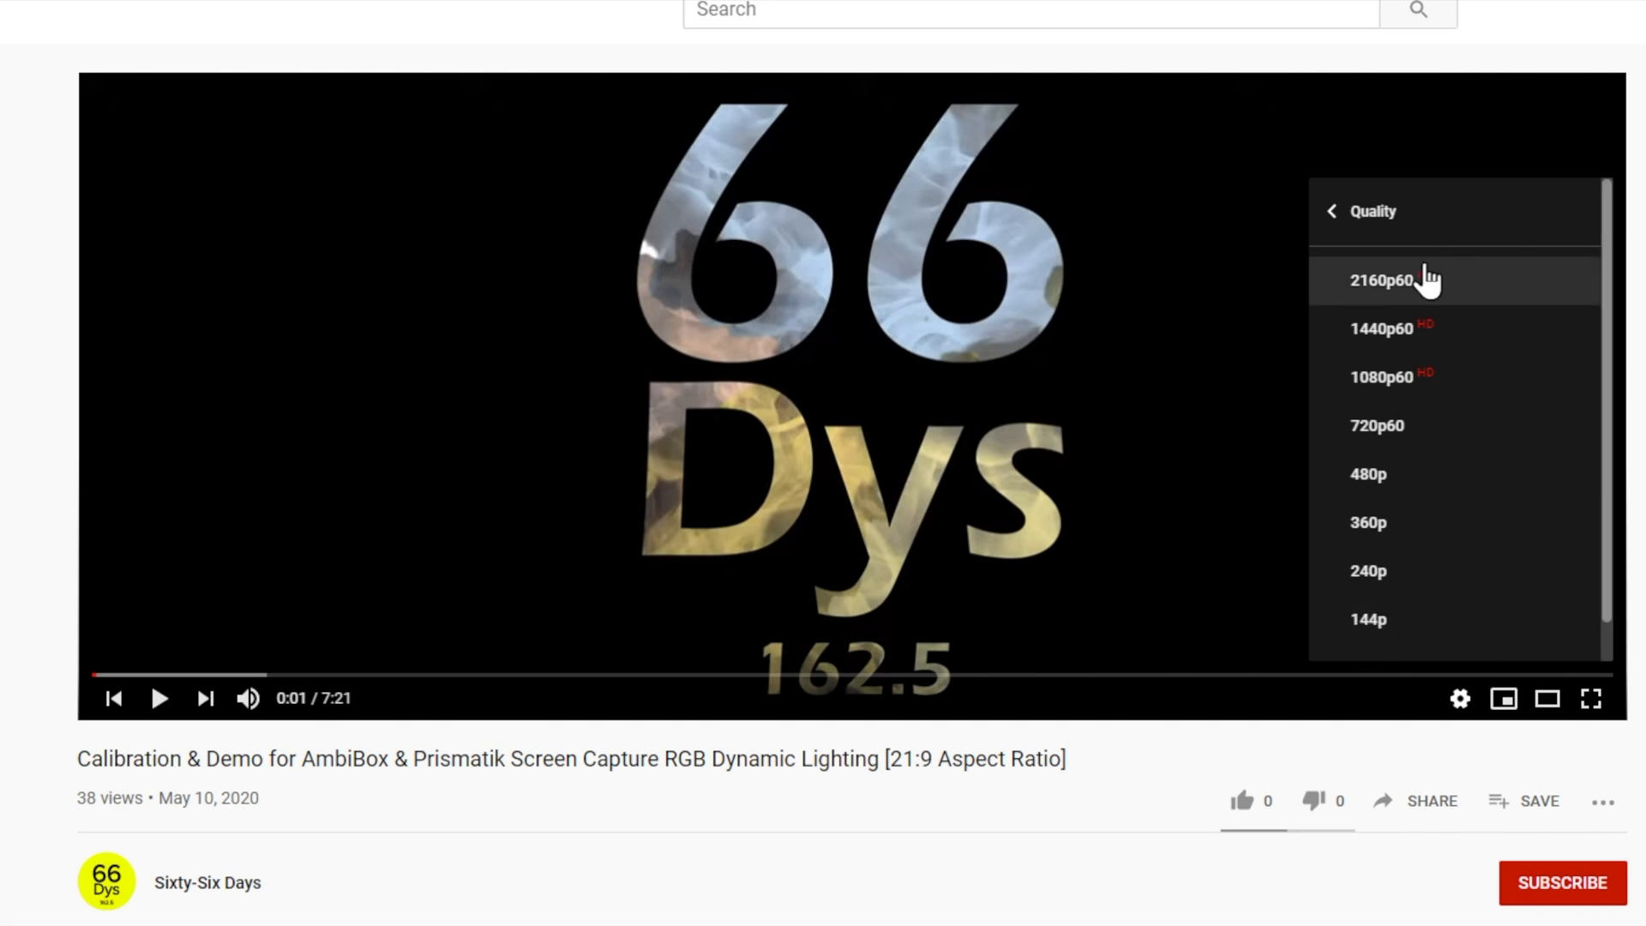
pyautogui.moveTo(1428, 298)
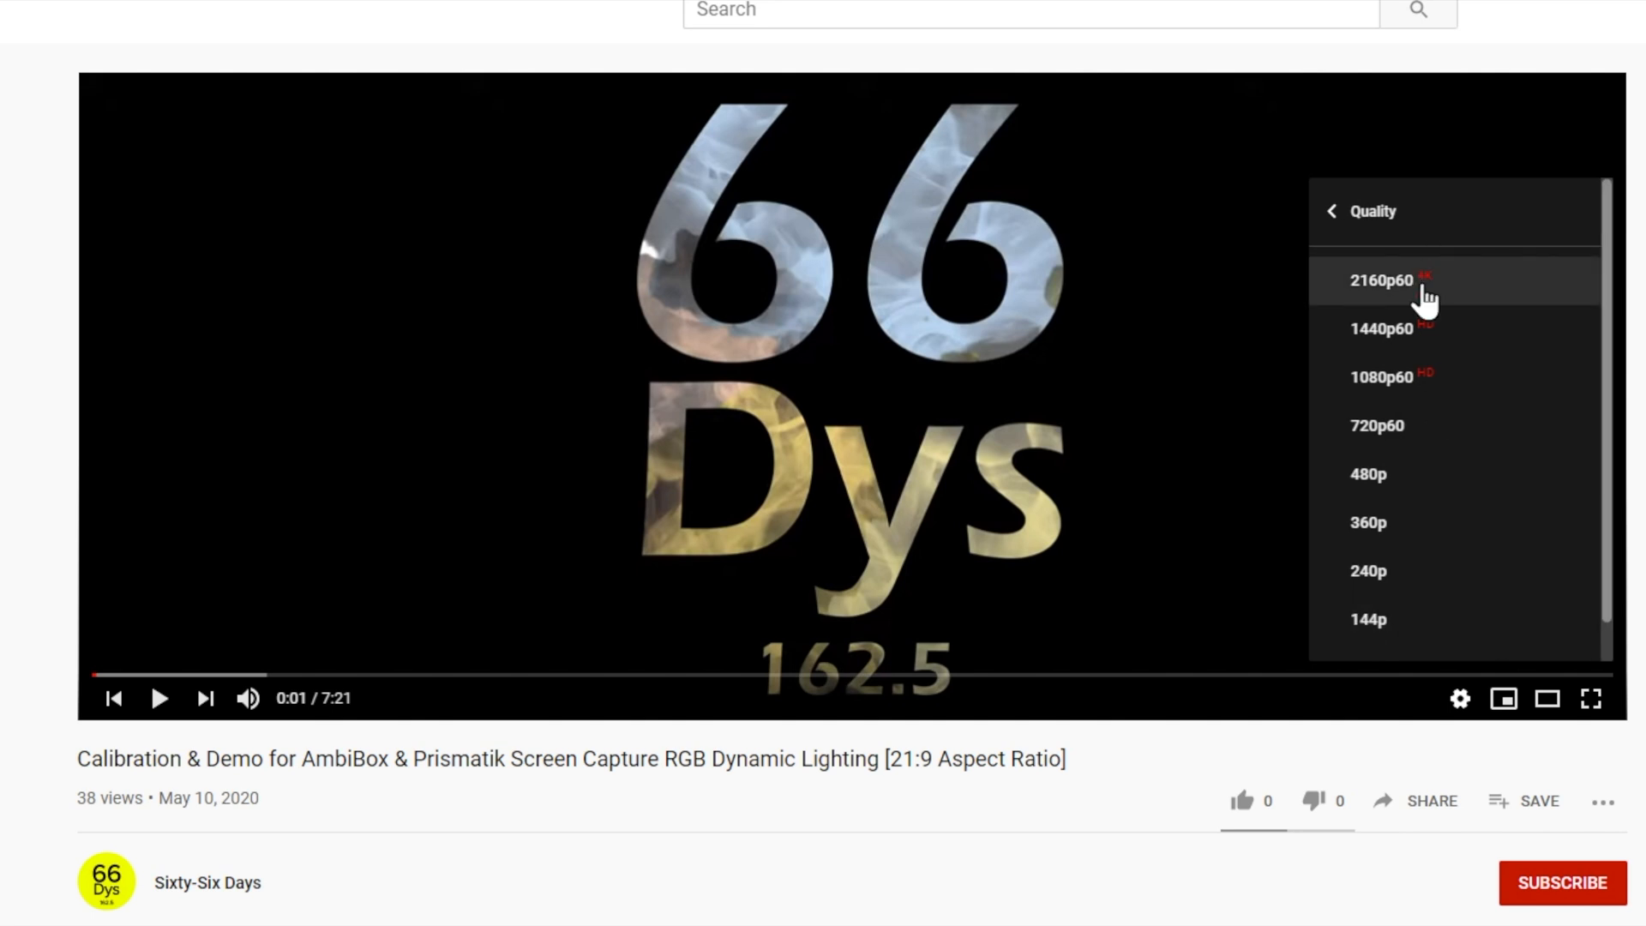
pyautogui.moveTo(1427, 289)
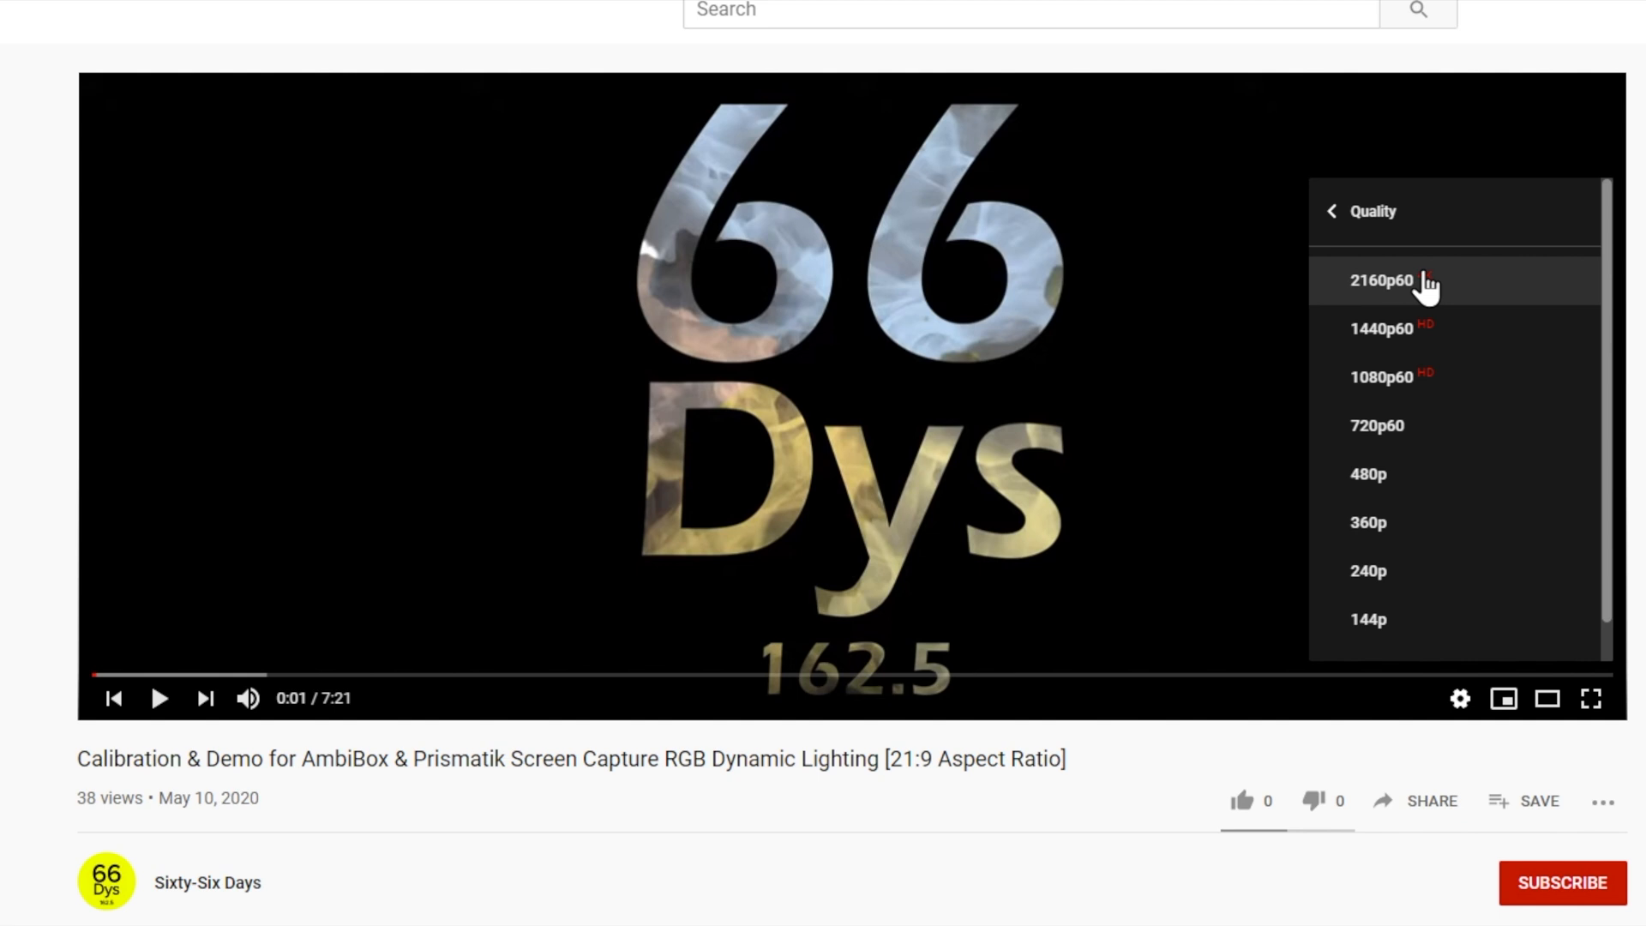
pyautogui.moveTo(1375, 239)
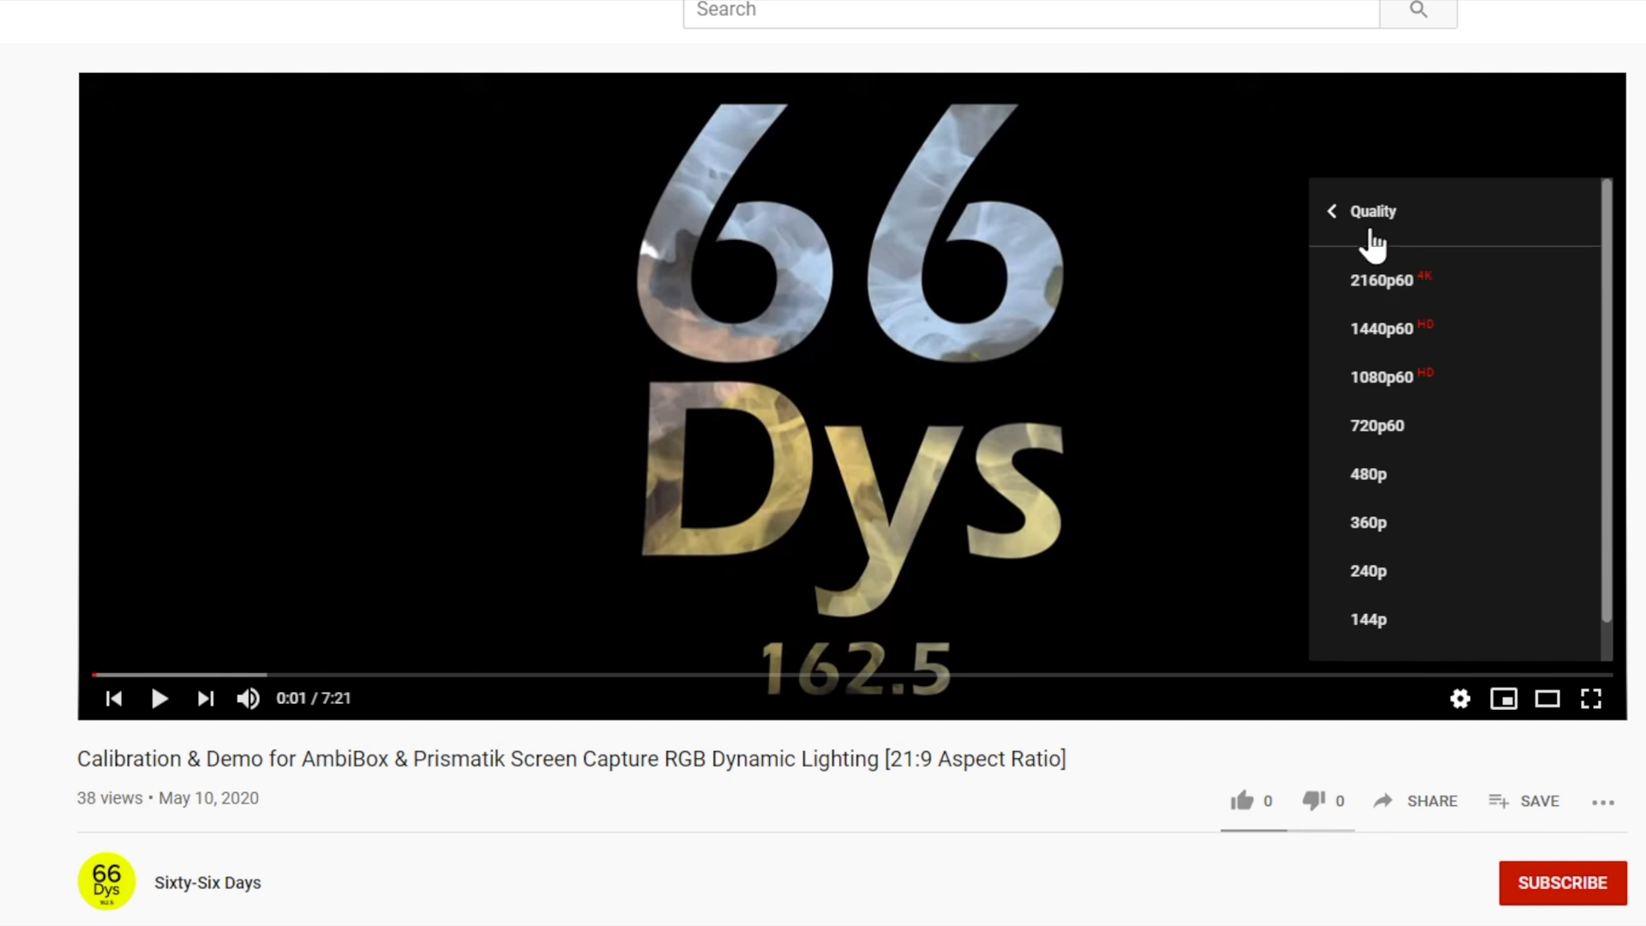
pyautogui.click(1458, 697)
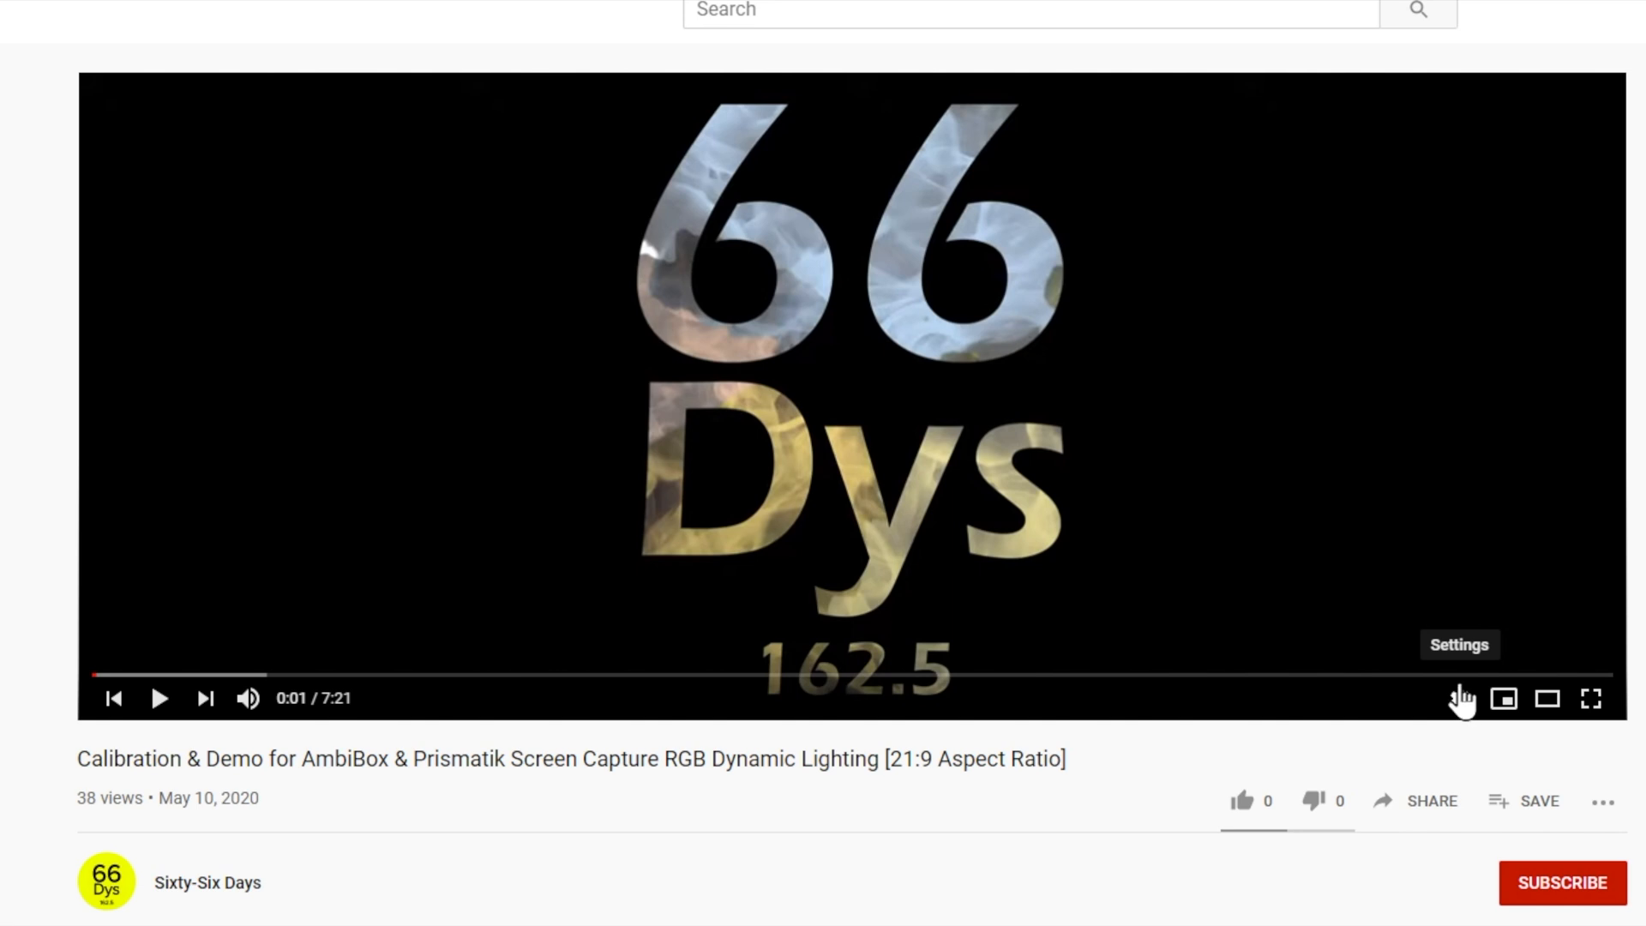
# - Set the calibration video's playback speed to 0.5 in the player settings
pyautogui.click(1459, 697)
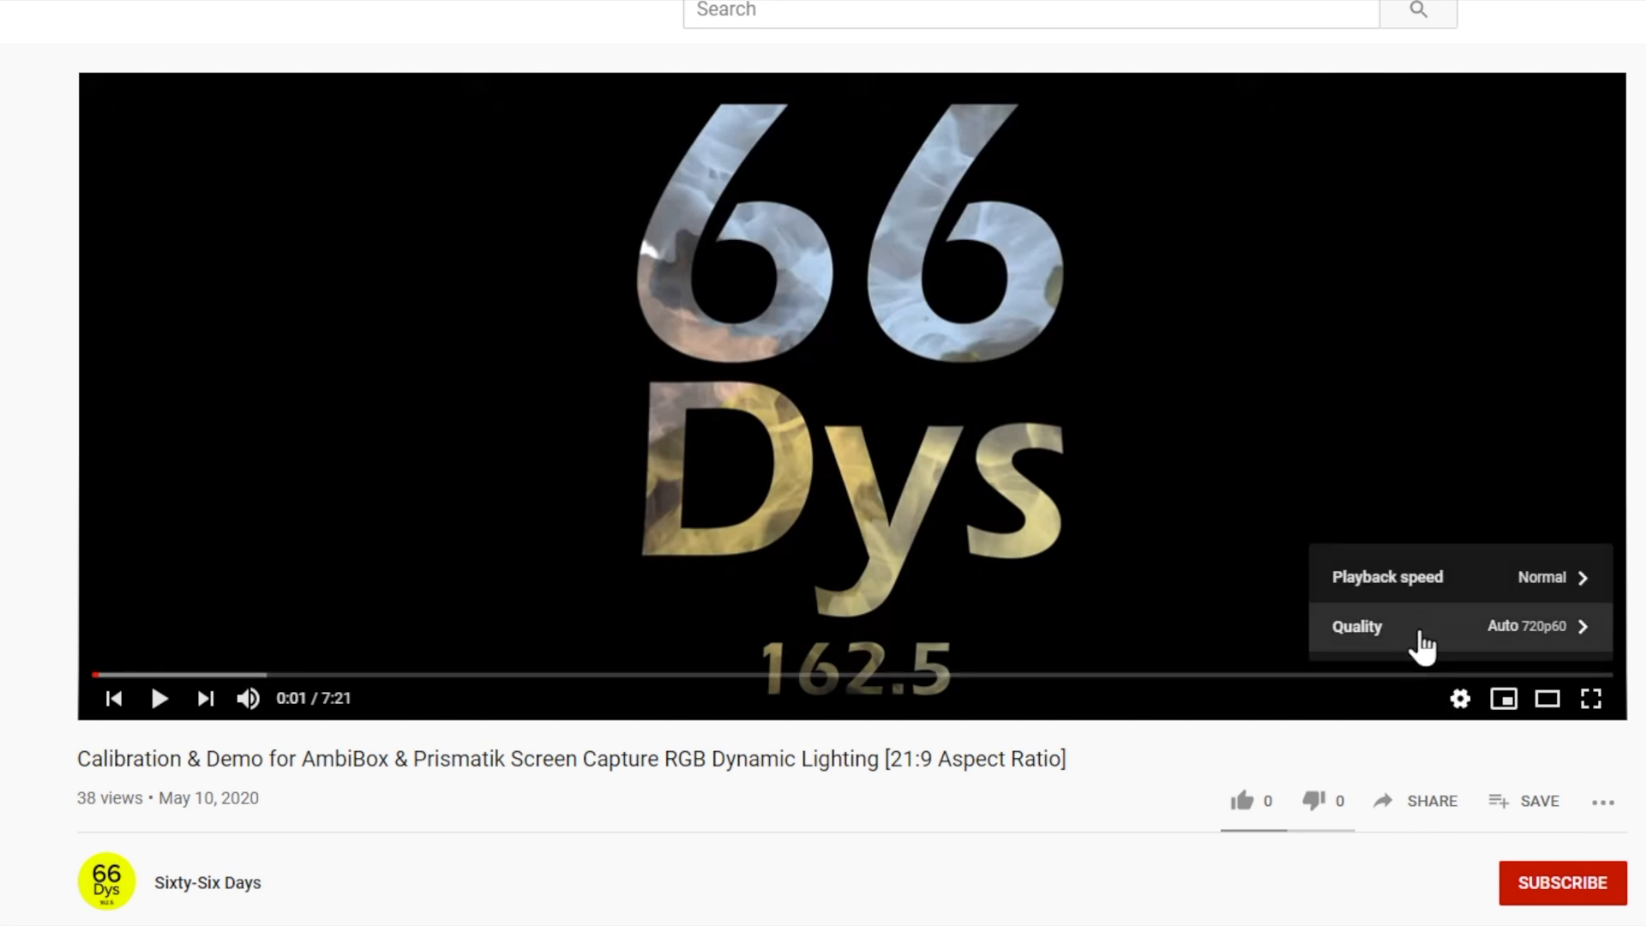
pyautogui.moveTo(1501, 598)
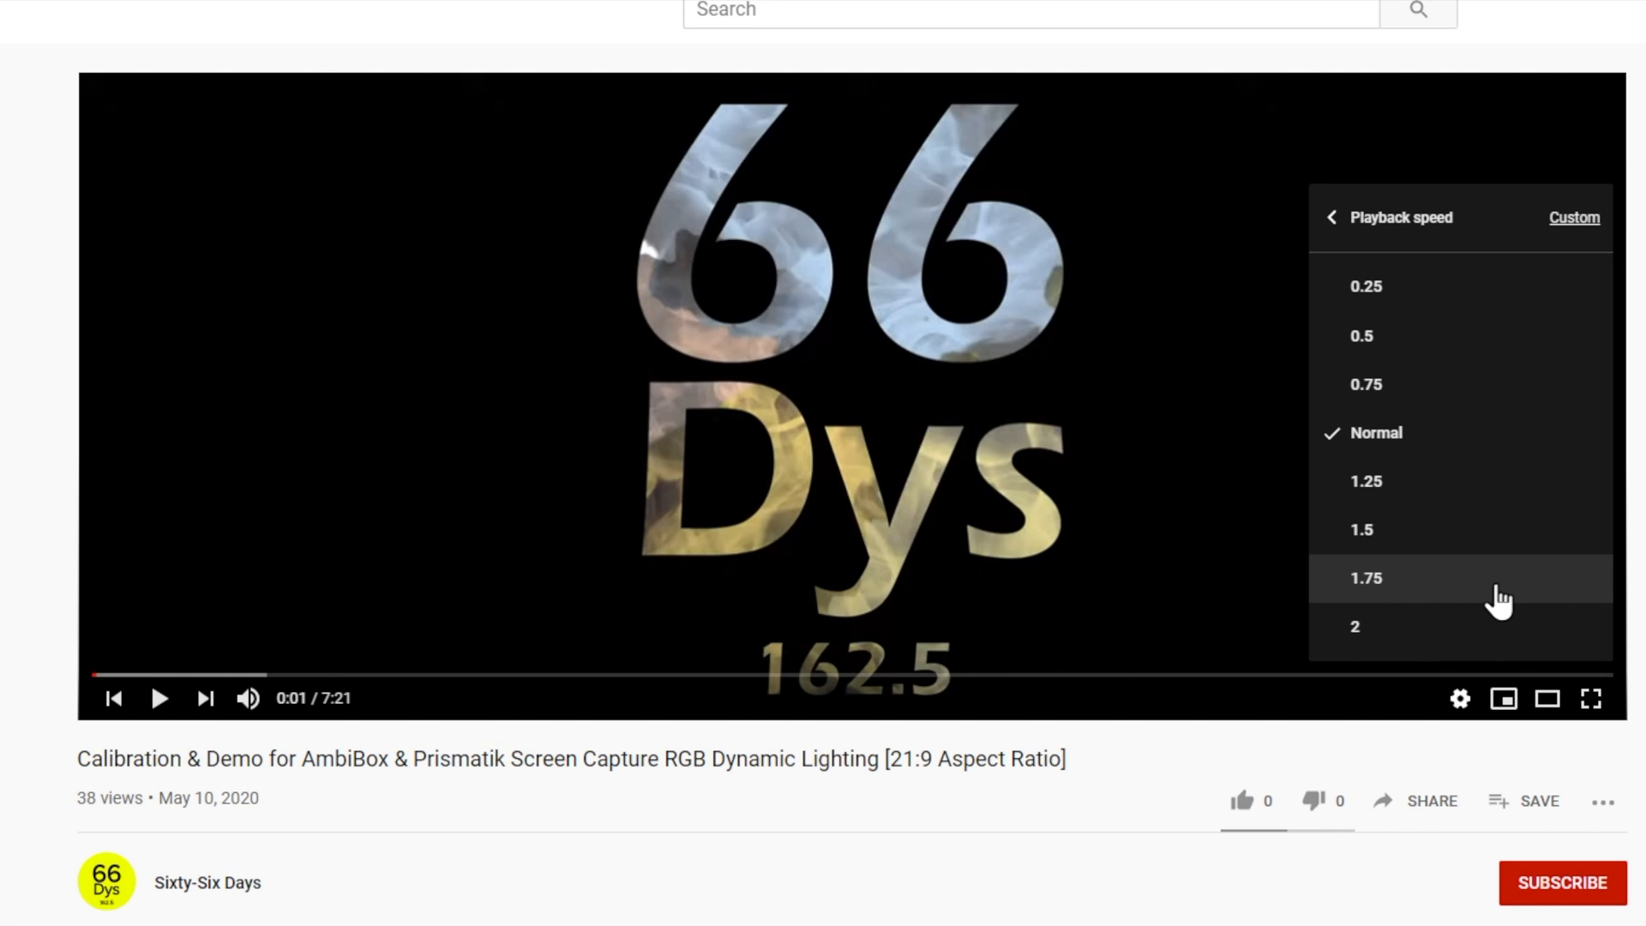
pyautogui.moveTo(1469, 336)
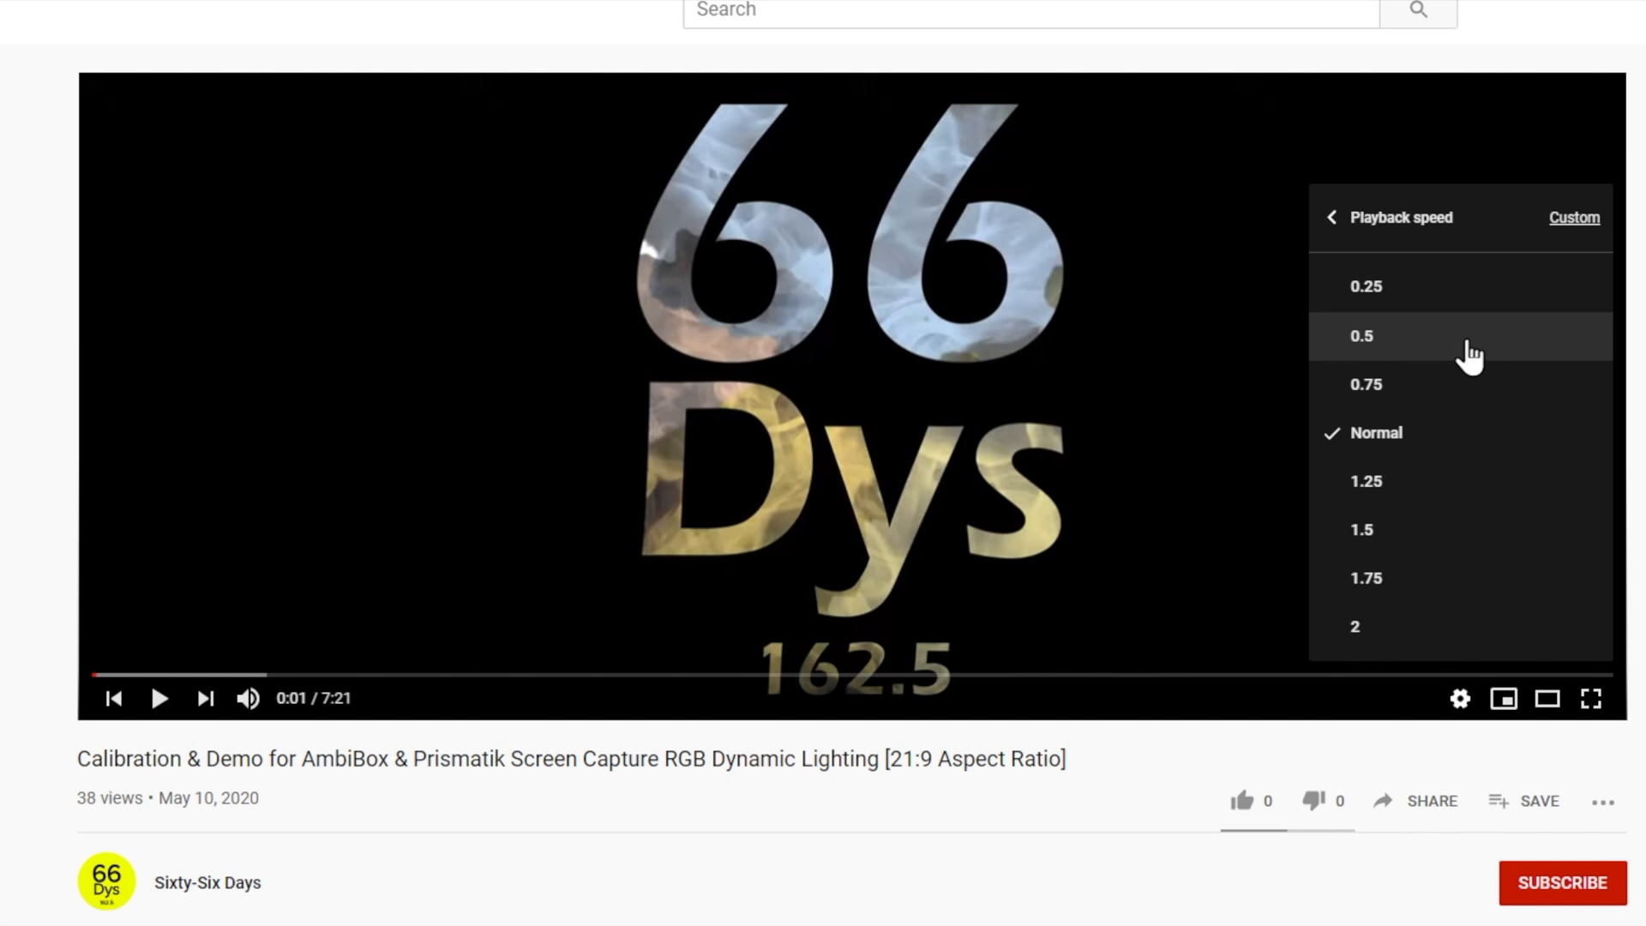
pyautogui.click(1362, 336)
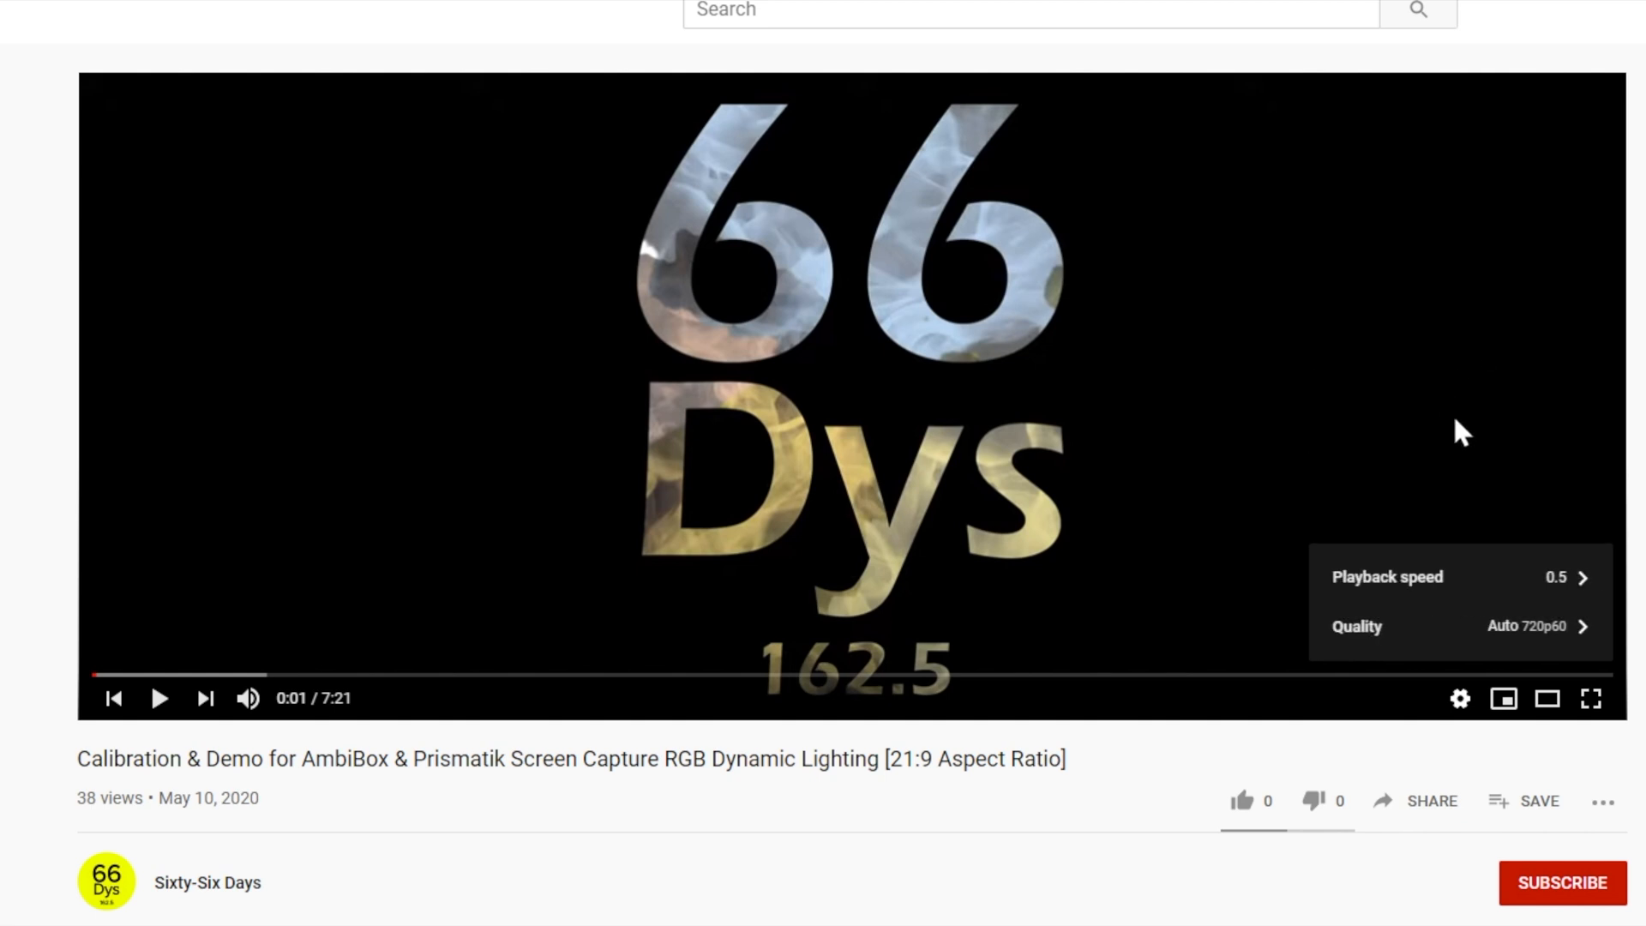
pyautogui.moveTo(159, 698)
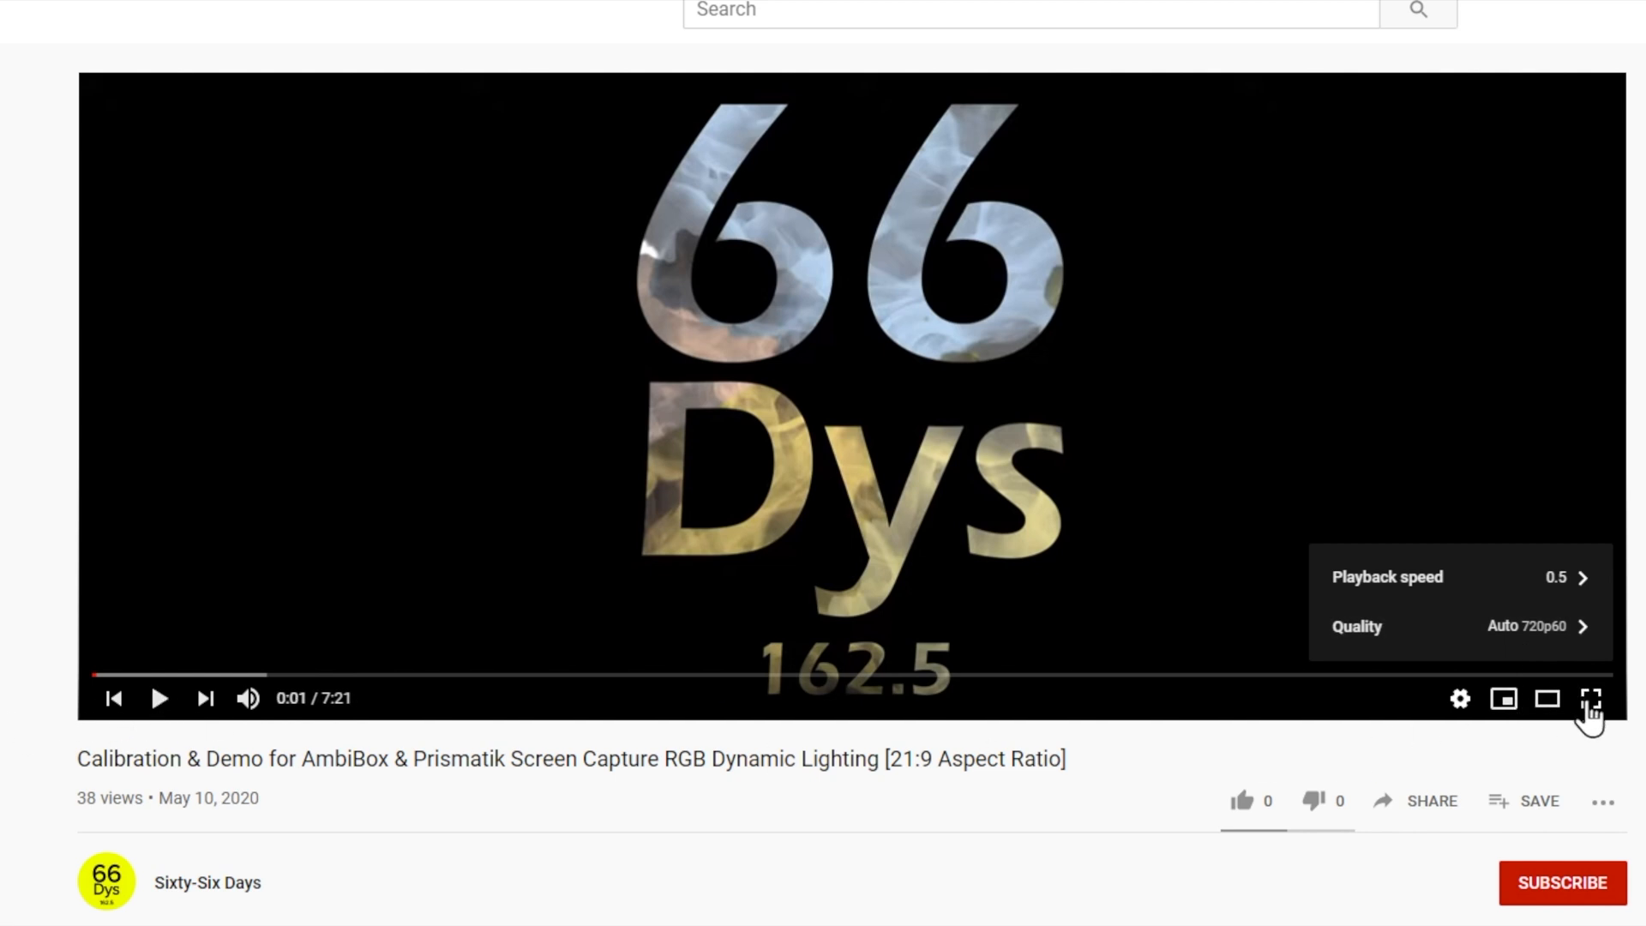
# - Switch the calibration video to full screen
pyautogui.click(1591, 697)
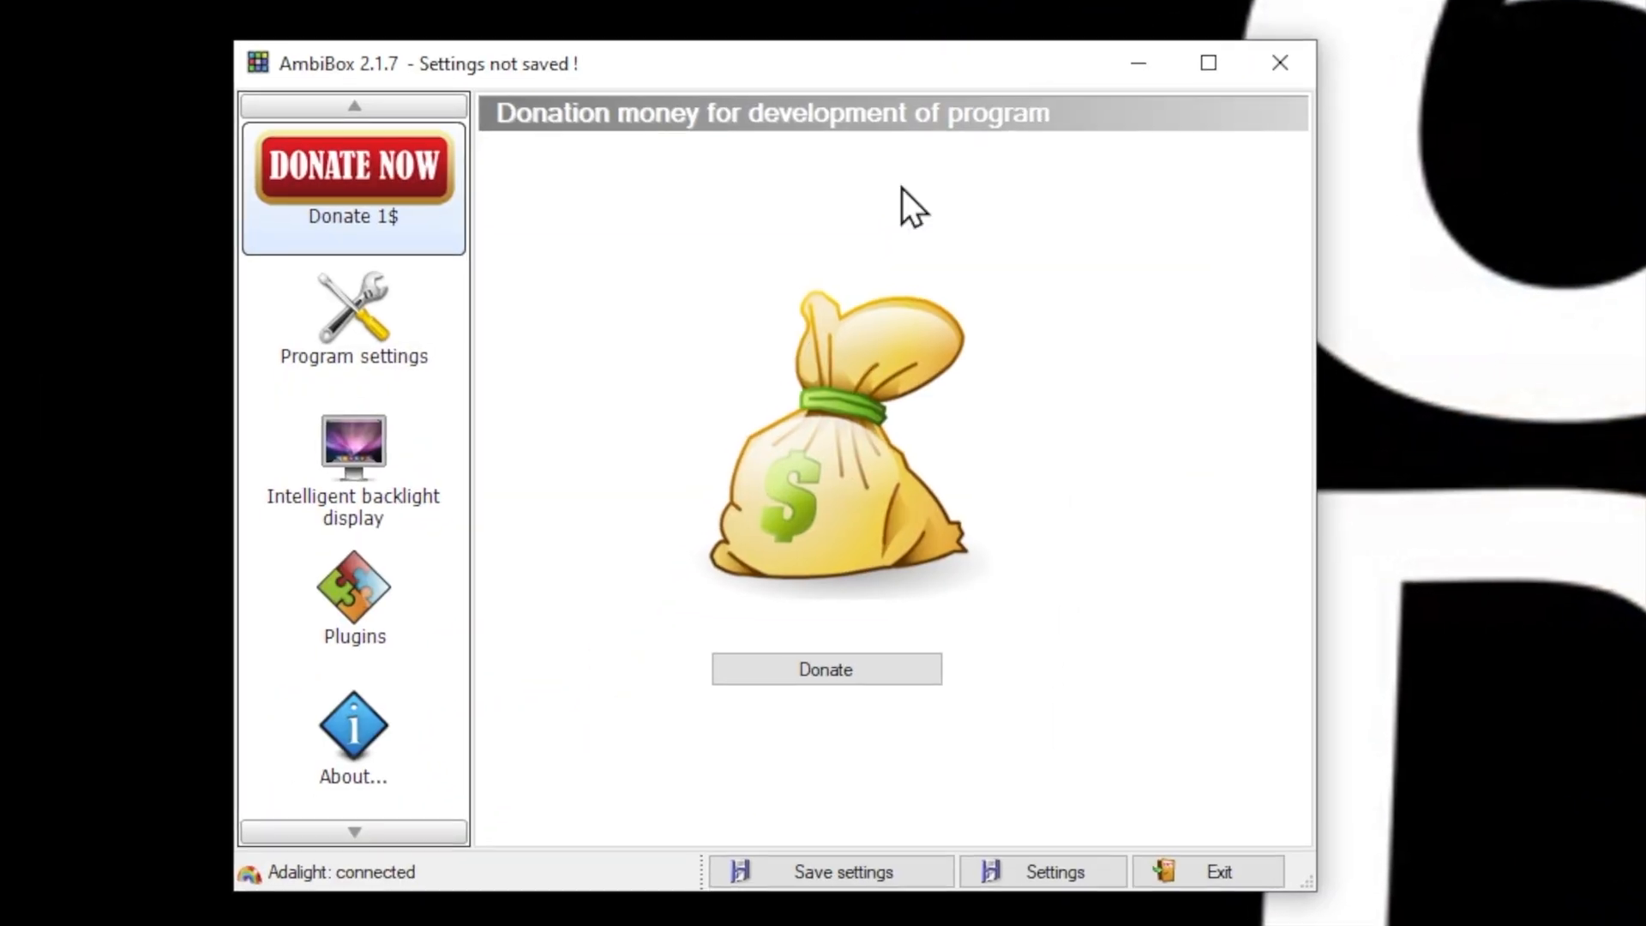
# - Show Intelligent backlight display, then the additional zone configuration for Capture zone 1
pyautogui.click(353, 462)
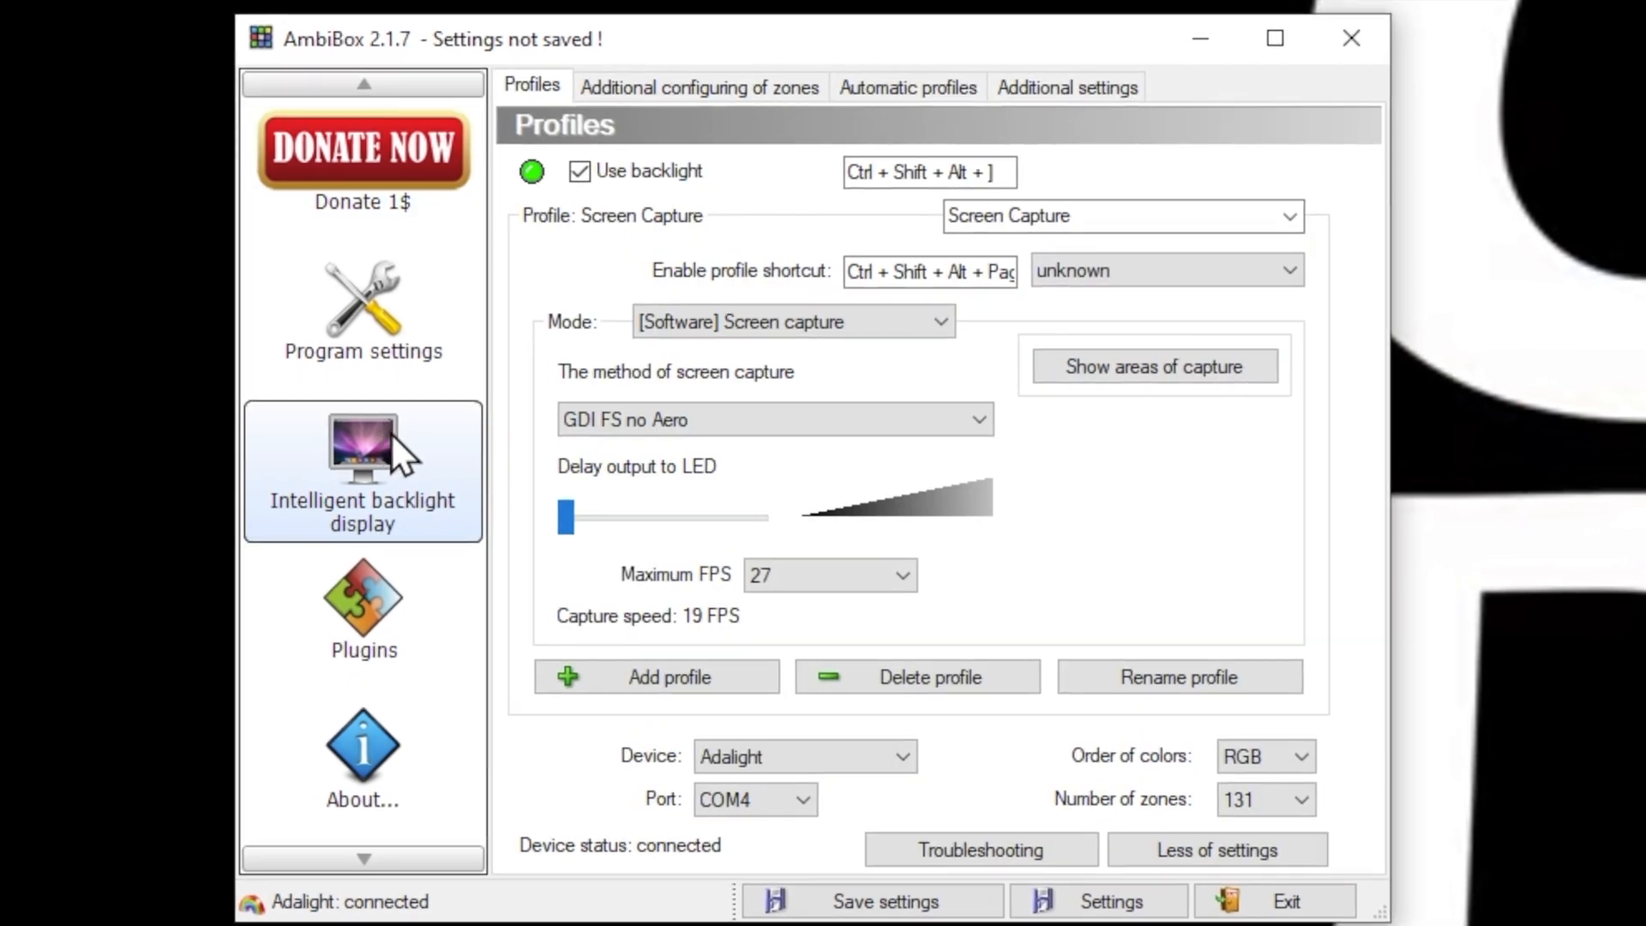
pyautogui.moveTo(970, 607)
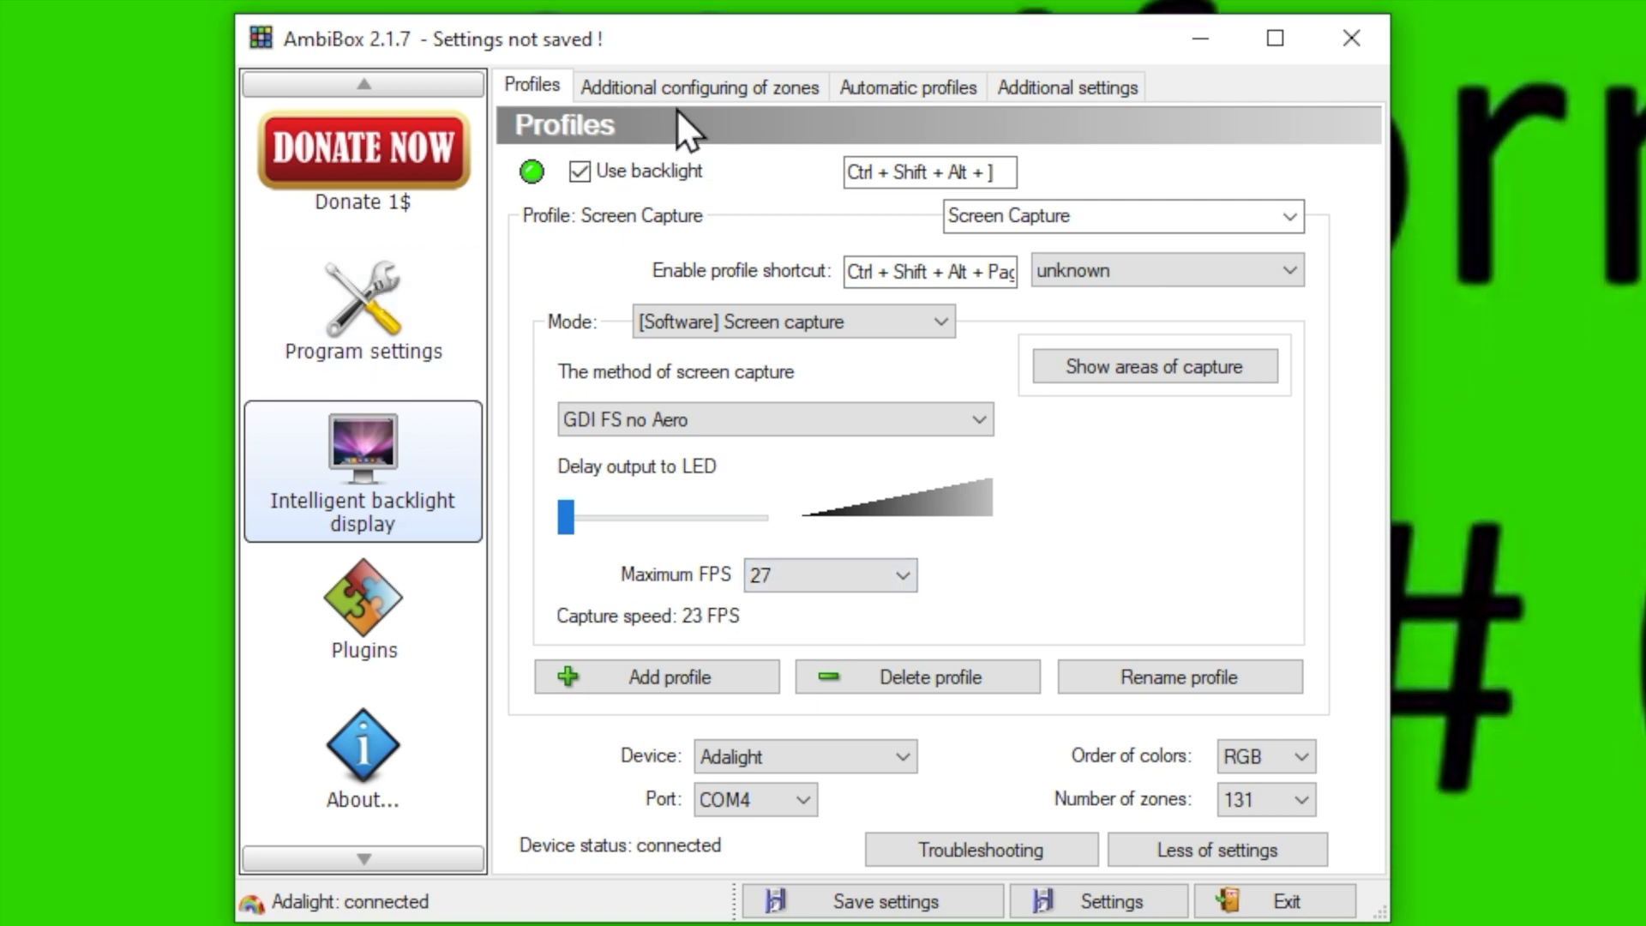
pyautogui.click(698, 86)
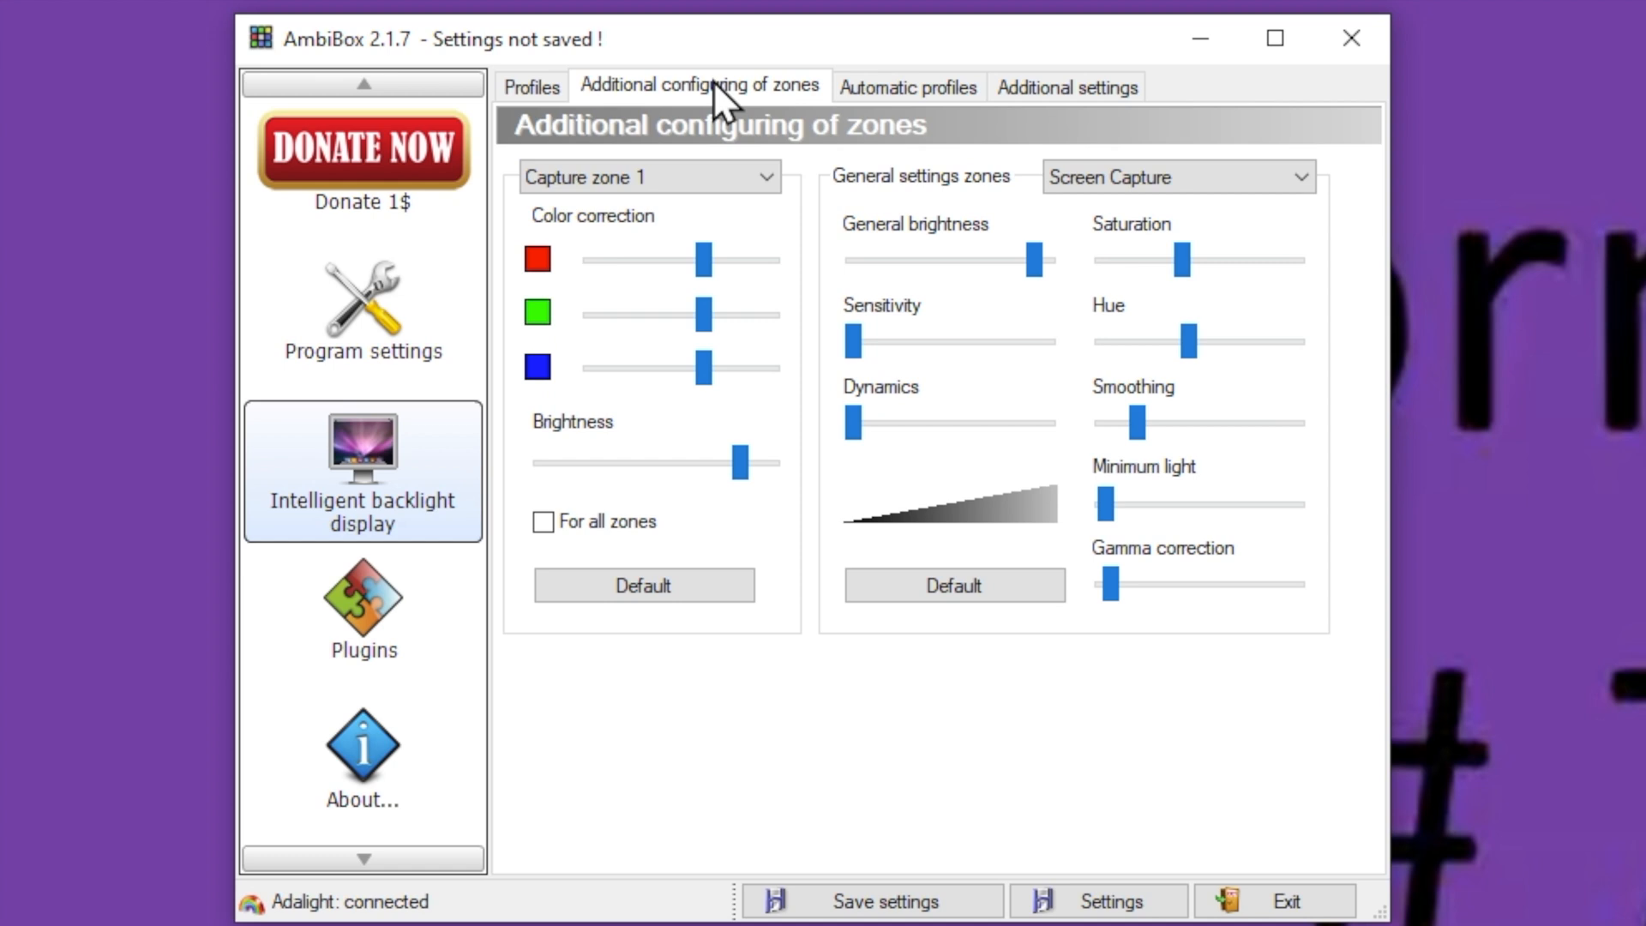
pyautogui.moveTo(541, 415)
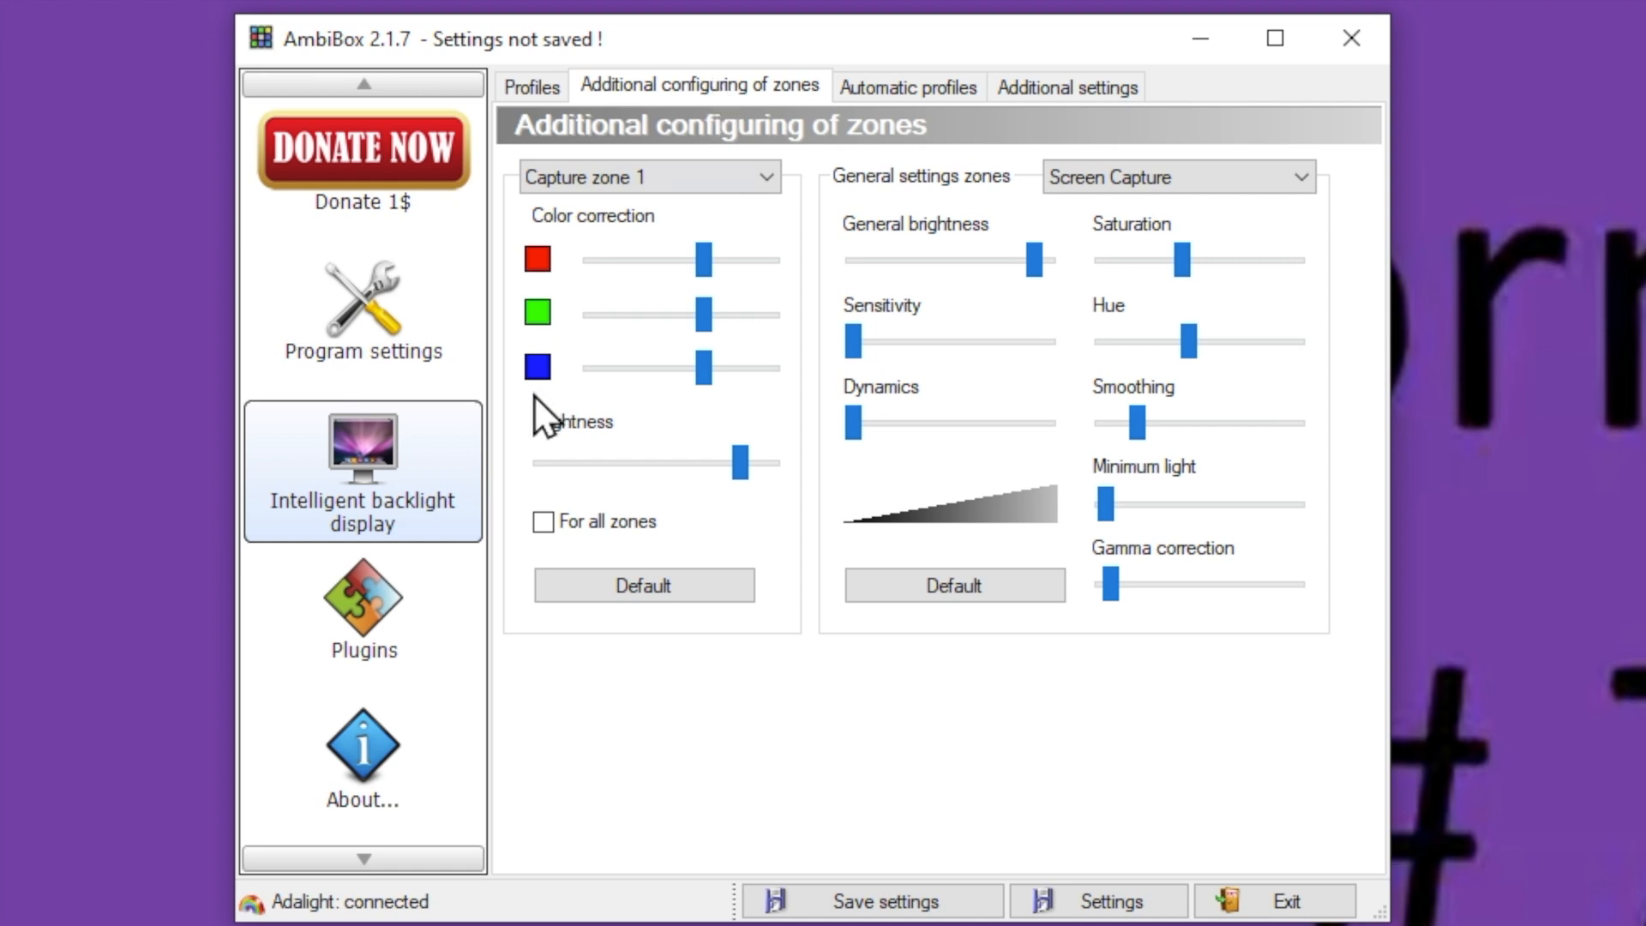
pyautogui.moveTo(658, 210)
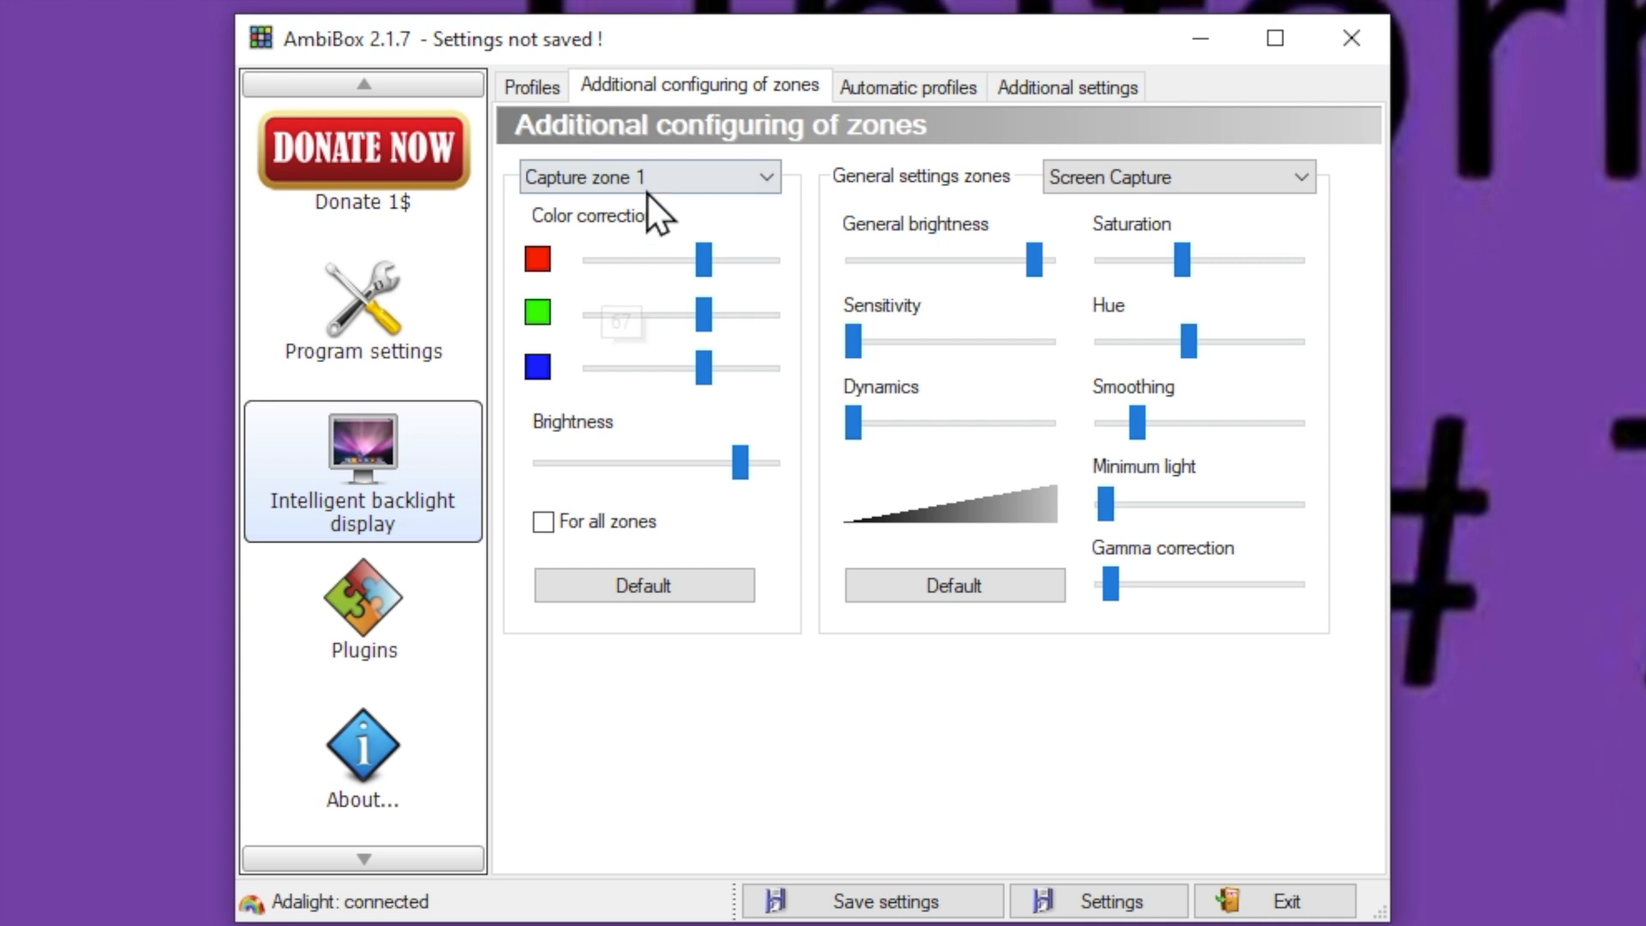
pyautogui.moveTo(608, 502)
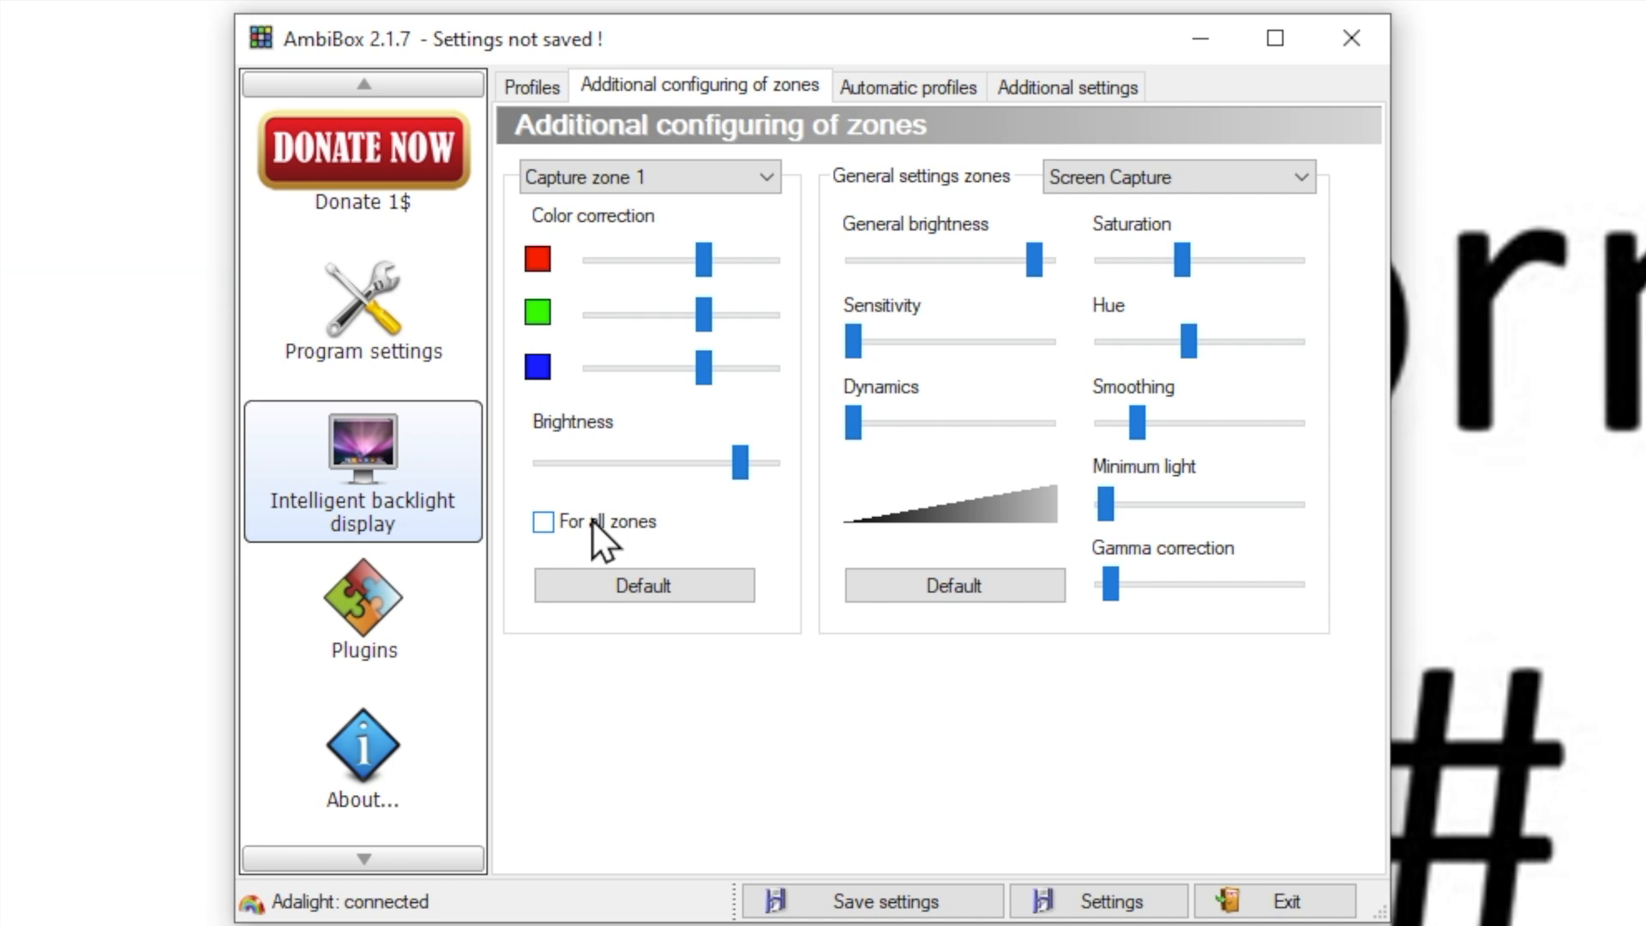
pyautogui.moveTo(715, 478)
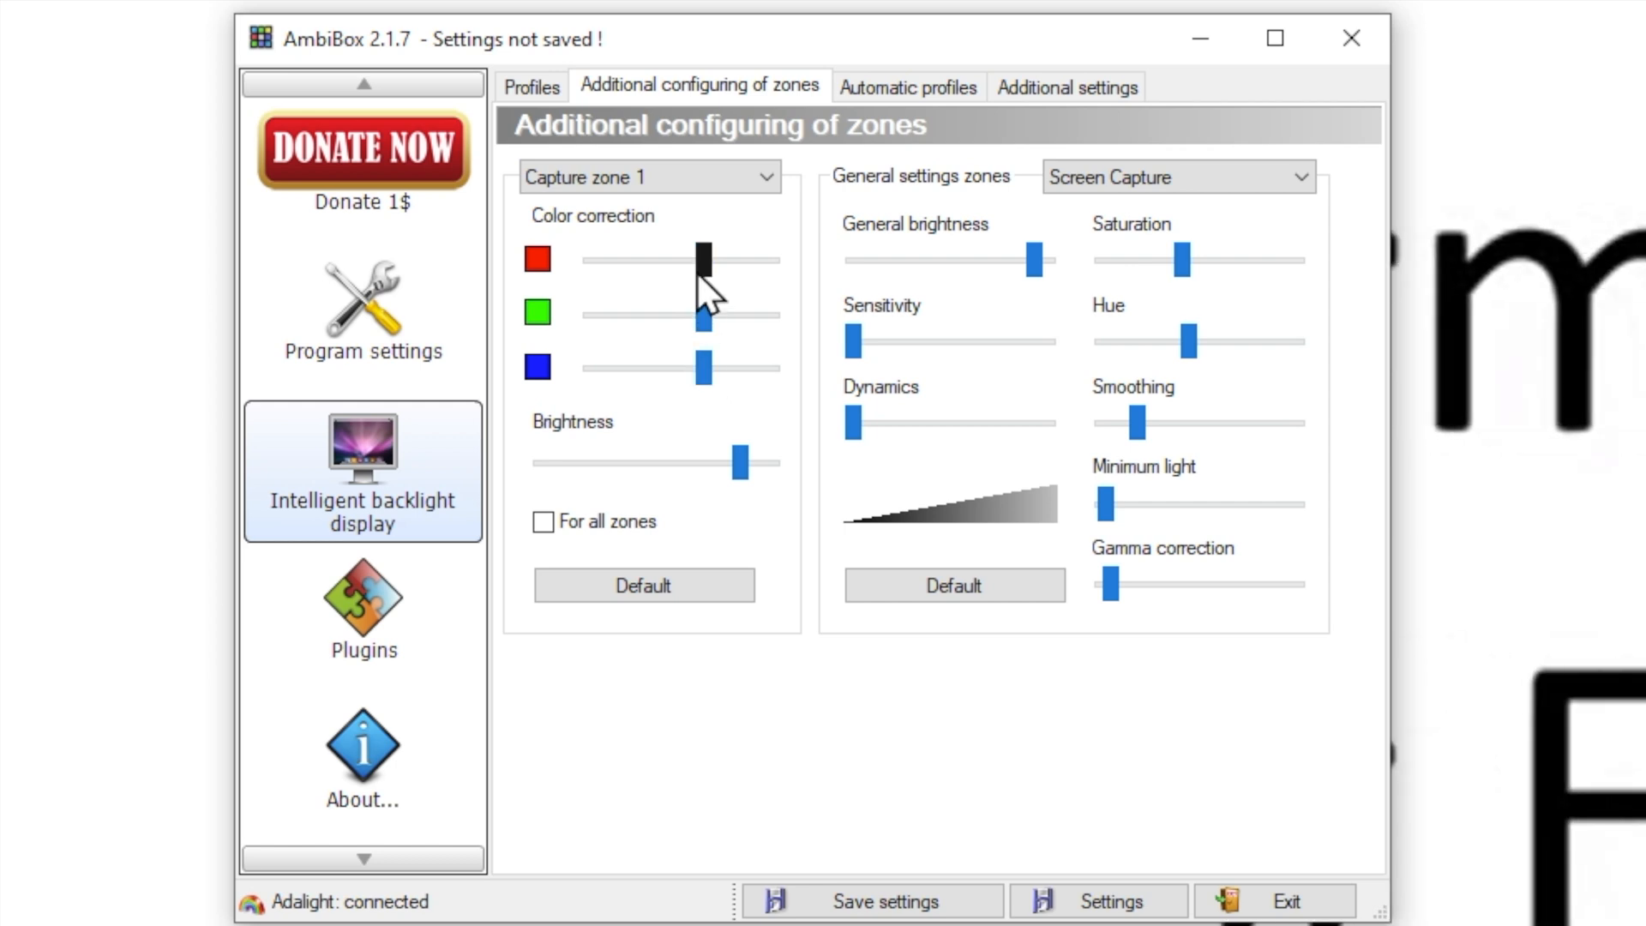
# - Expand the Capture zone list and scroll through zones up to 111
pyautogui.click(649, 176)
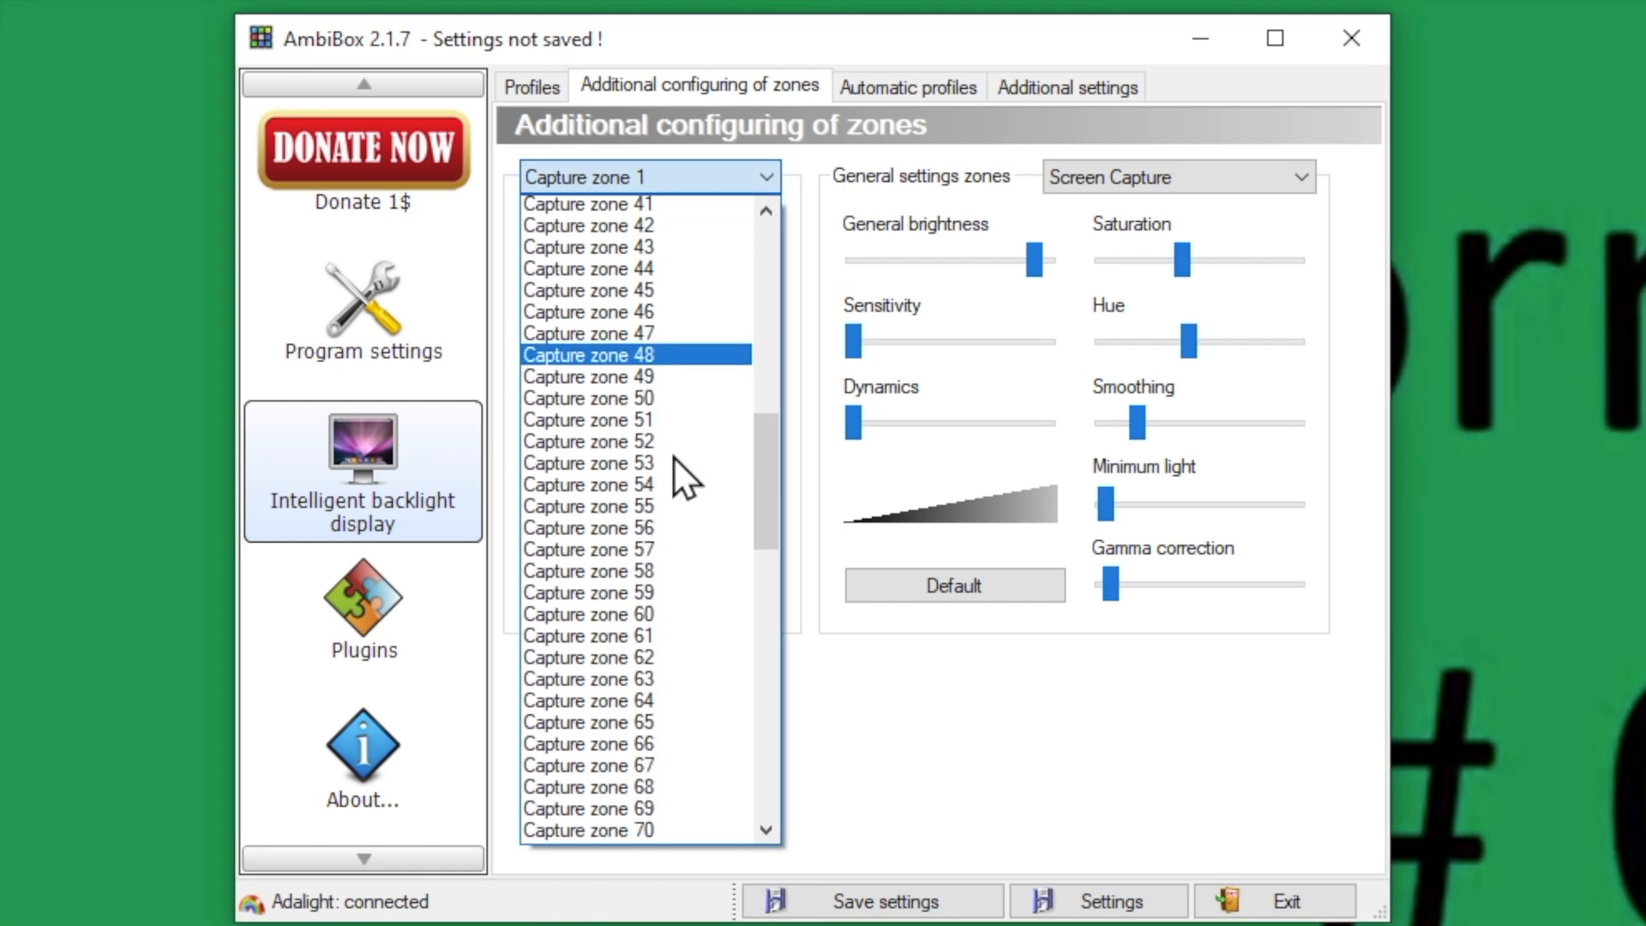
pyautogui.scroll(-3)
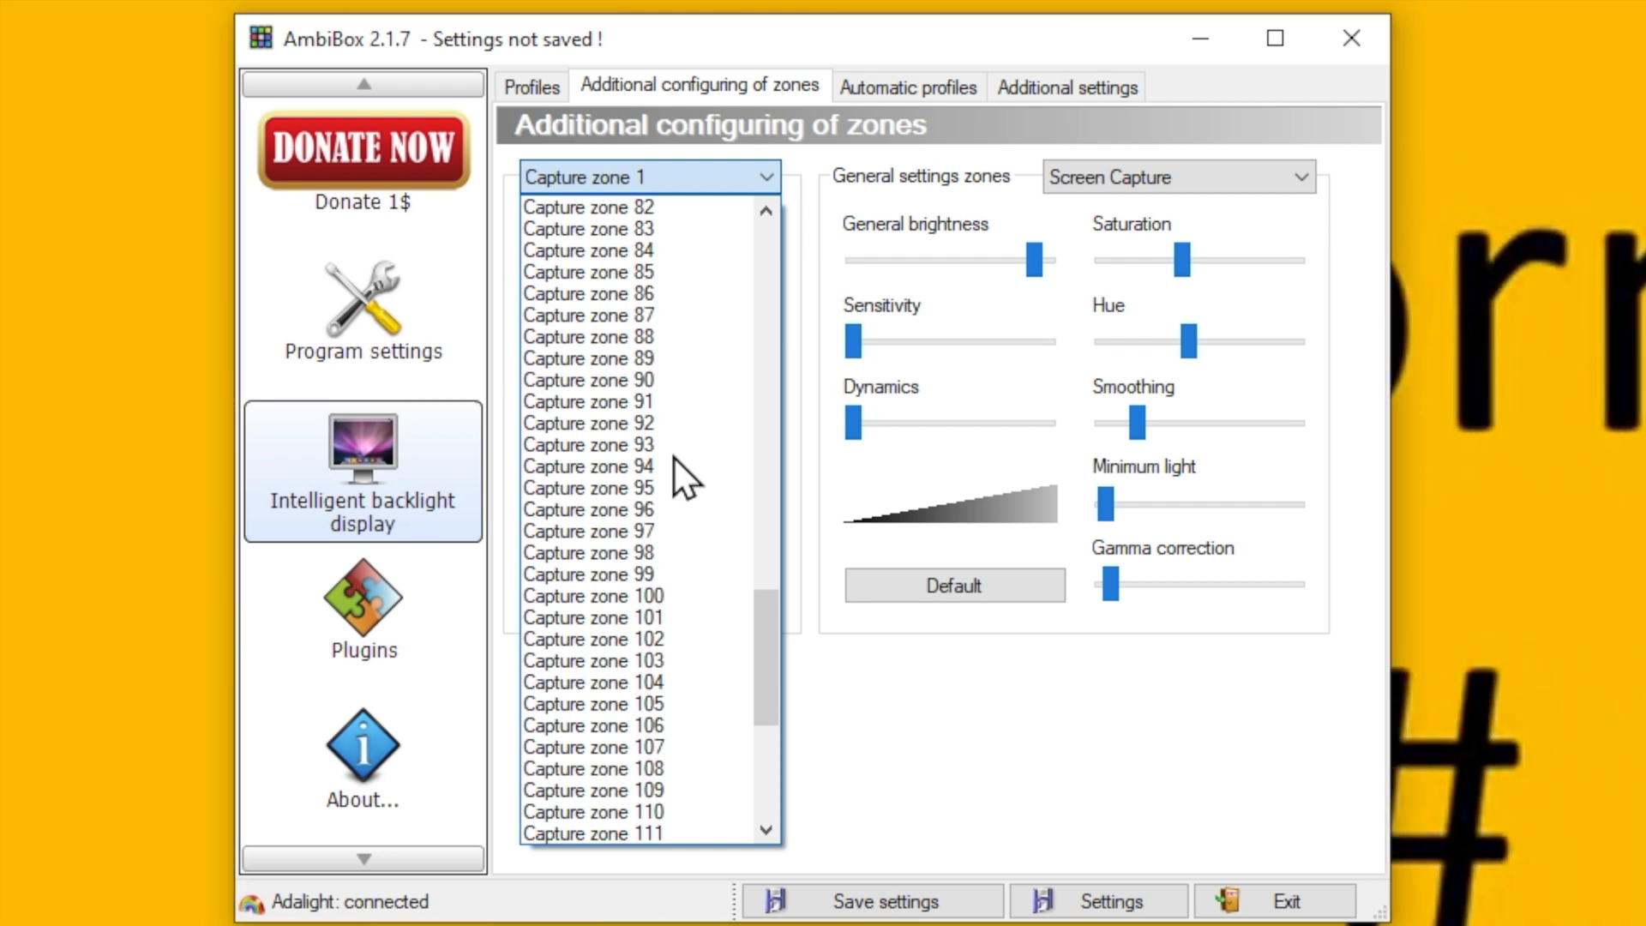
pyautogui.click(589, 423)
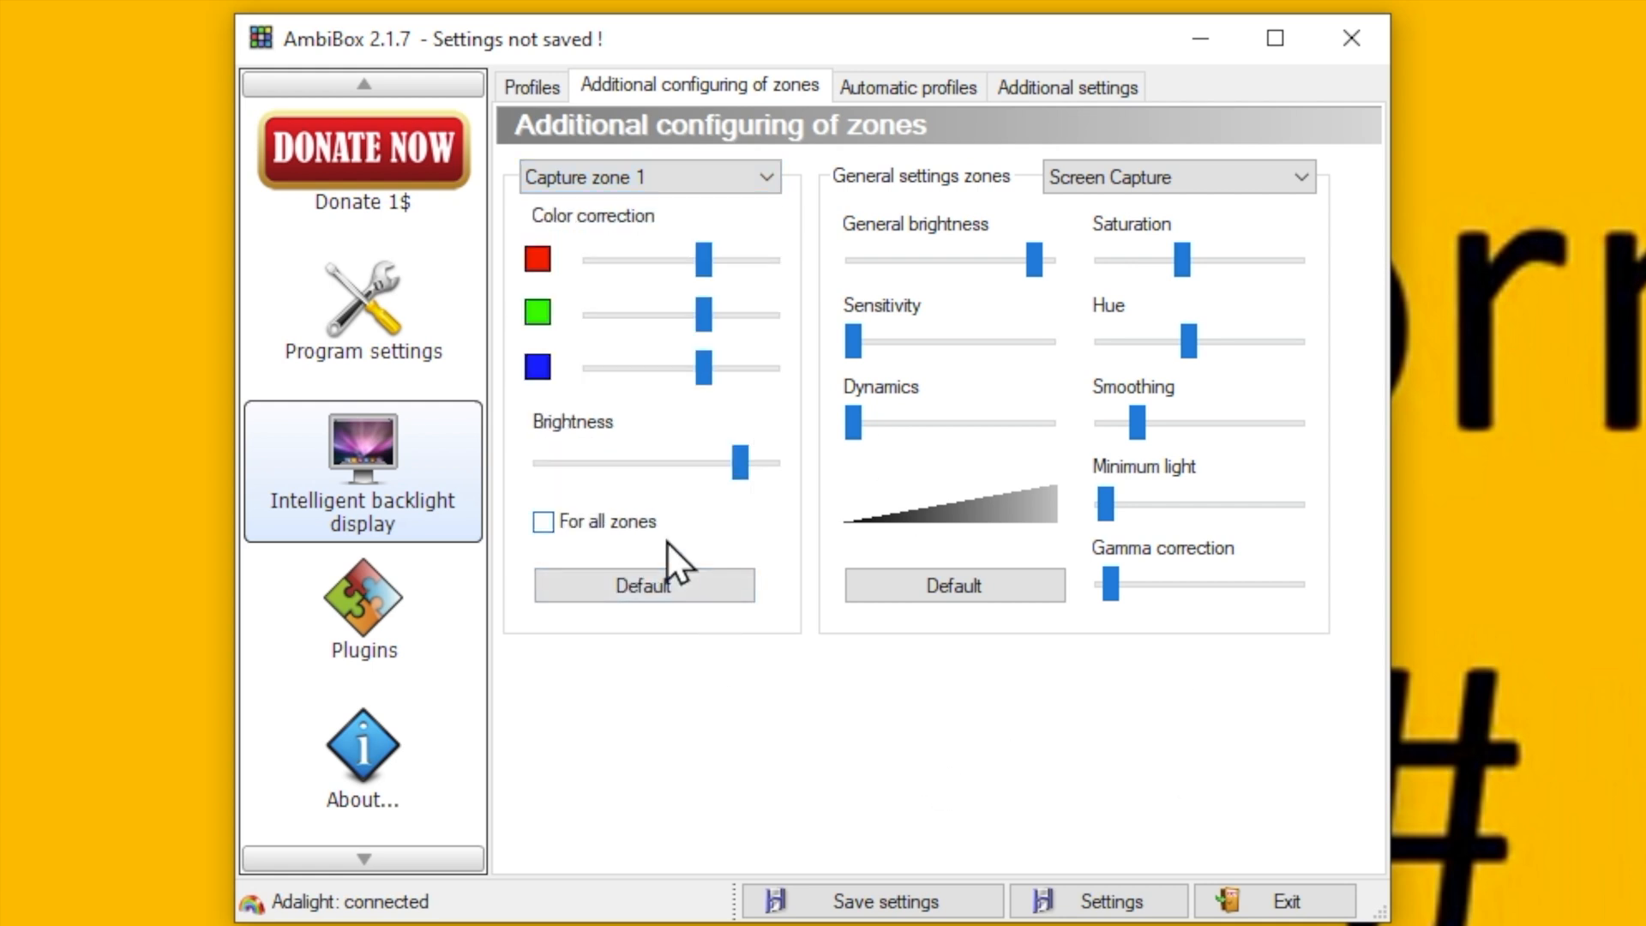
pyautogui.moveTo(682, 553)
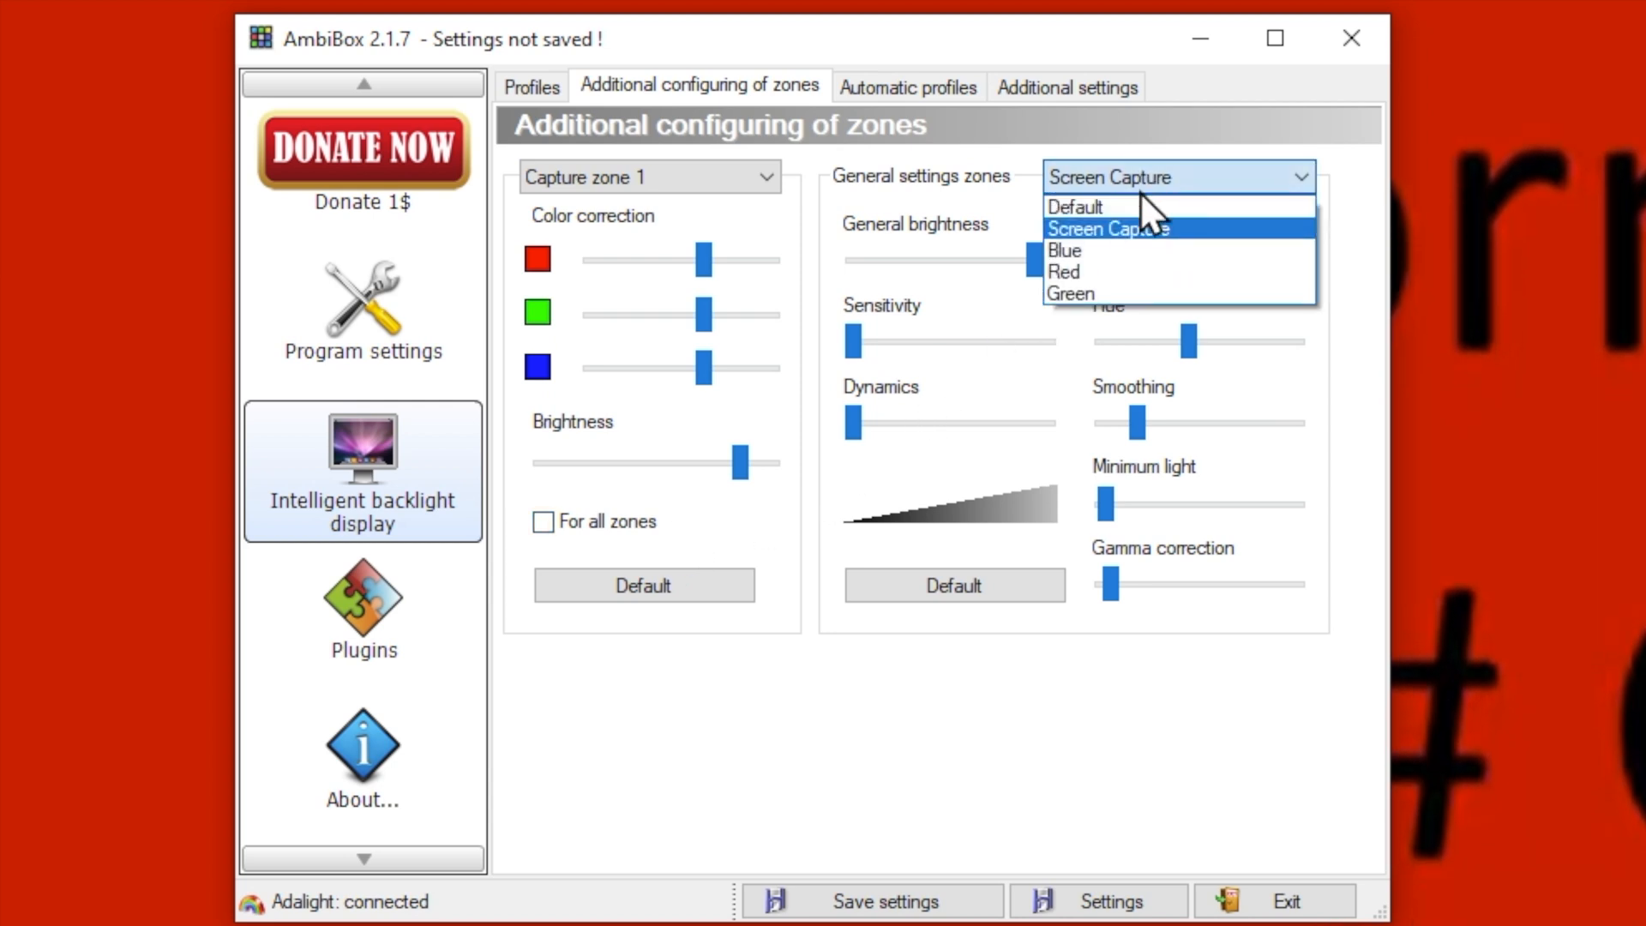
pyautogui.moveTo(1152, 252)
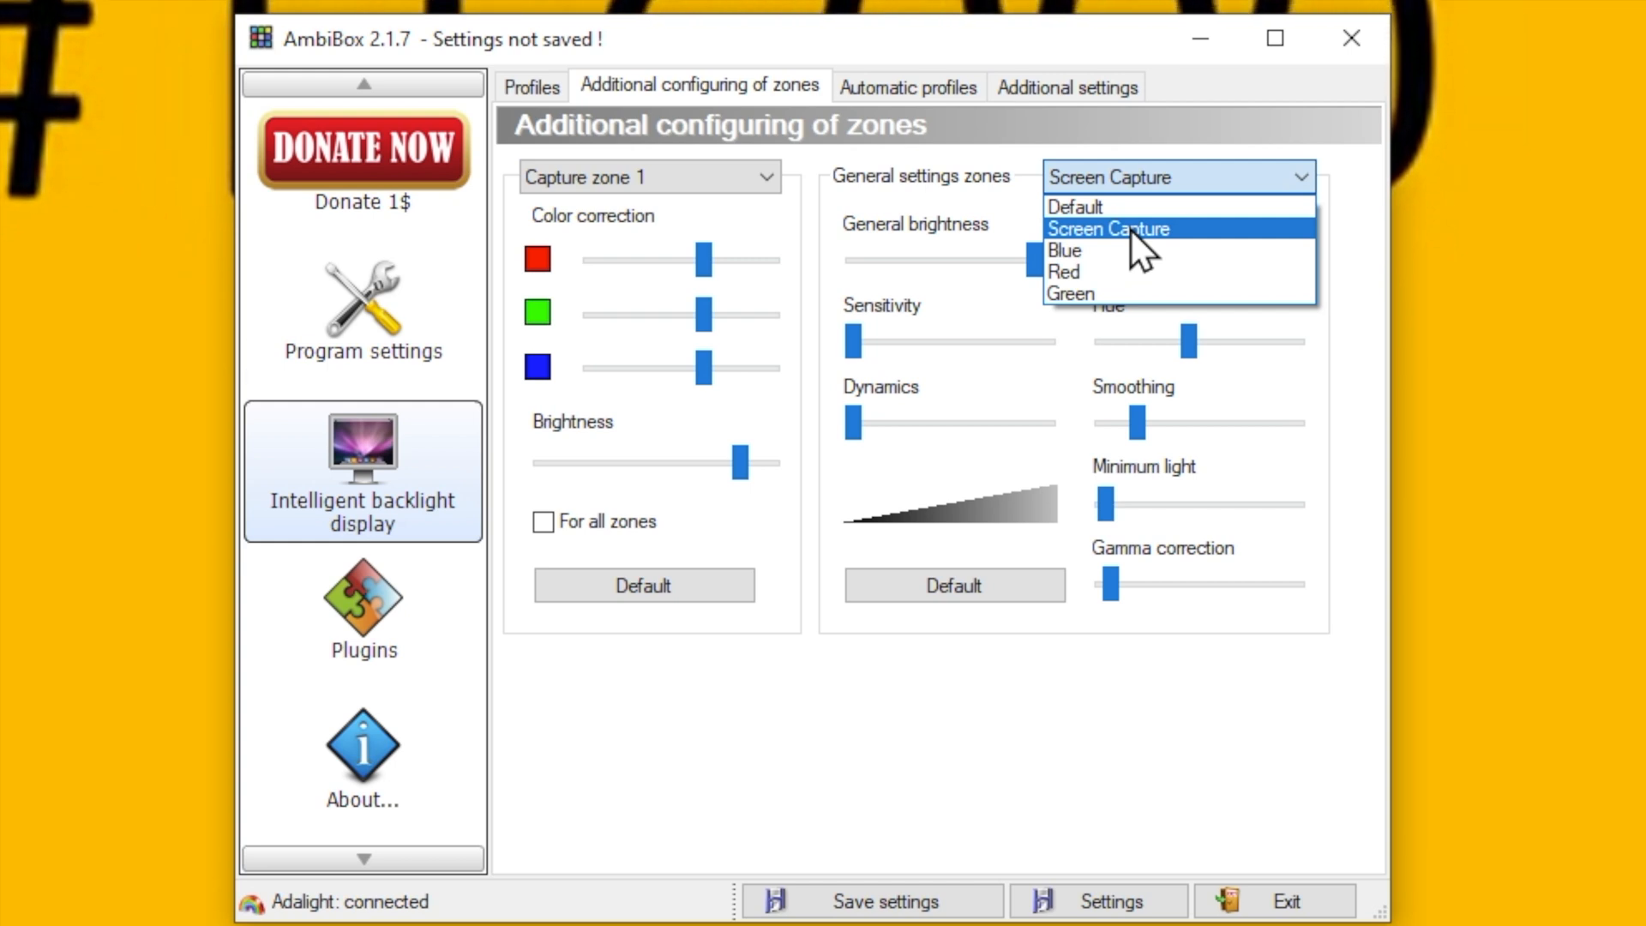
pyautogui.click(1109, 228)
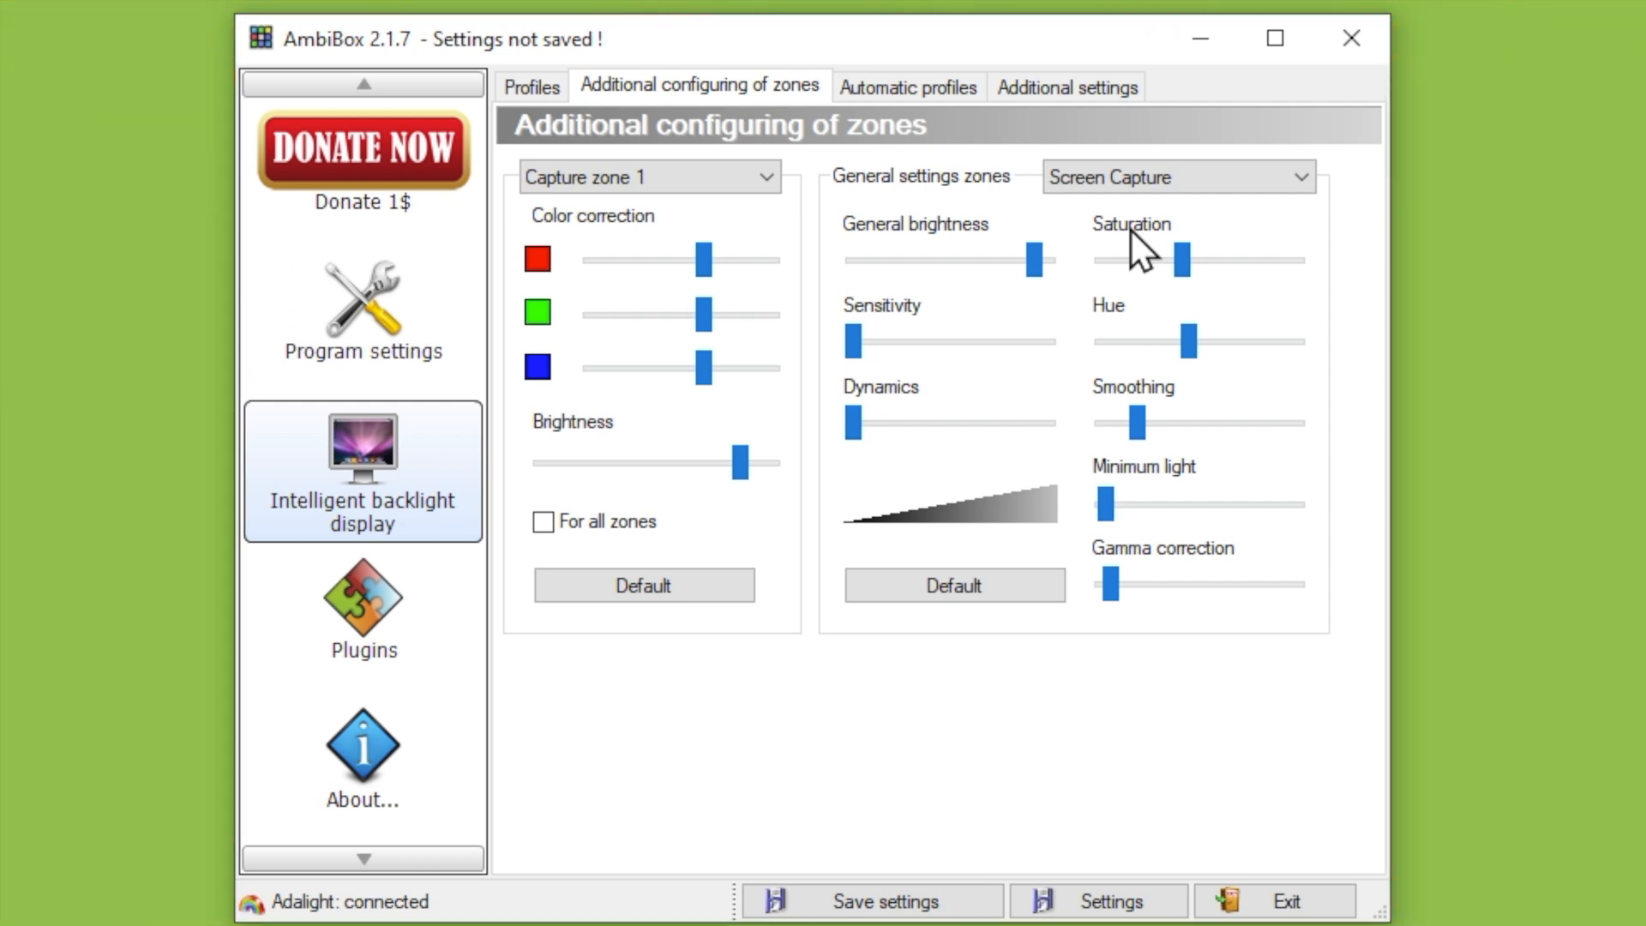
pyautogui.moveTo(937, 425)
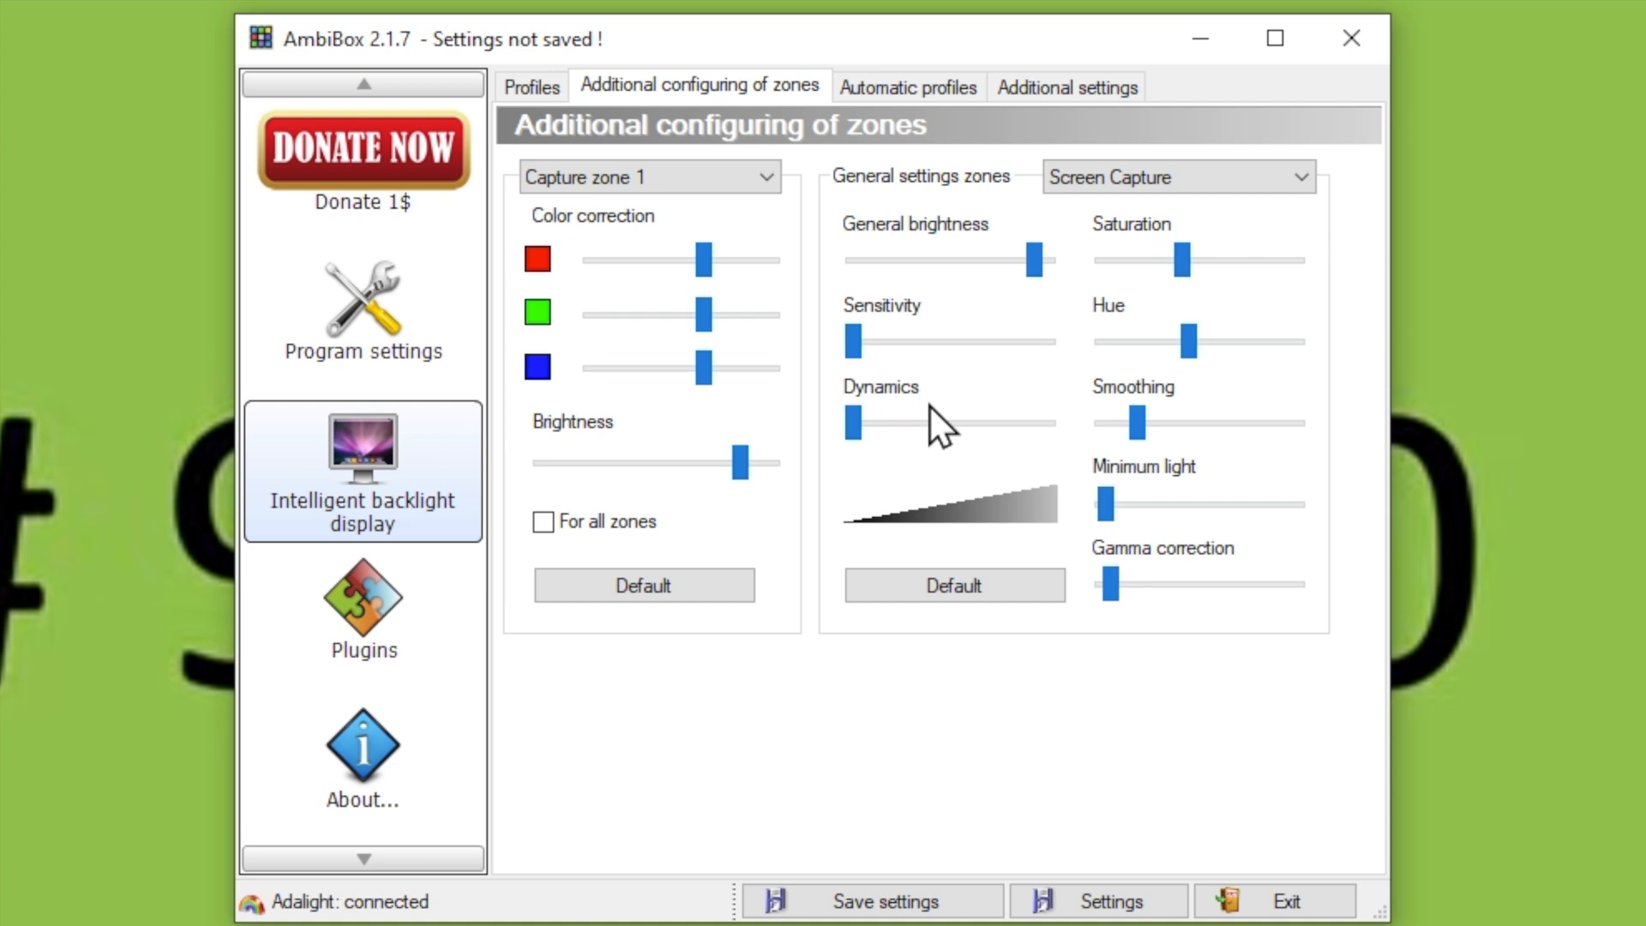
pyautogui.moveTo(1069, 485)
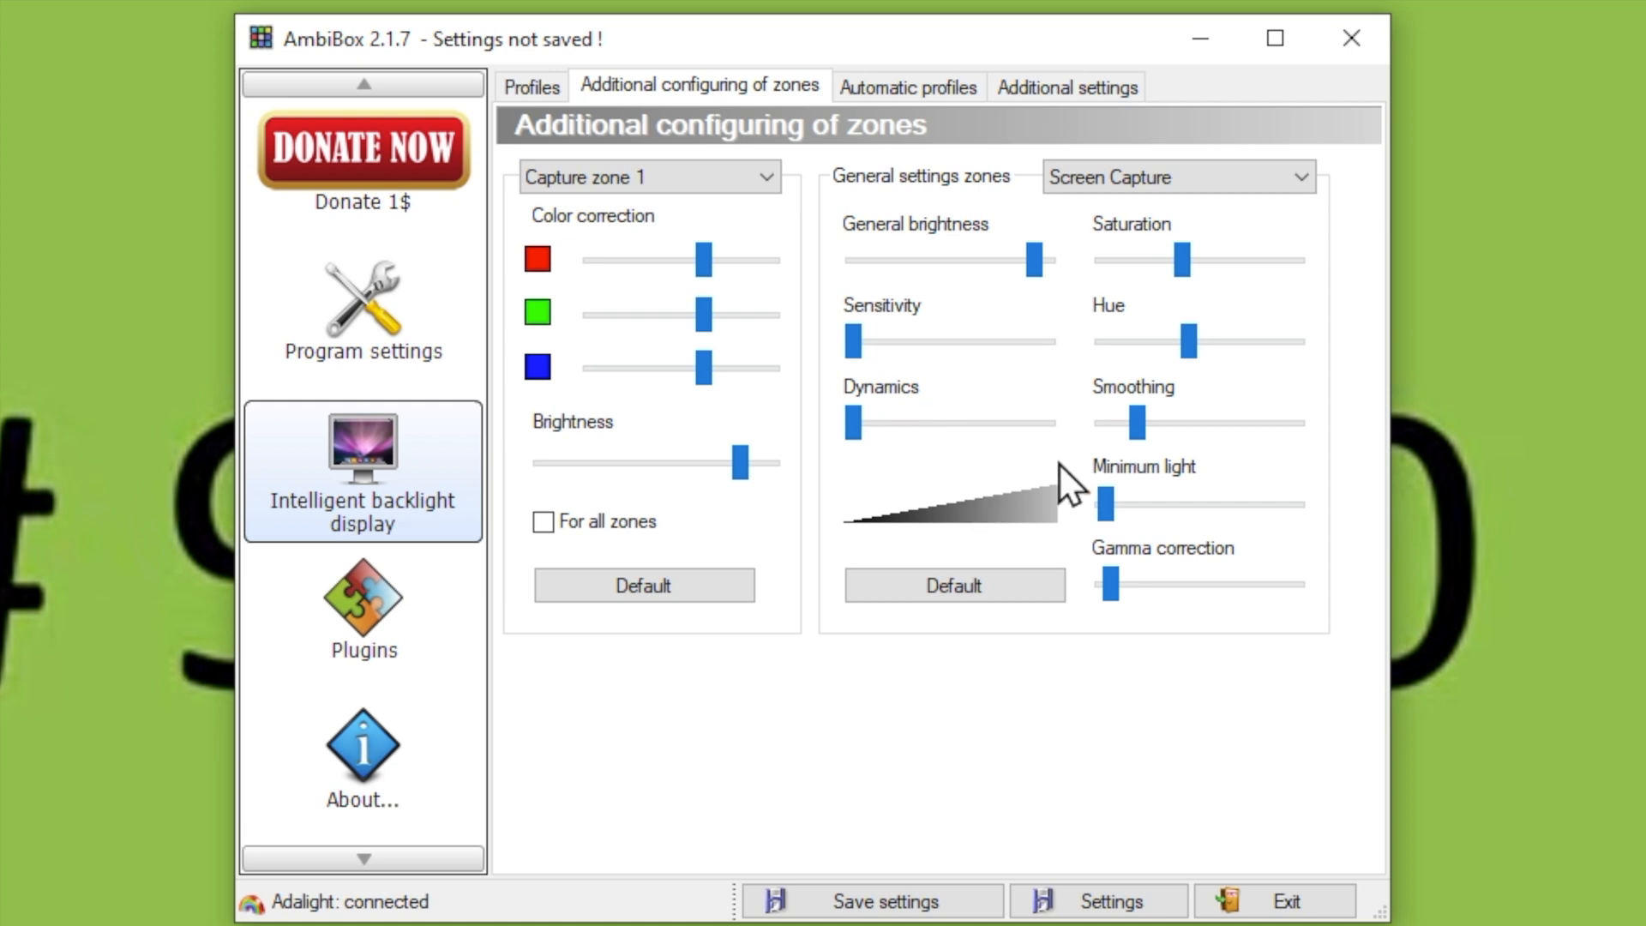
pyautogui.moveTo(953, 267)
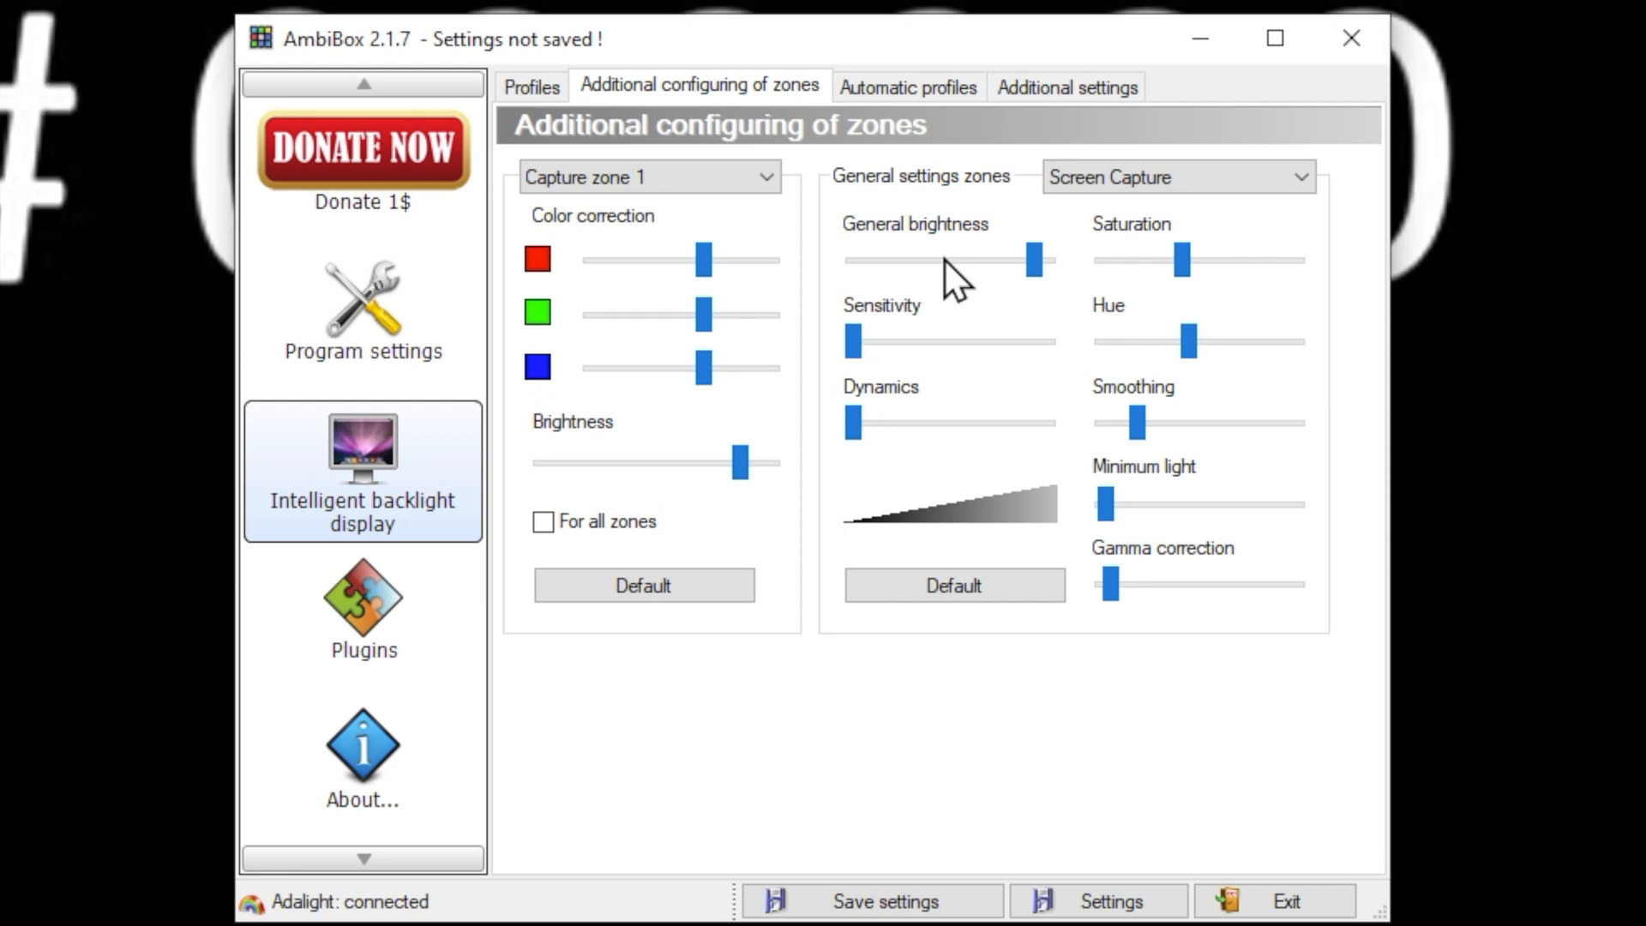
pyautogui.moveTo(1175, 619)
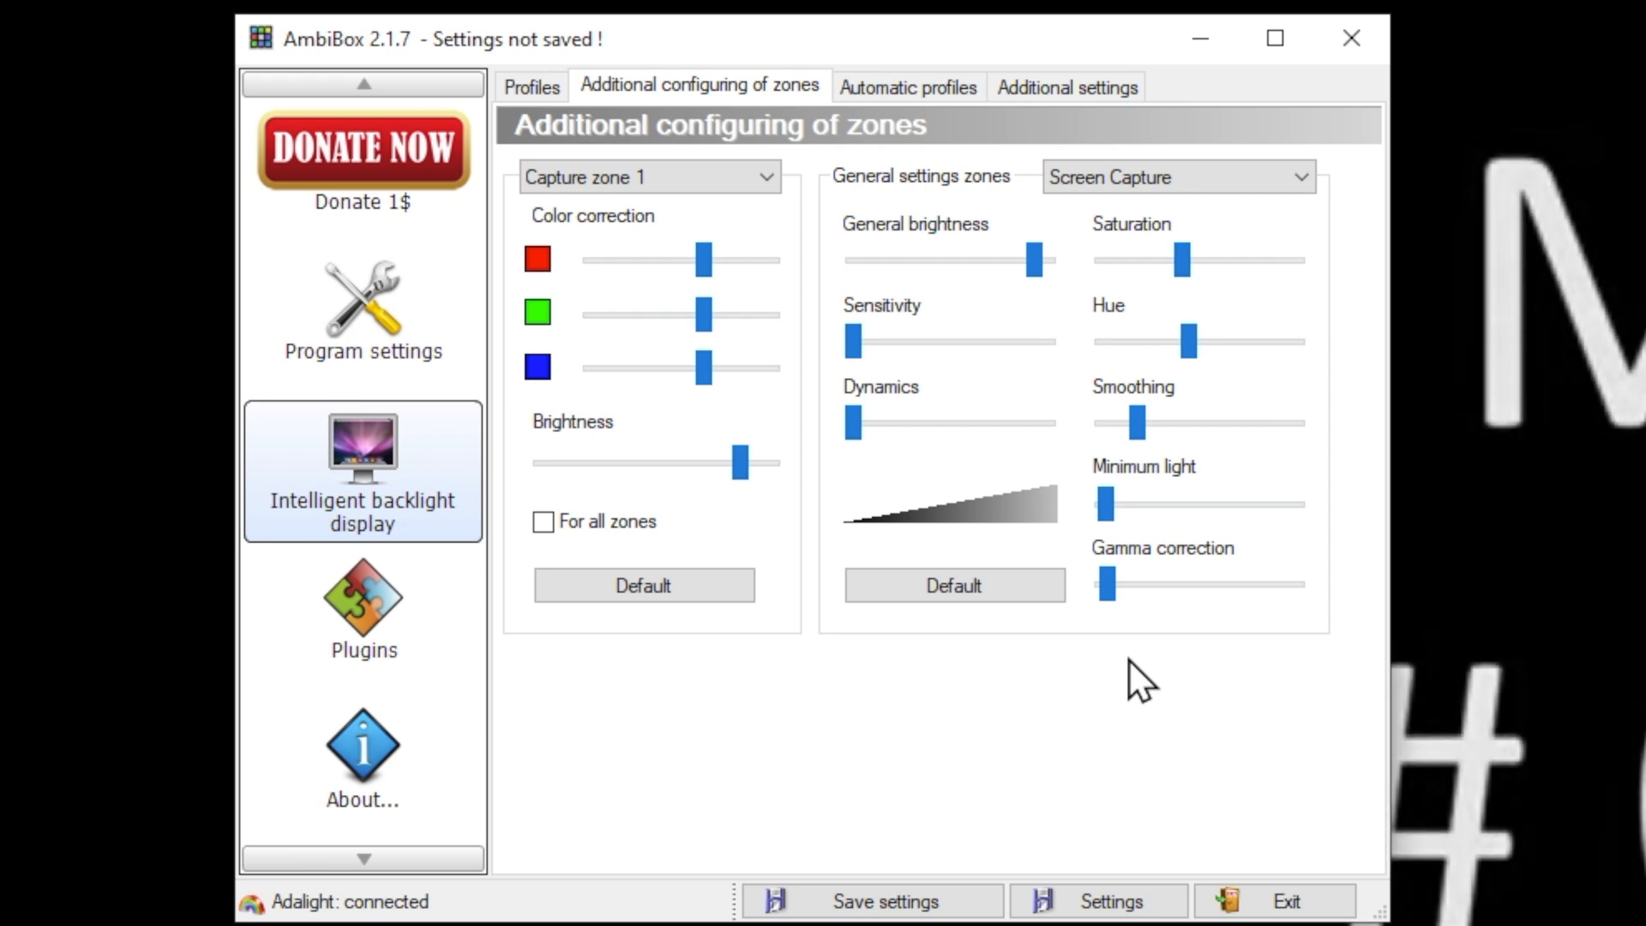
pyautogui.moveTo(1128, 635)
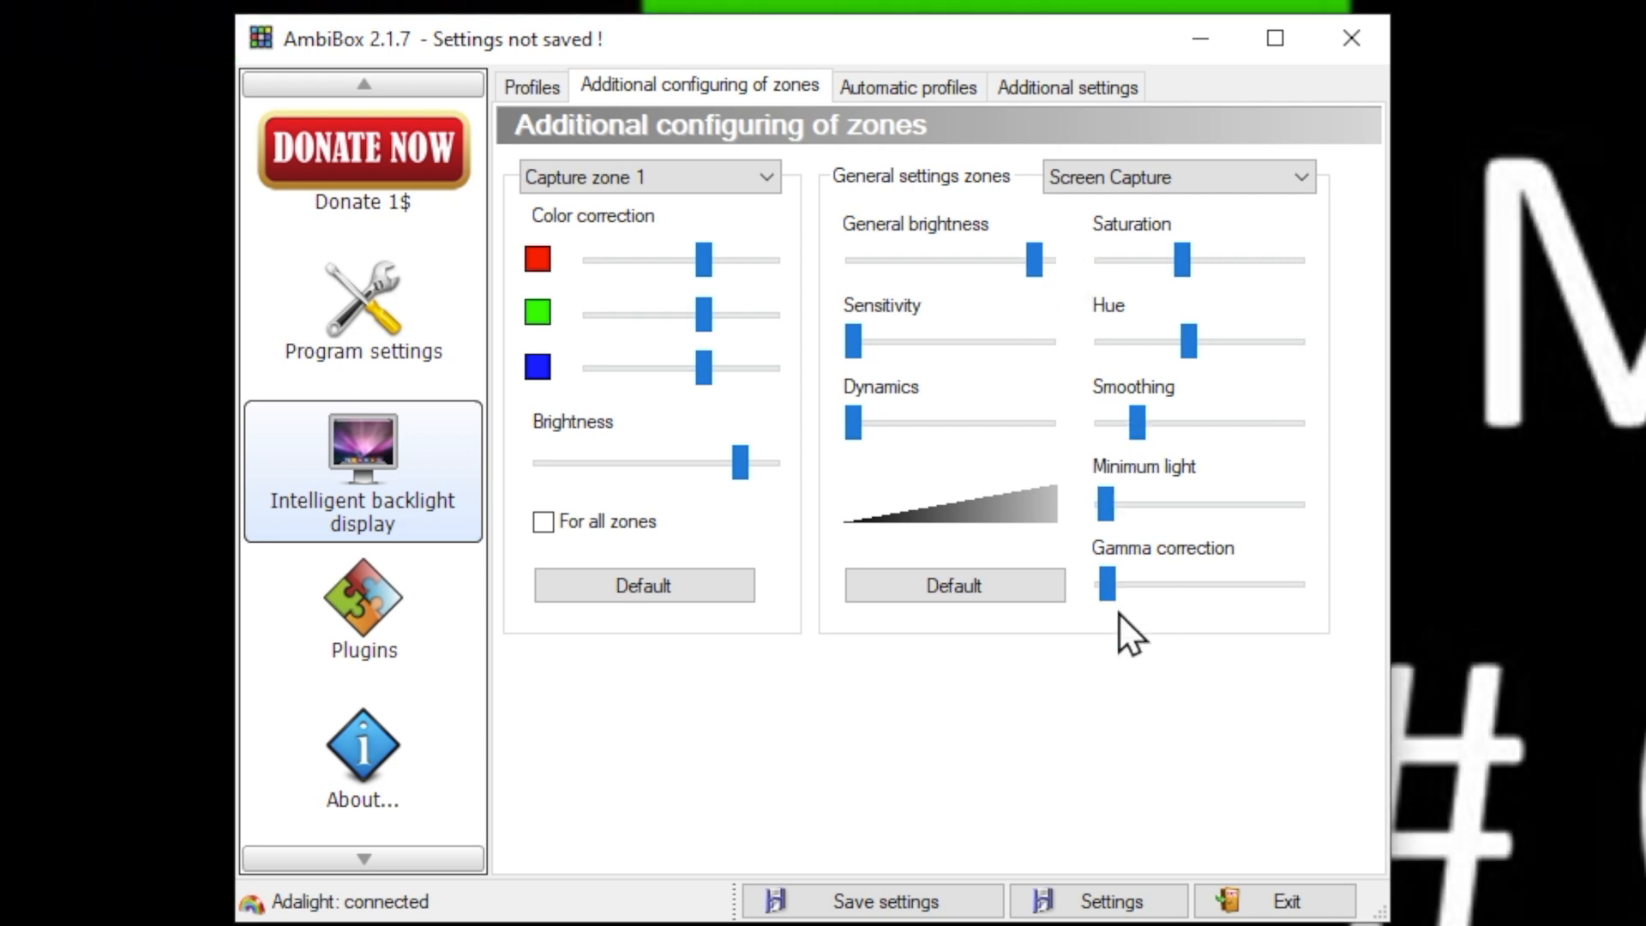
pyautogui.moveTo(927, 349)
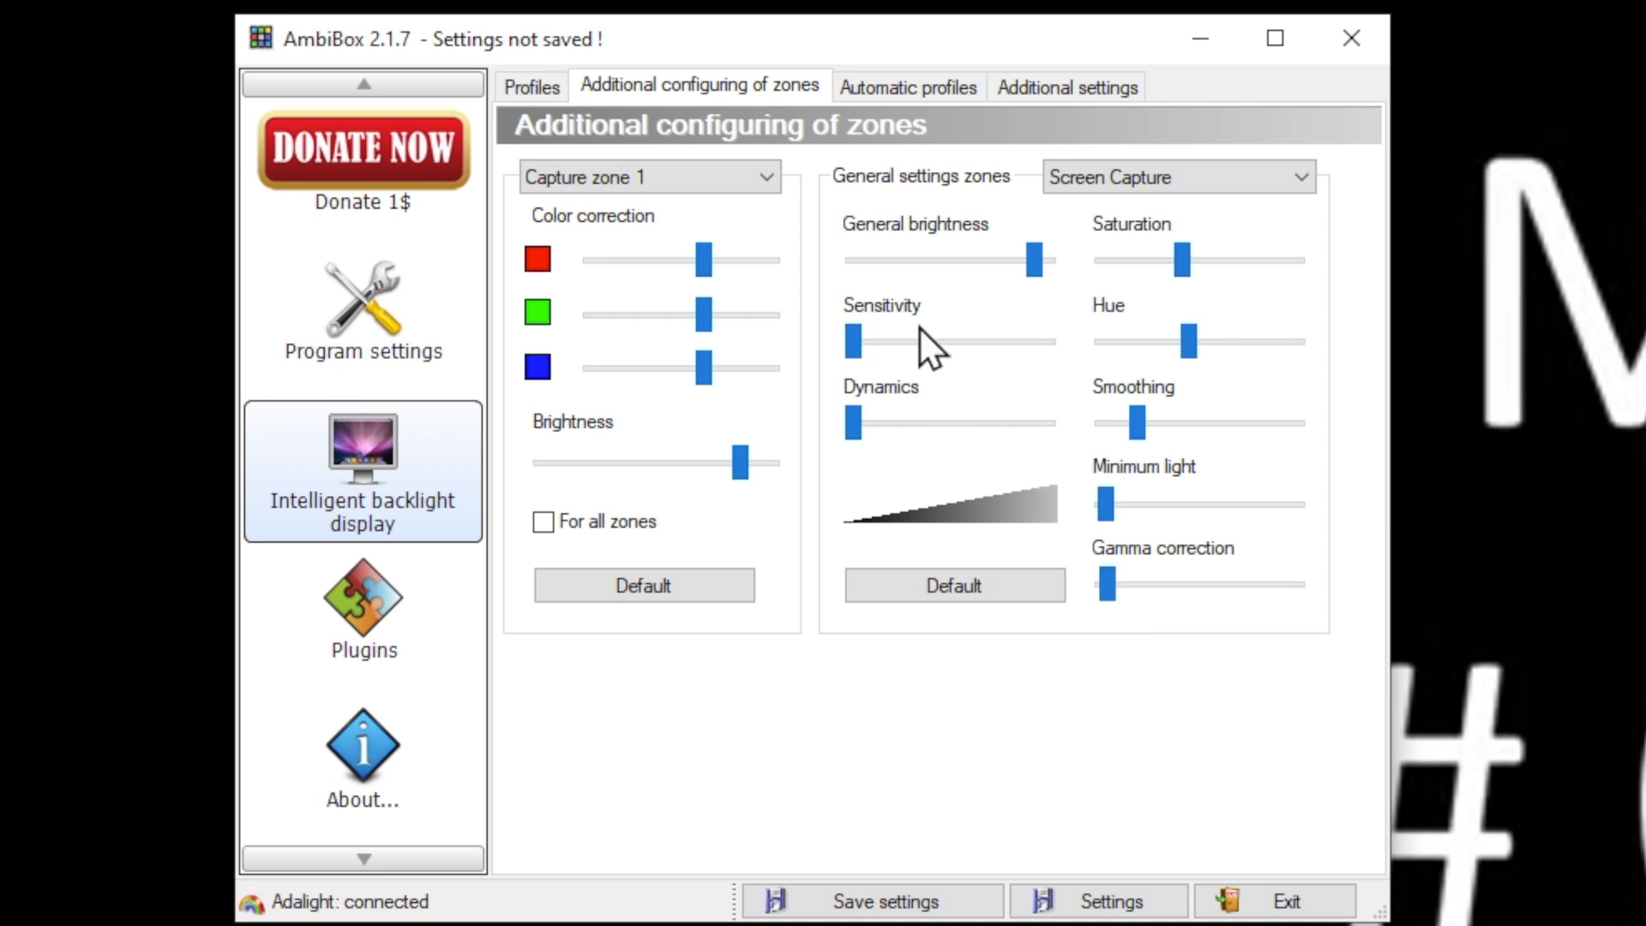
pyautogui.moveTo(937, 434)
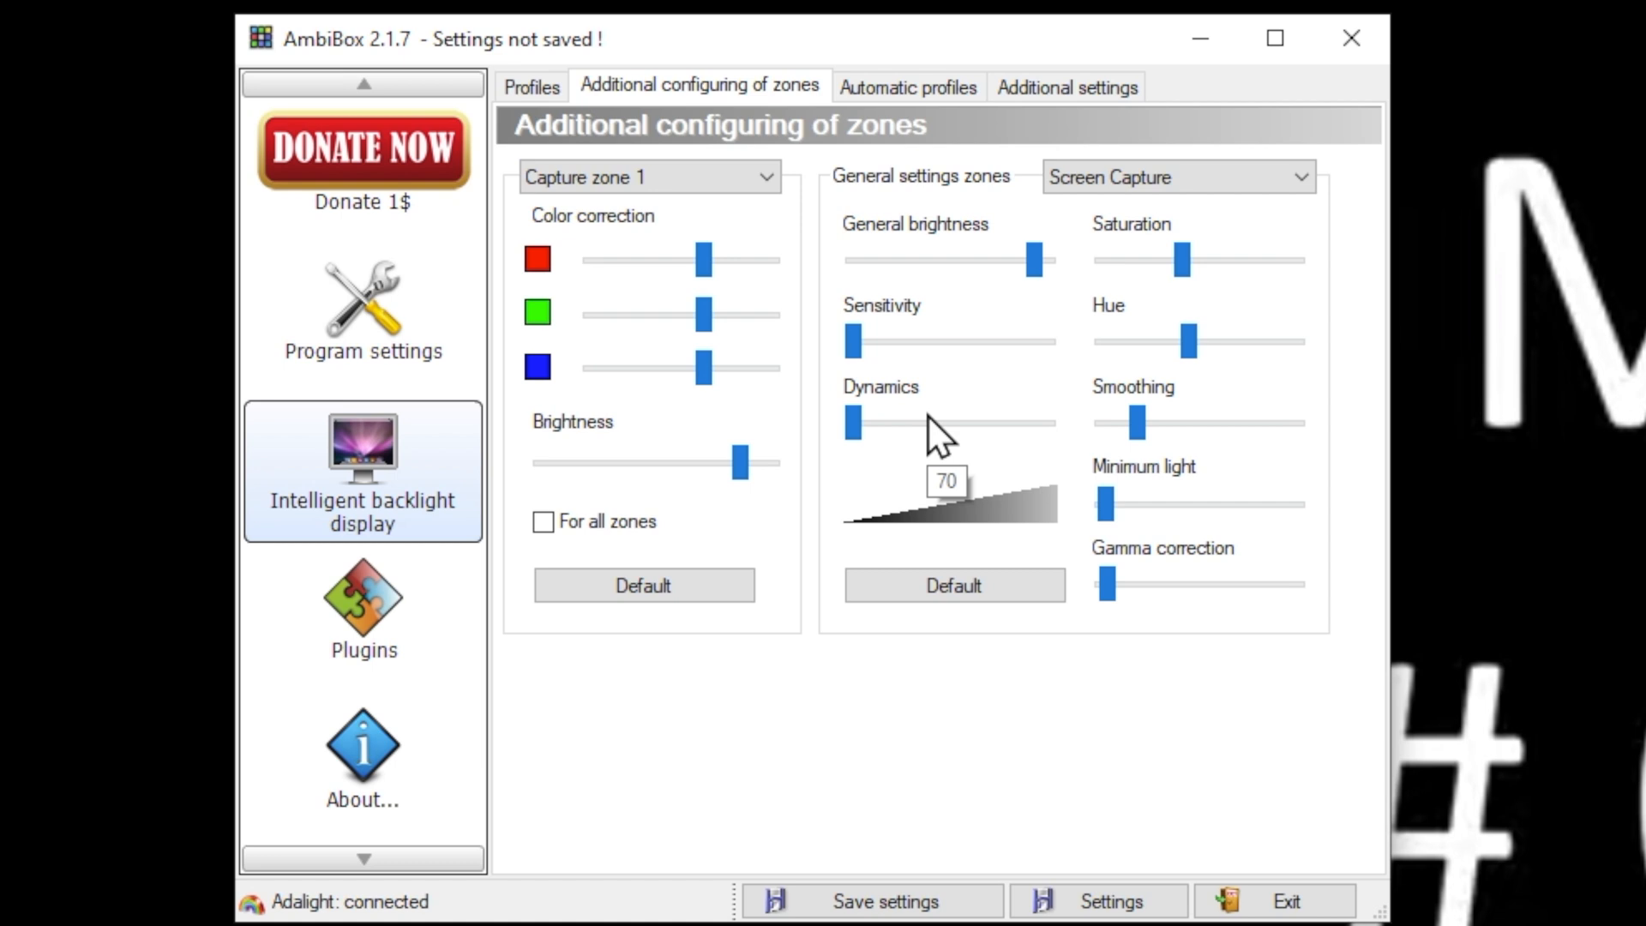
pyautogui.moveTo(934, 436)
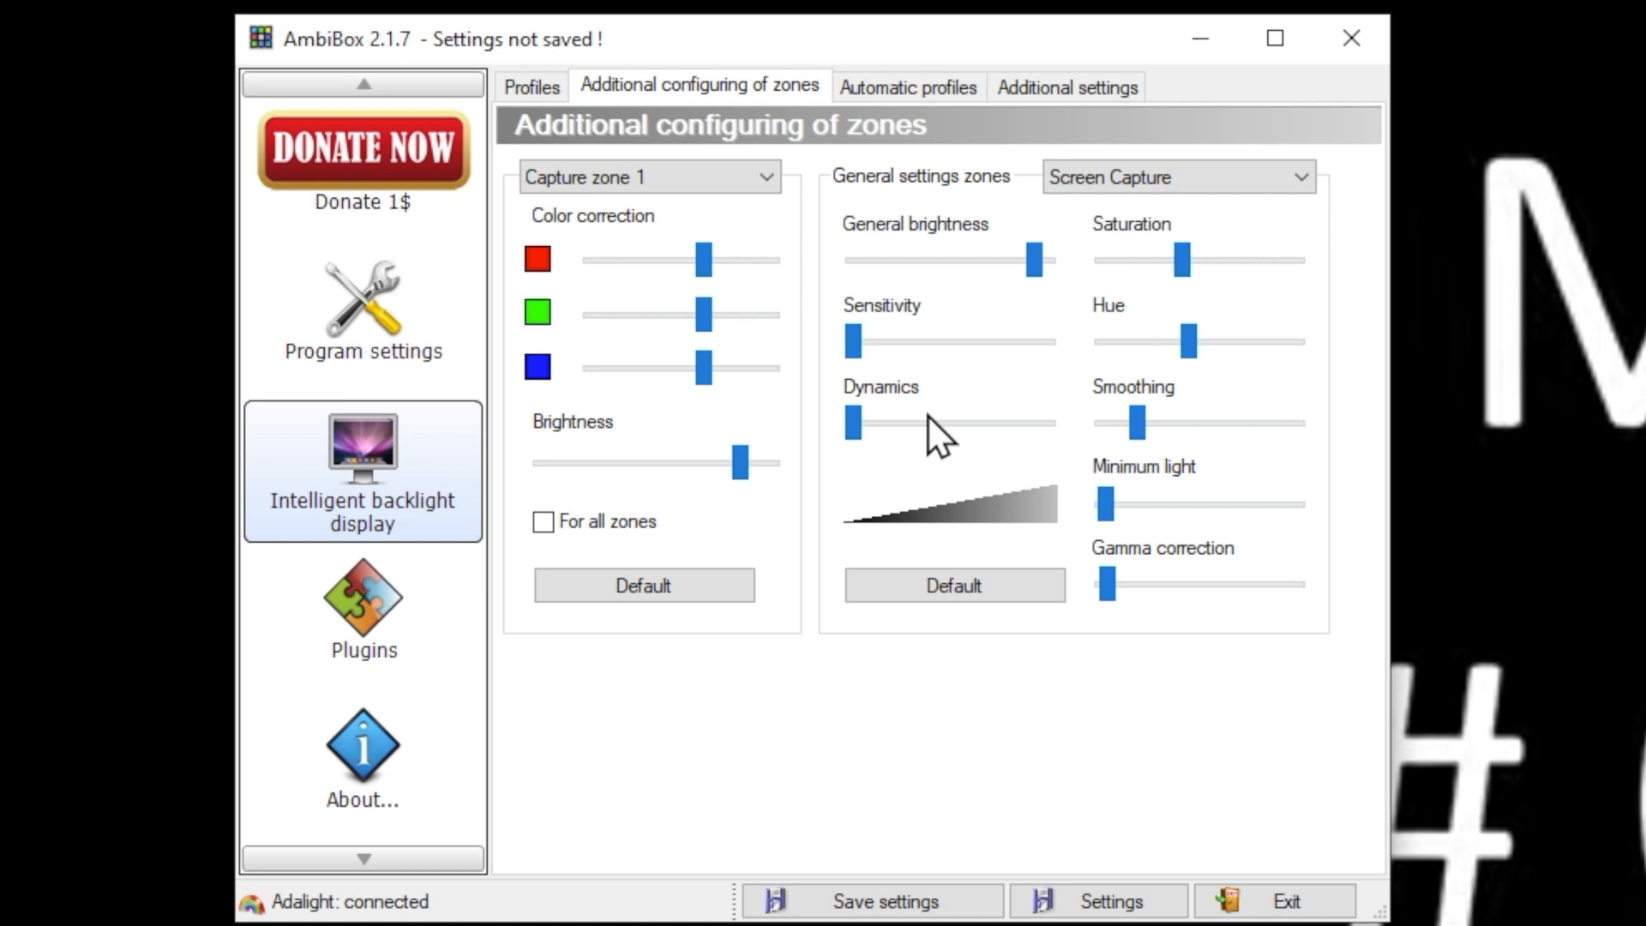
pyautogui.moveTo(937, 423)
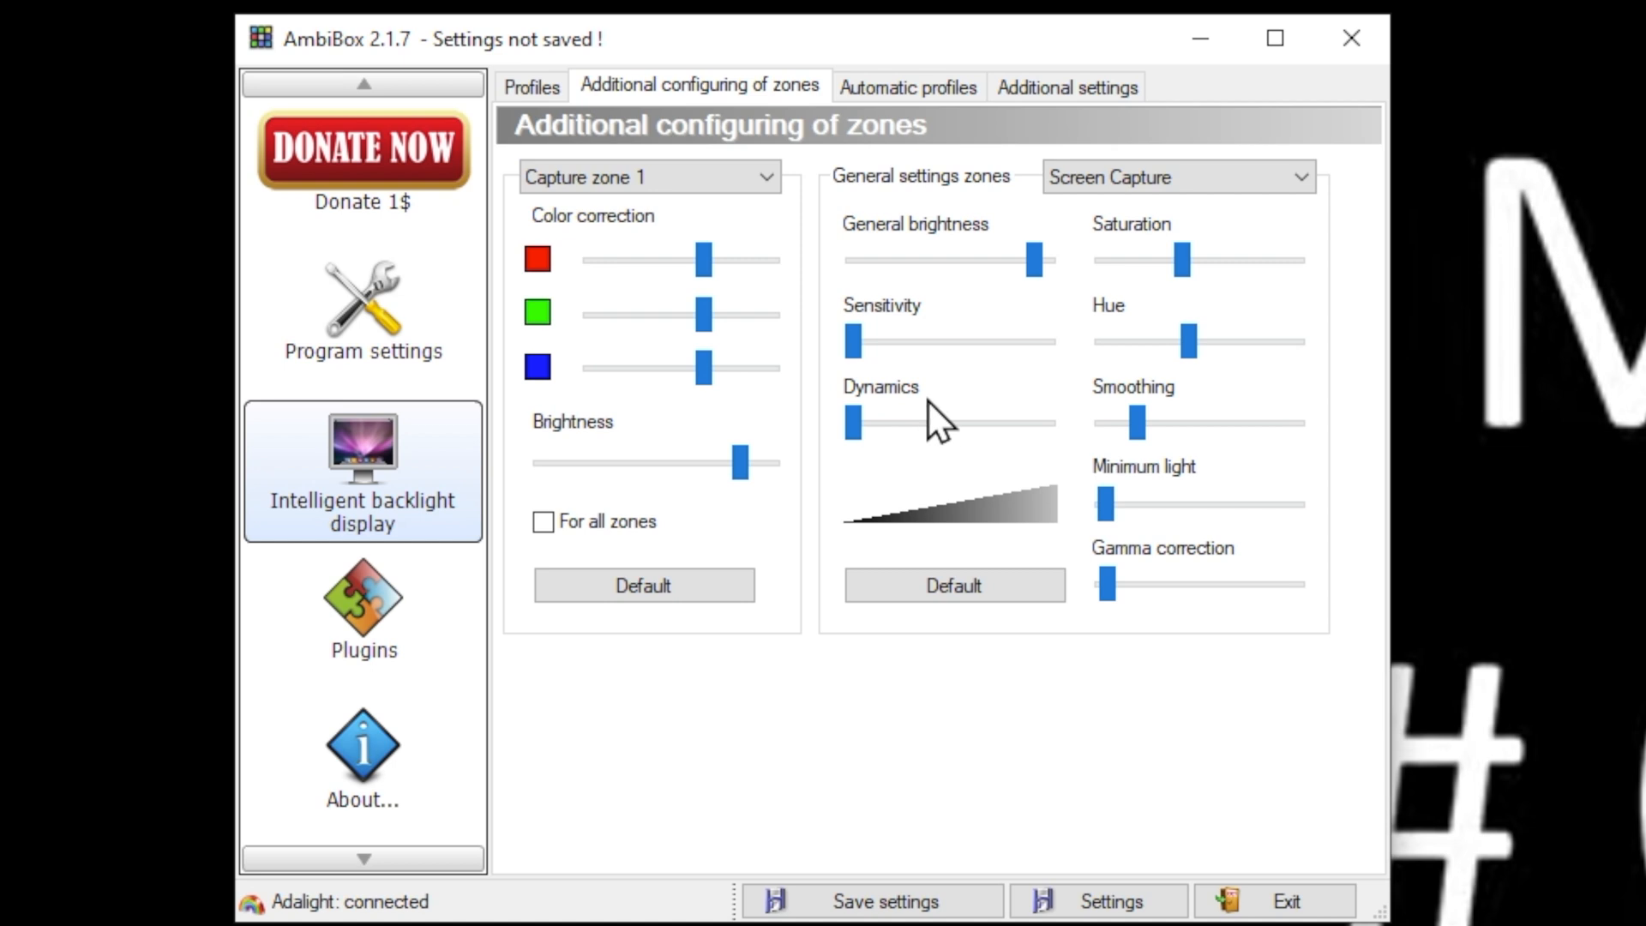
pyautogui.moveTo(936, 397)
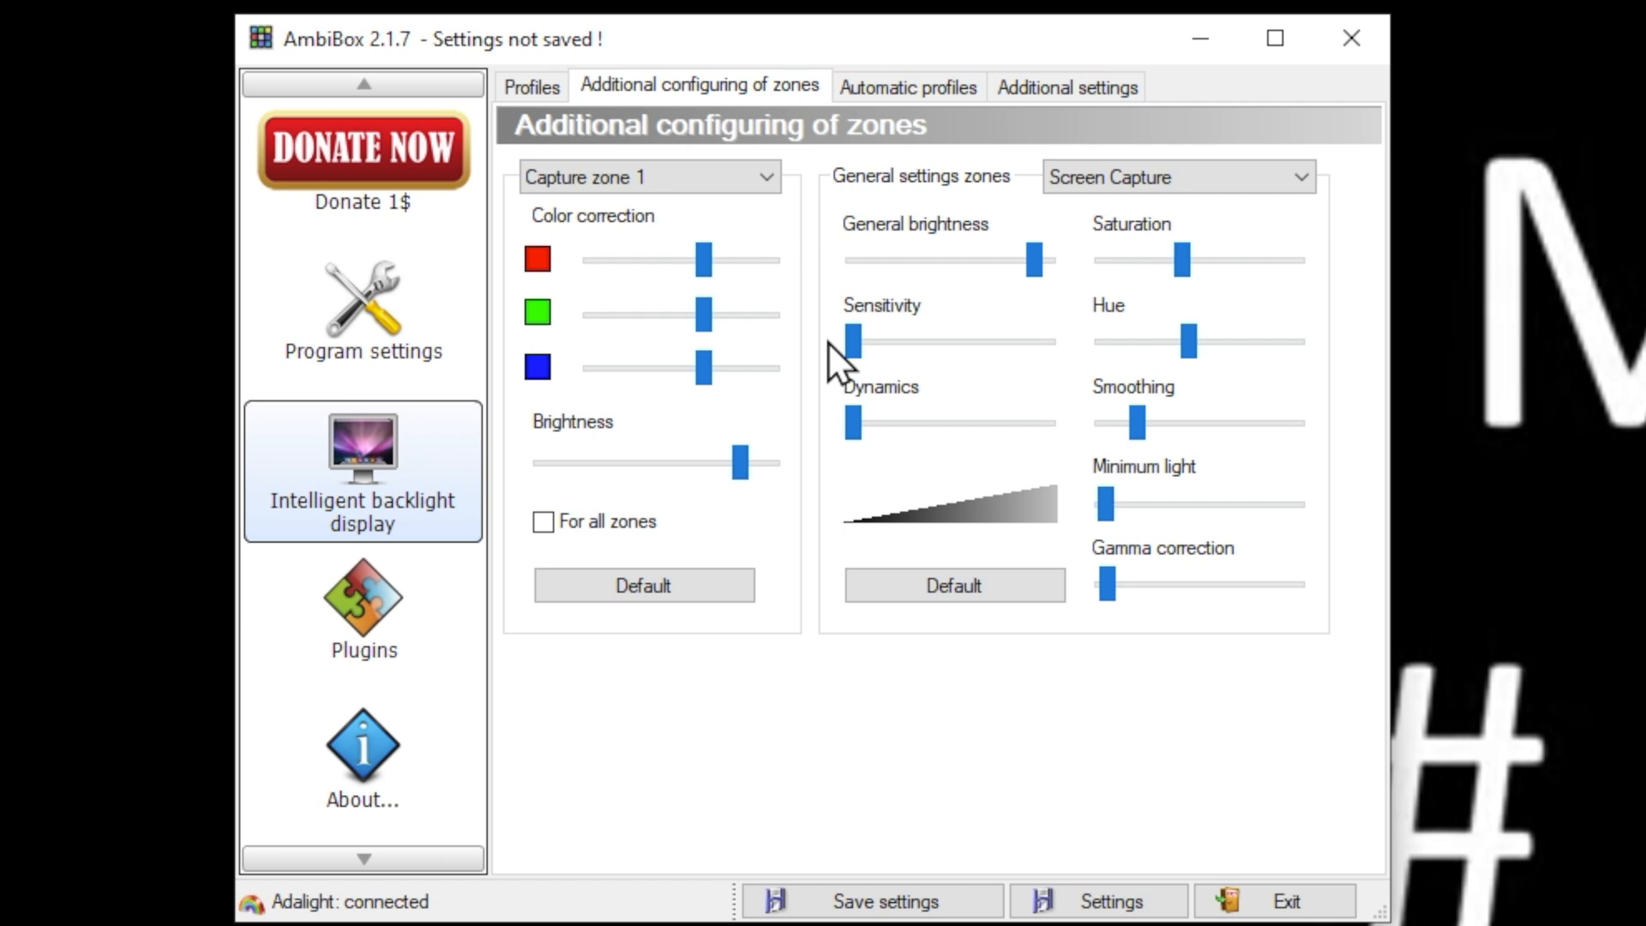
pyautogui.moveTo(906, 478)
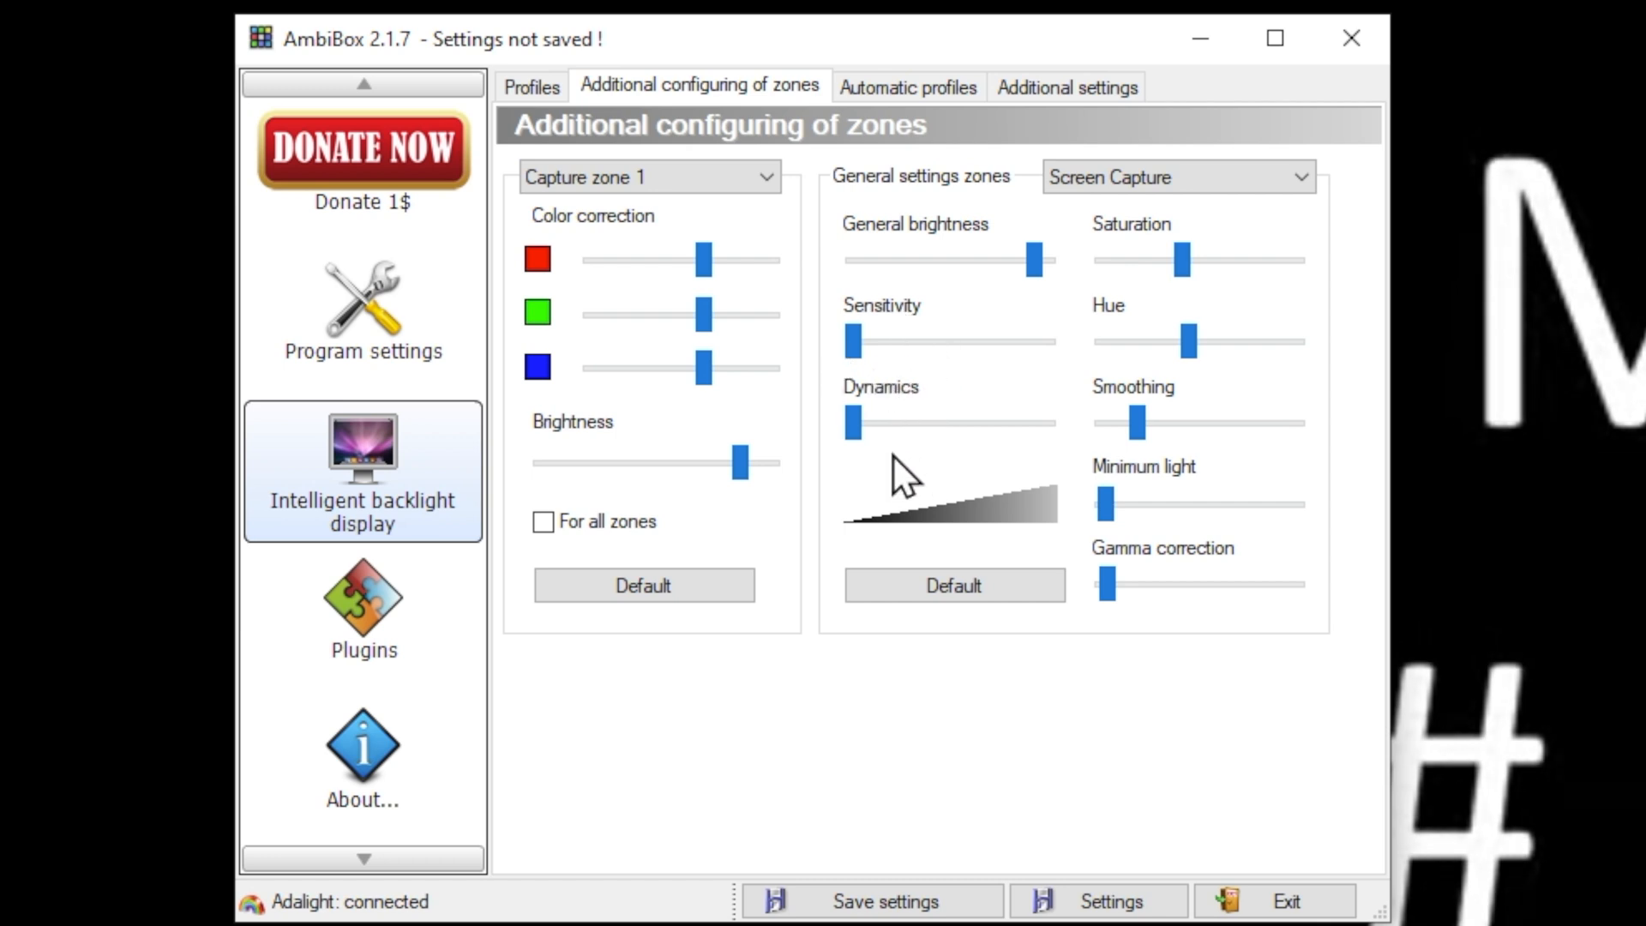
pyautogui.moveTo(903, 420)
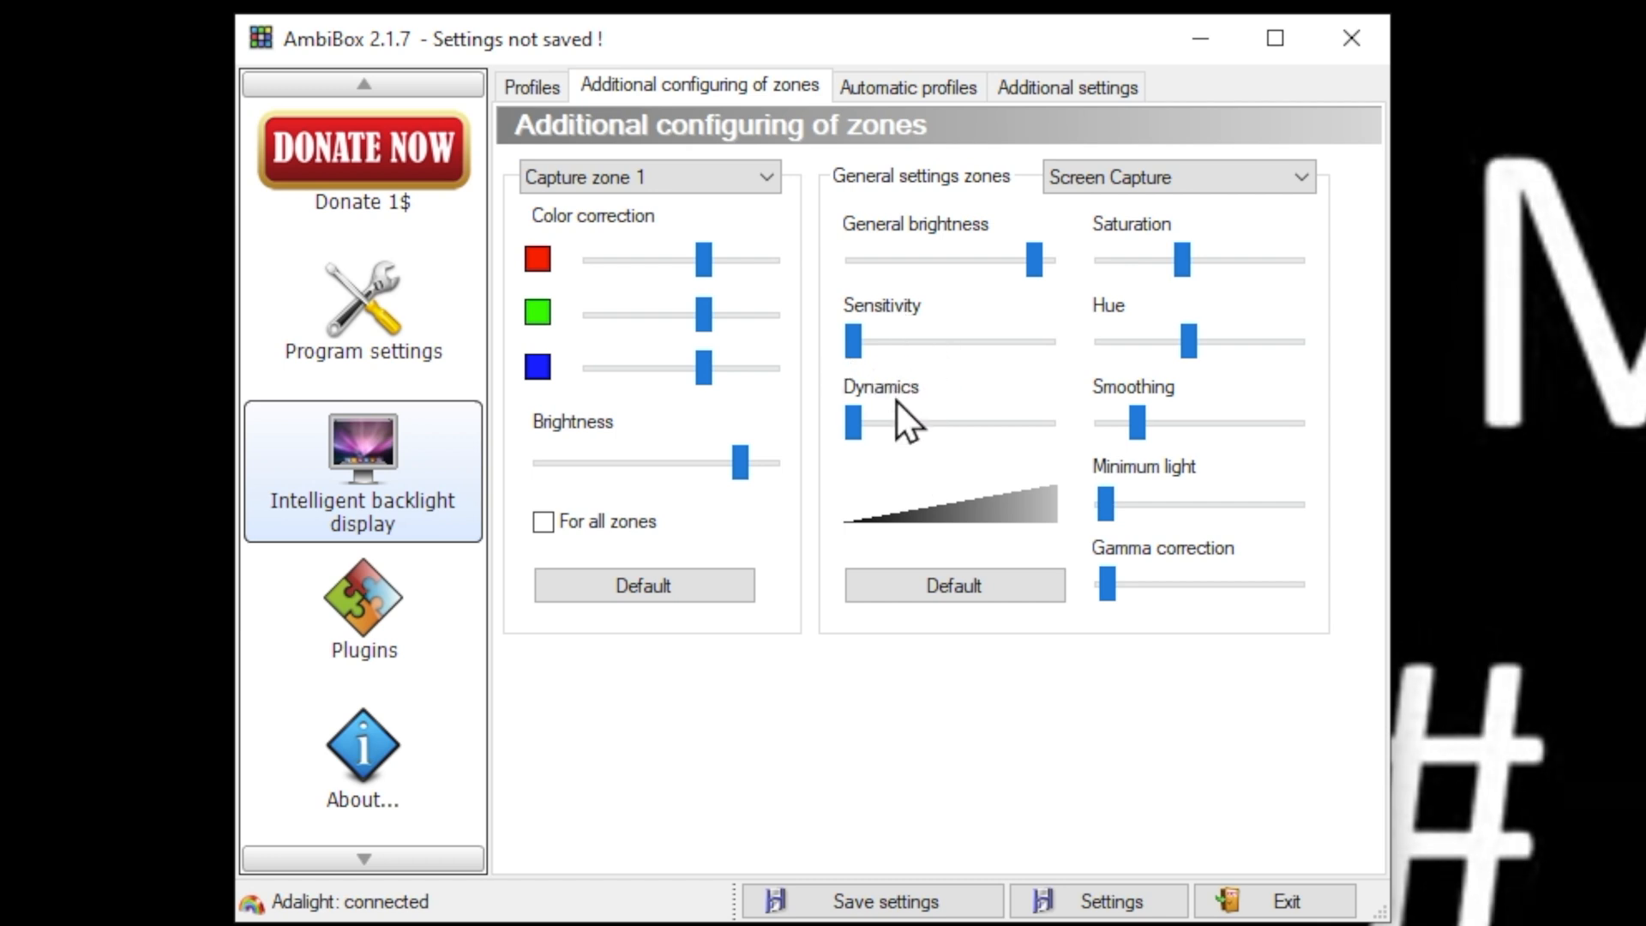
pyautogui.moveTo(892, 362)
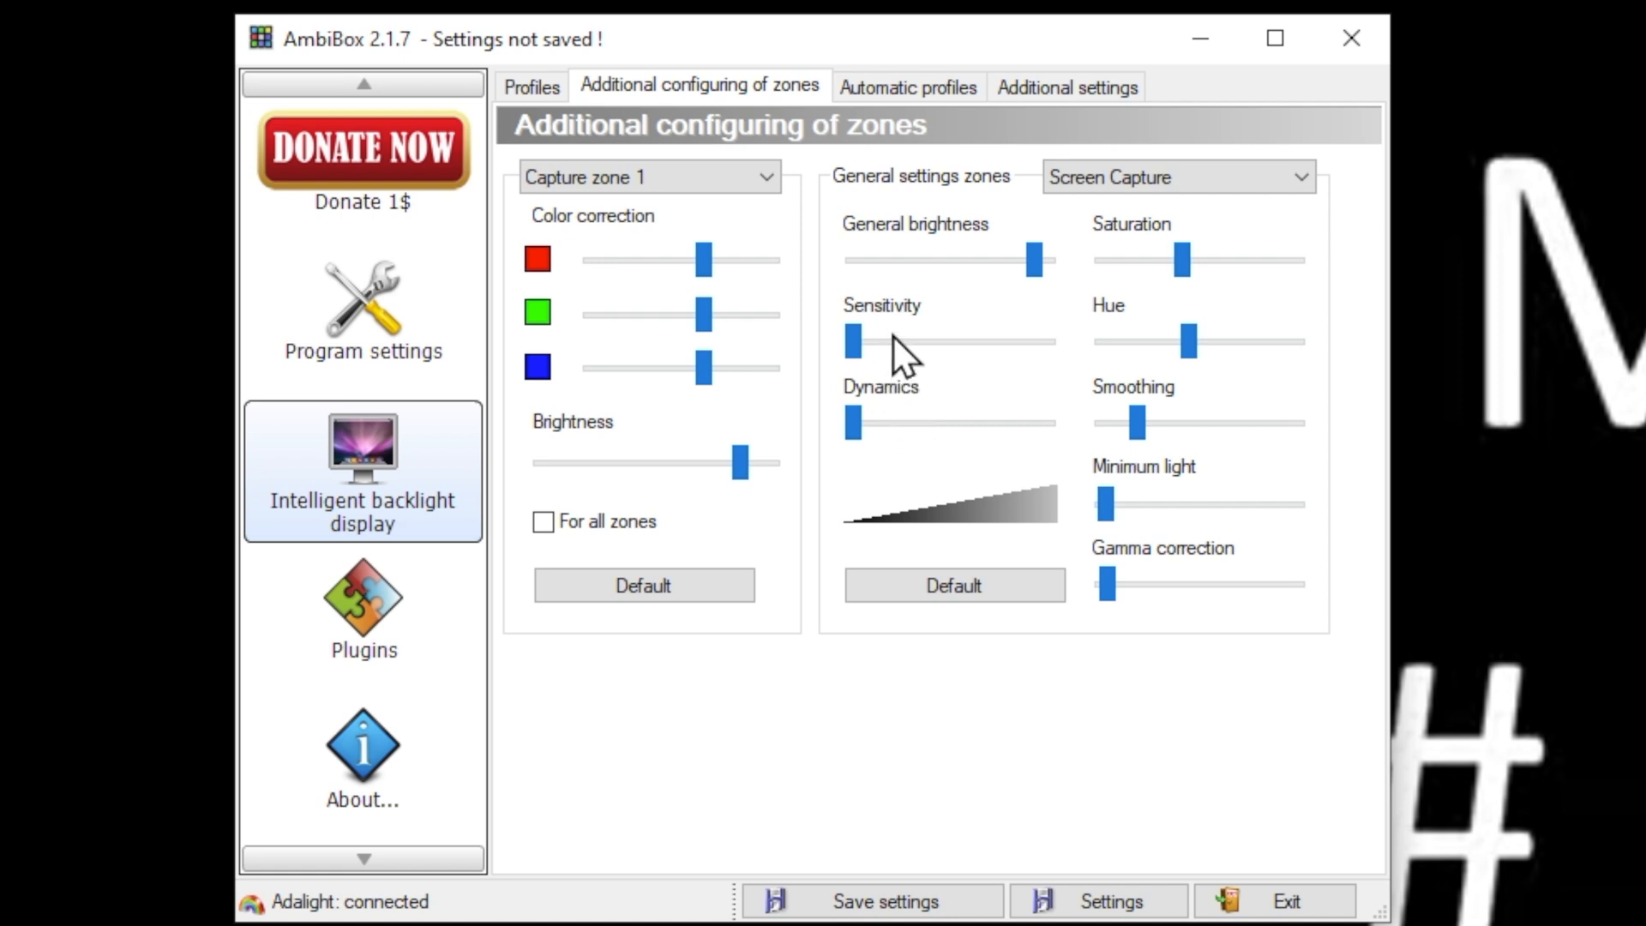
pyautogui.moveTo(902, 351)
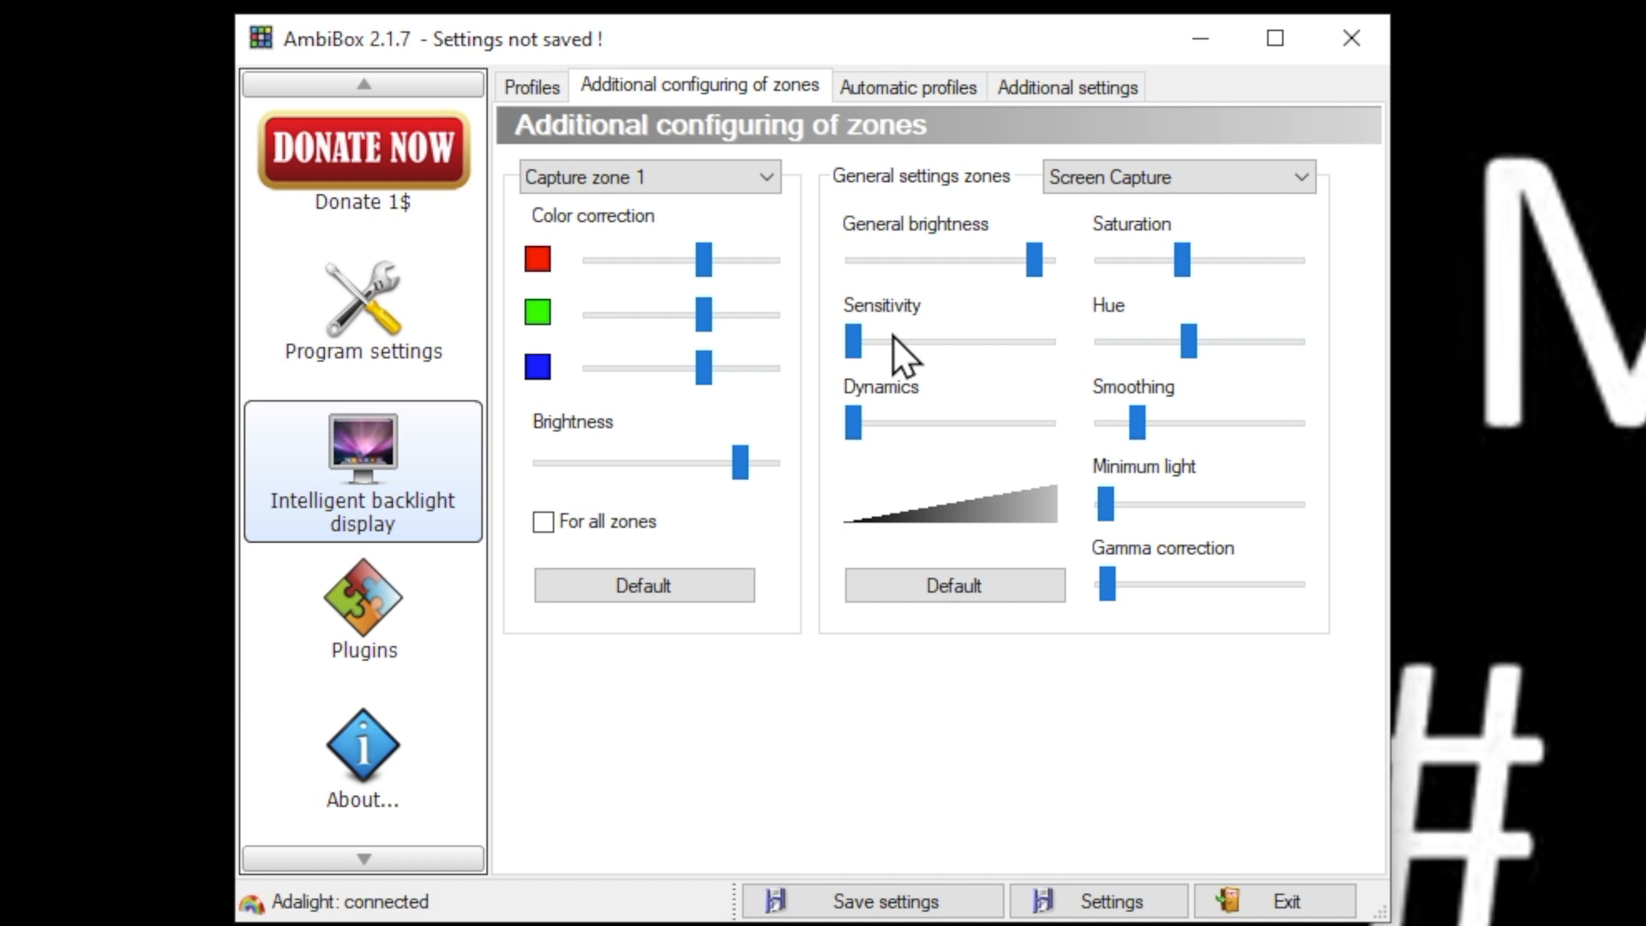
pyautogui.moveTo(1139, 298)
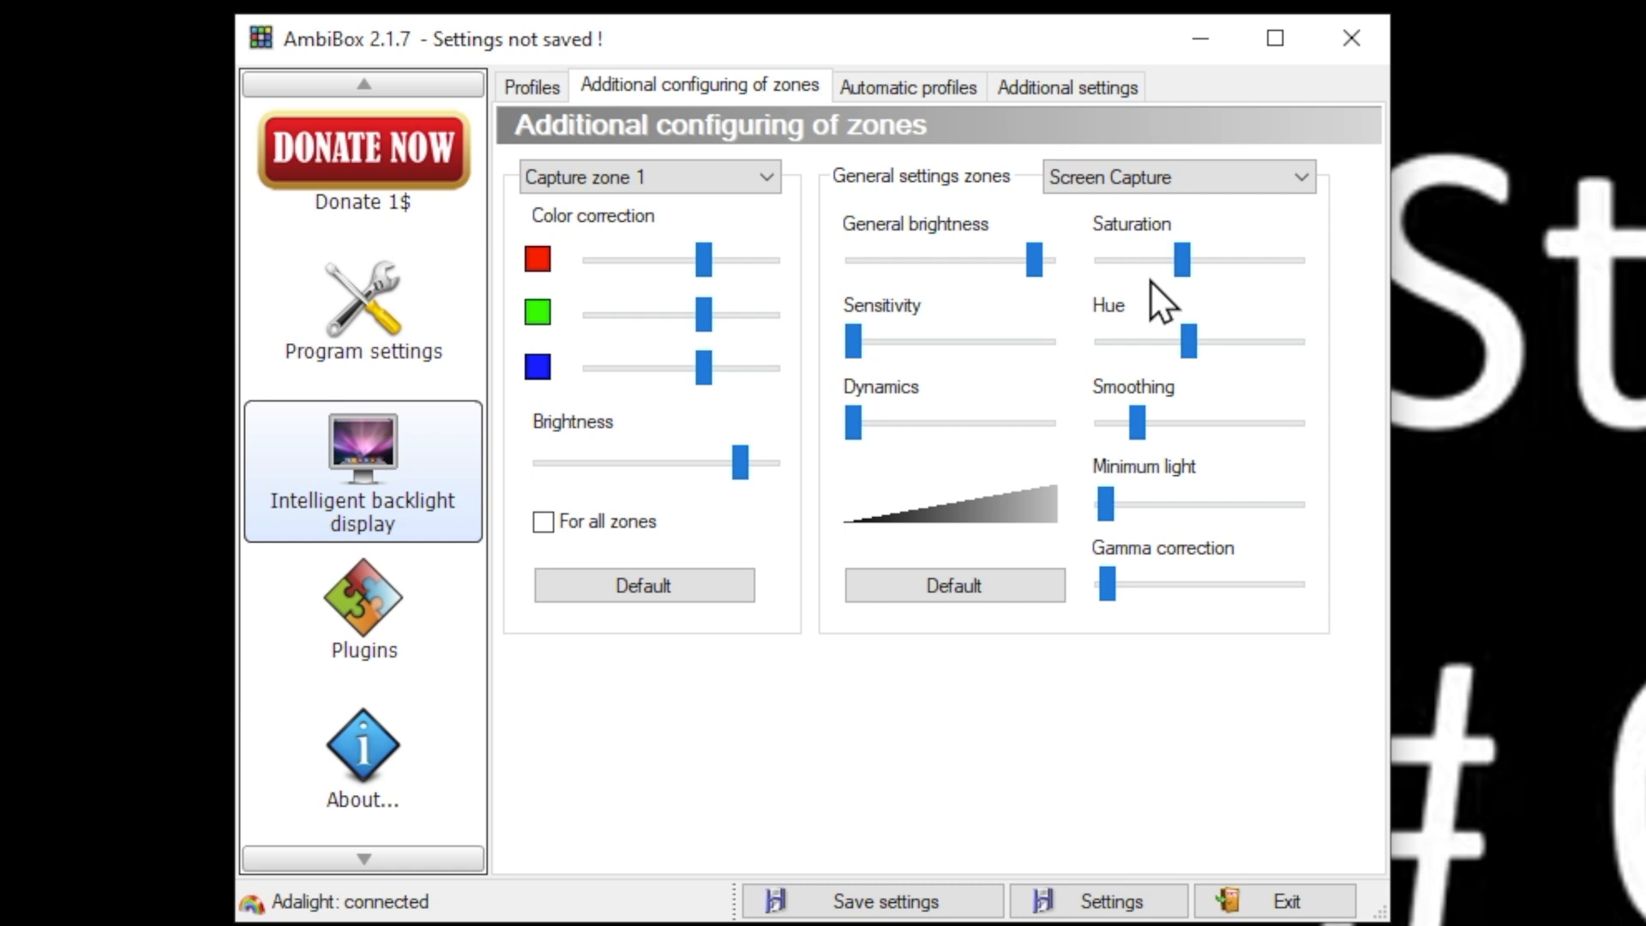
pyautogui.moveTo(1160, 309)
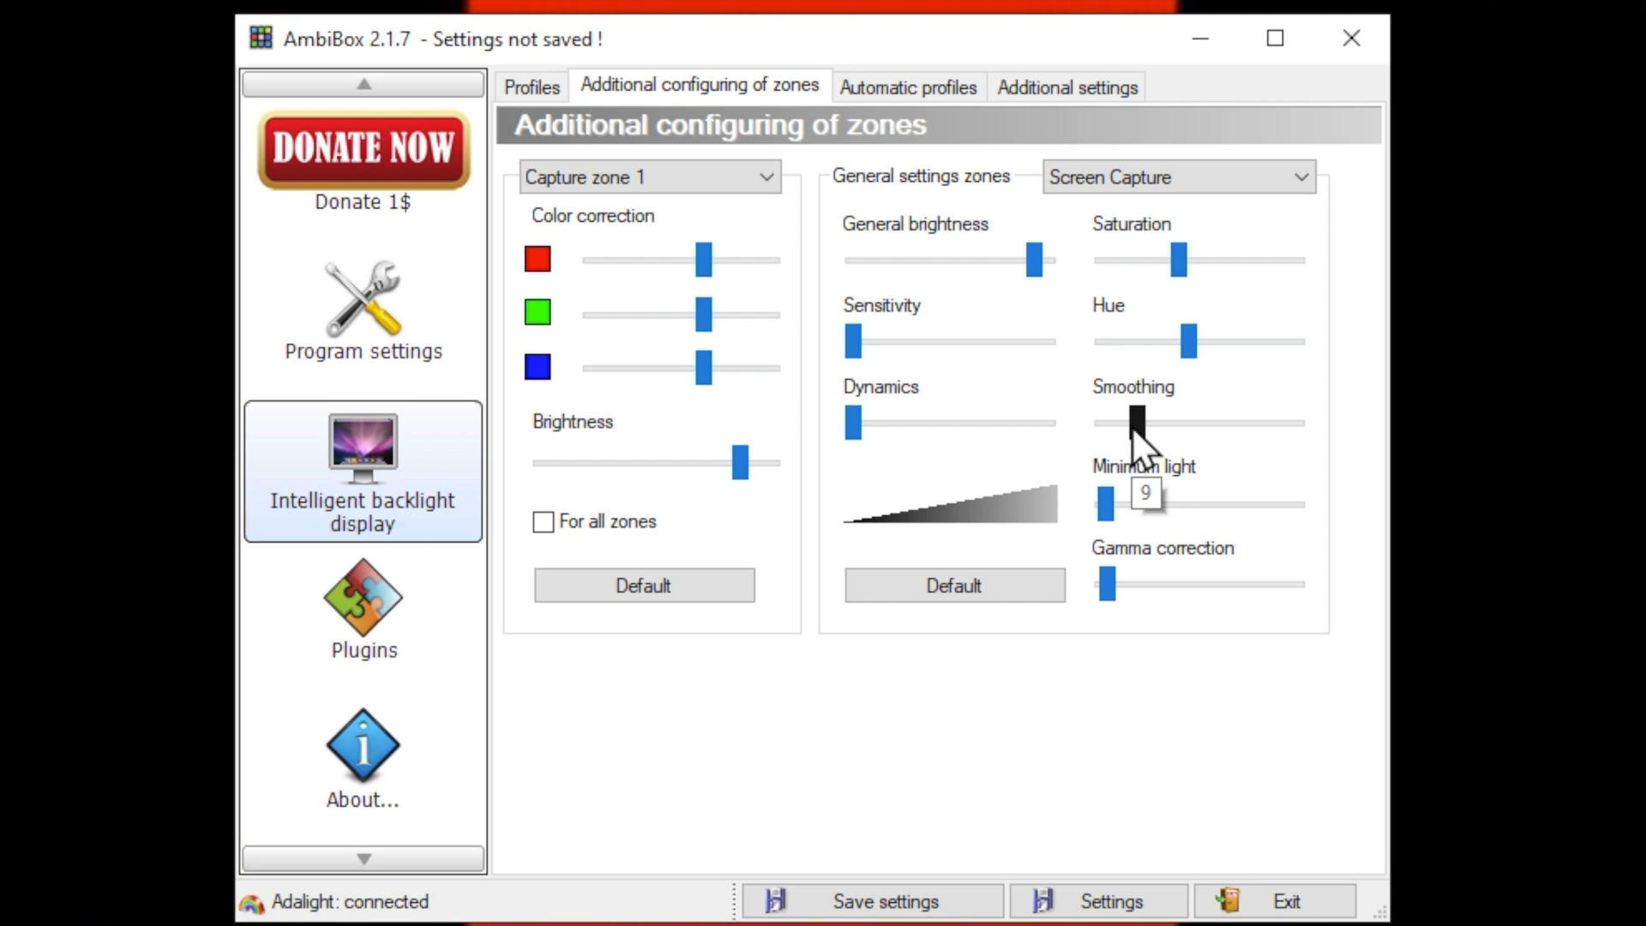
pyautogui.moveTo(1142, 441)
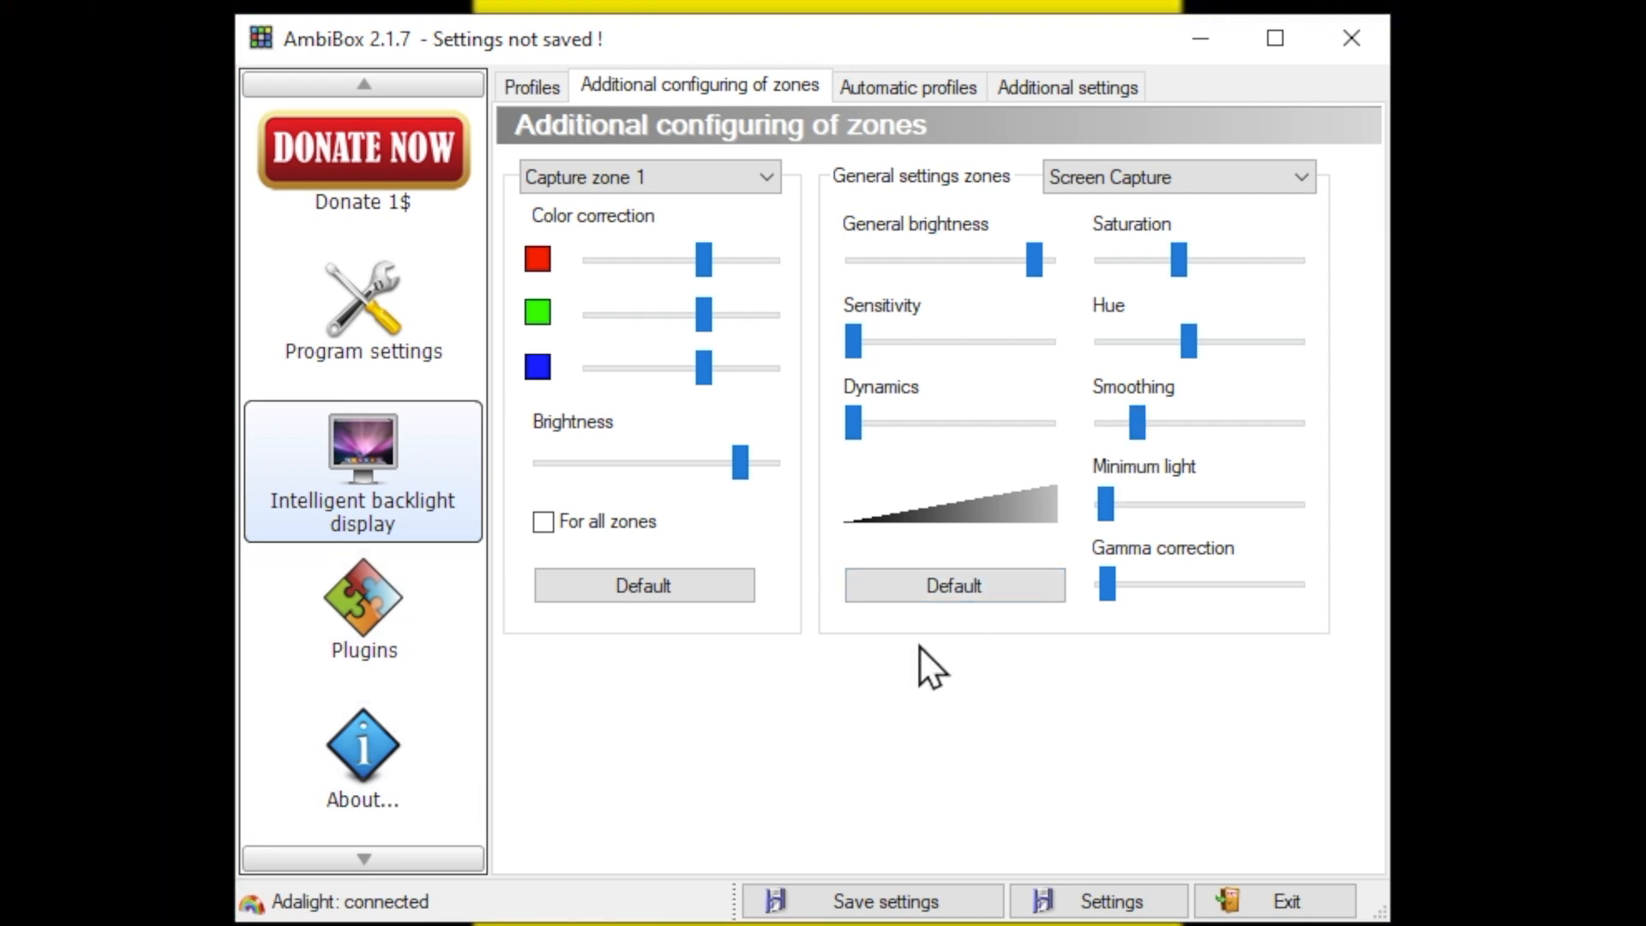
pyautogui.moveTo(1066, 735)
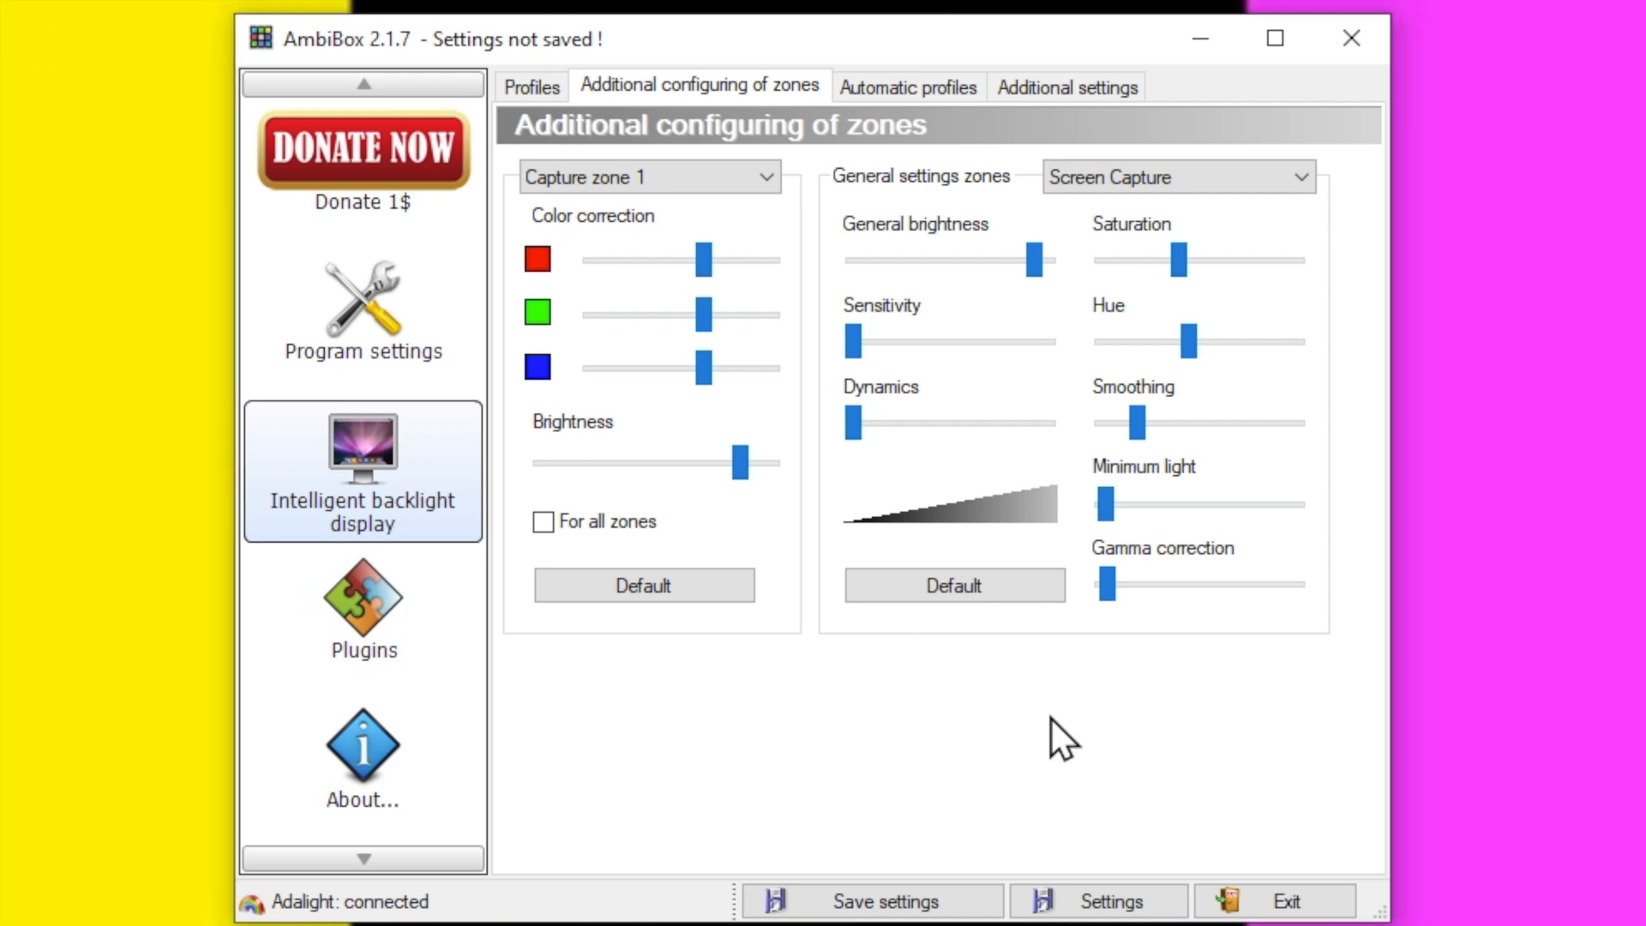